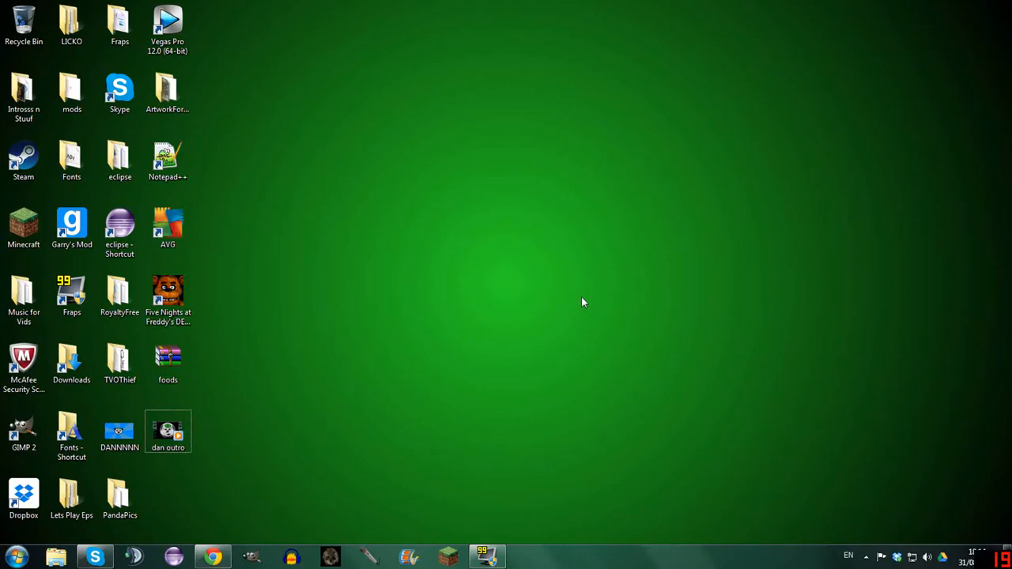
- Download minecraft_server.1.7.10.exe from minecraft.net, then minimize Chrome
click(168, 228)
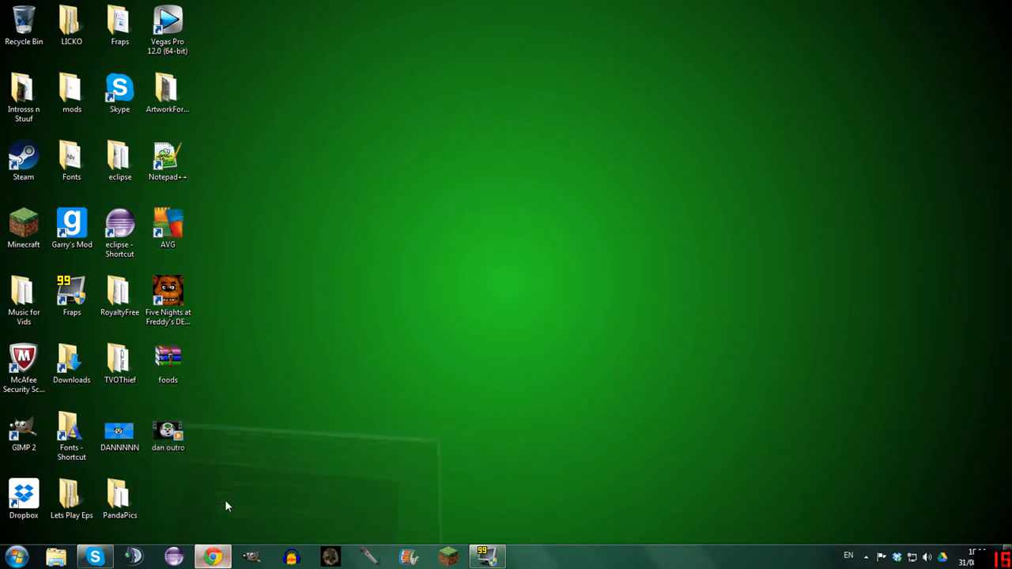
click(211, 557)
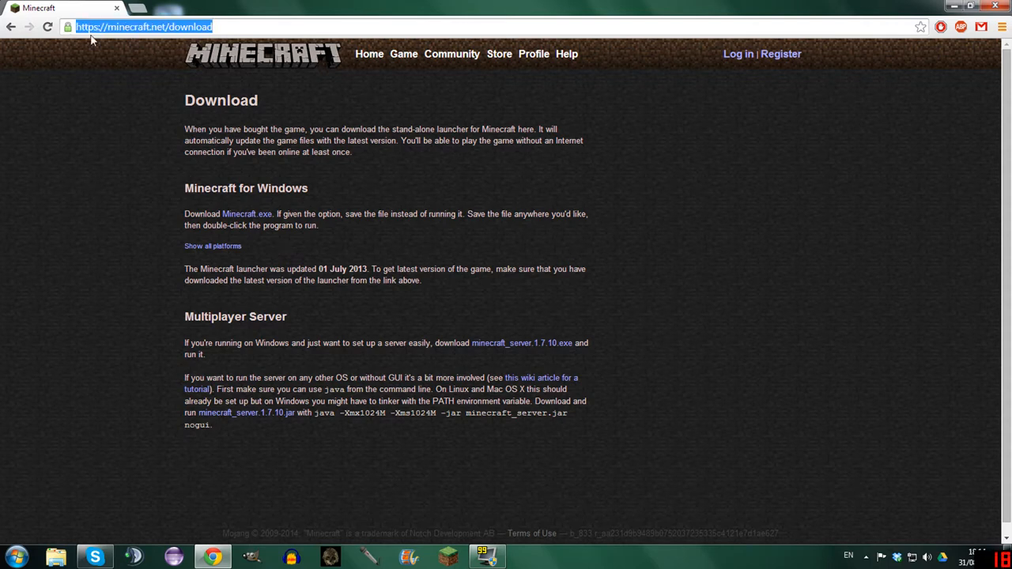
mouse_move(265, 55)
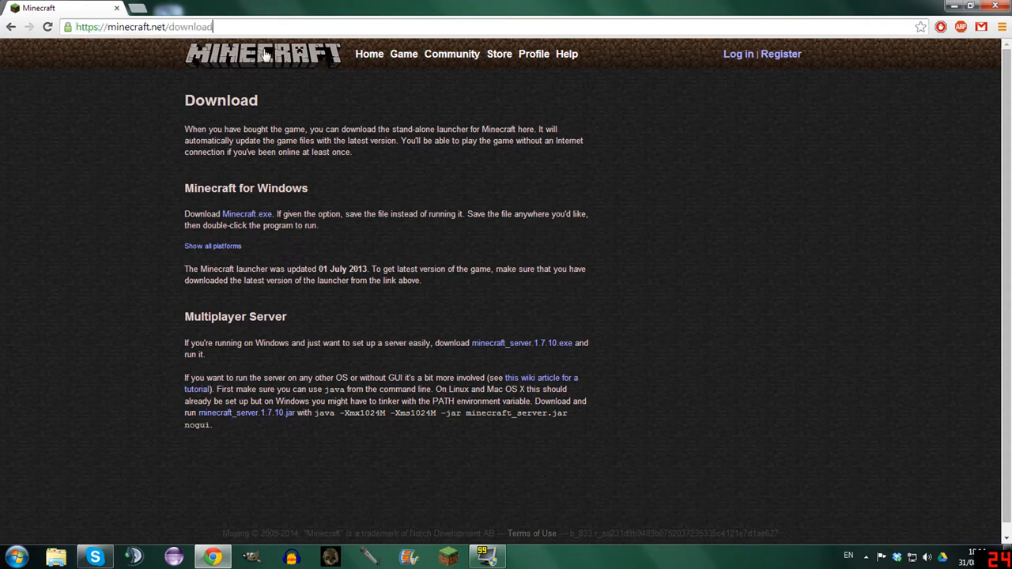
mouse_move(543, 343)
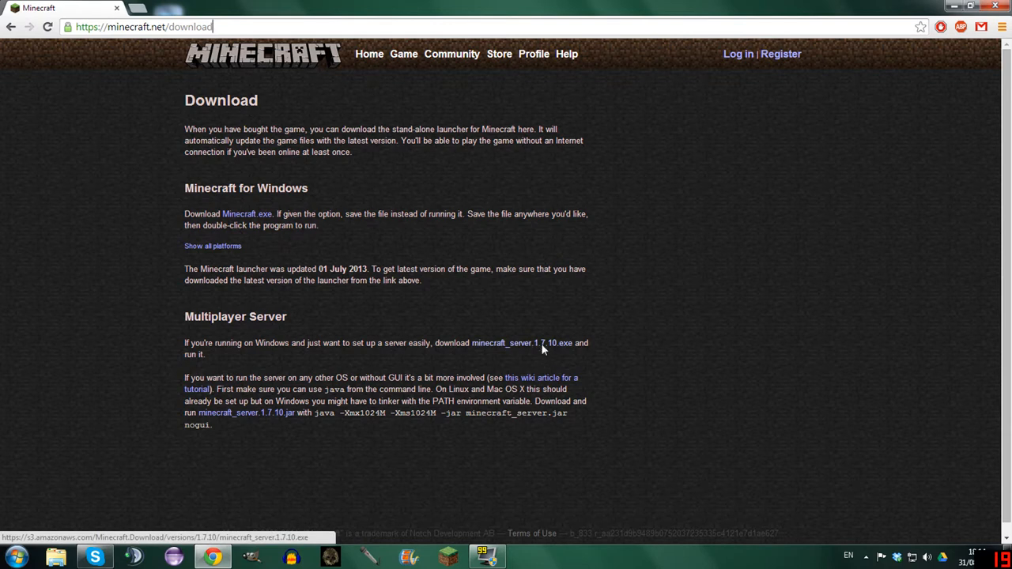
click(521, 342)
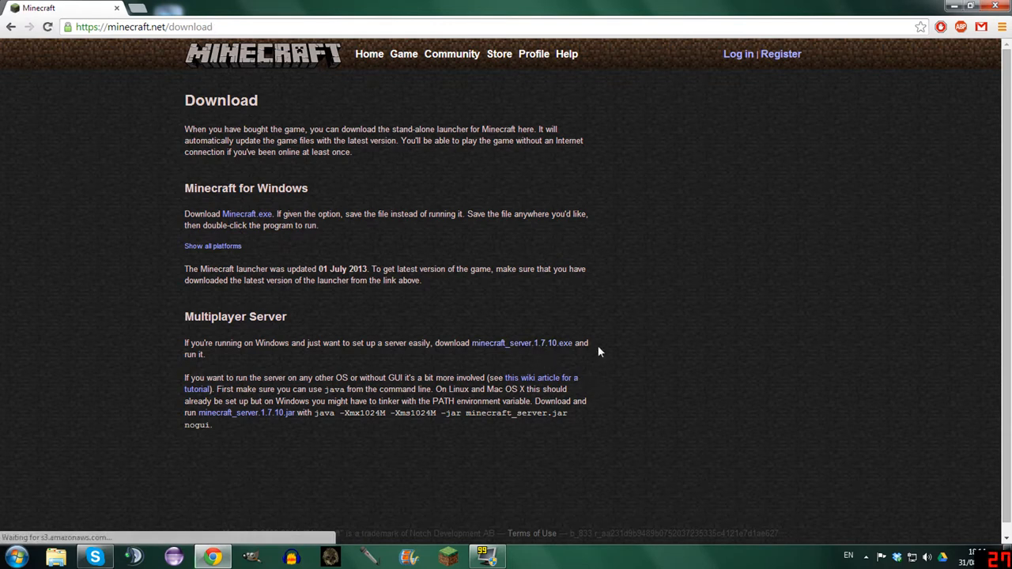
click(522, 343)
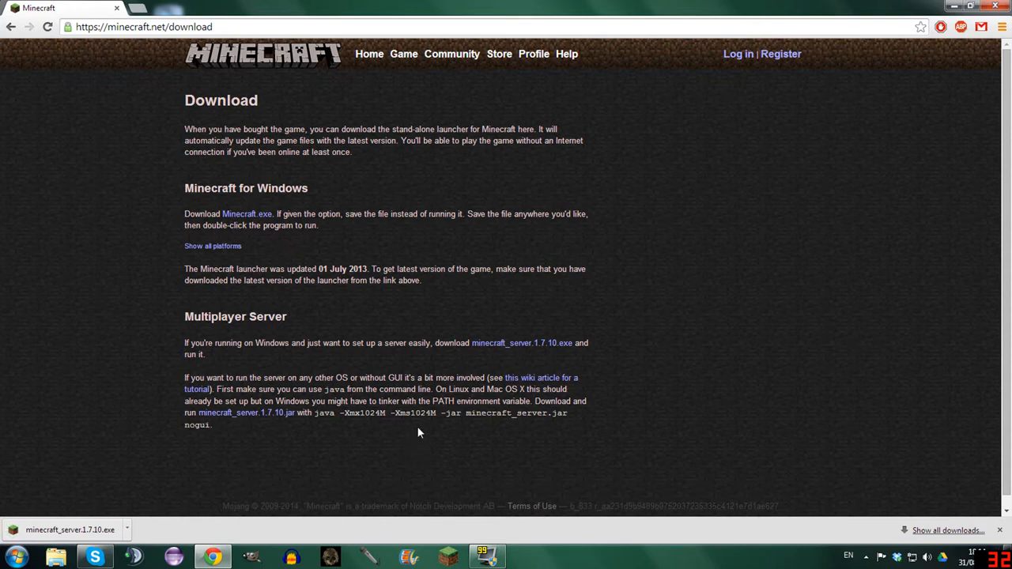
mouse_move(315, 482)
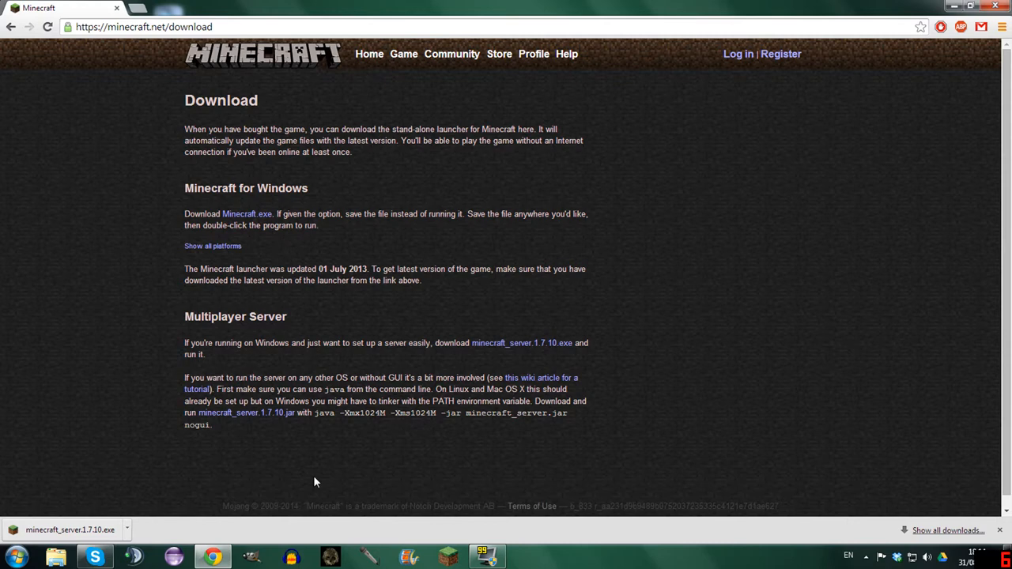
mouse_move(222, 432)
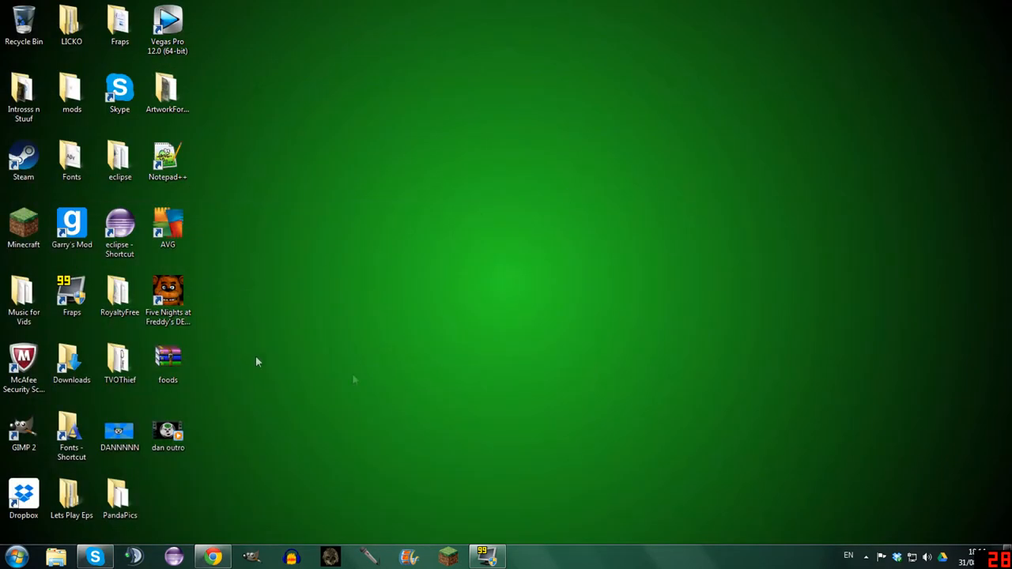
mouse_move(217, 439)
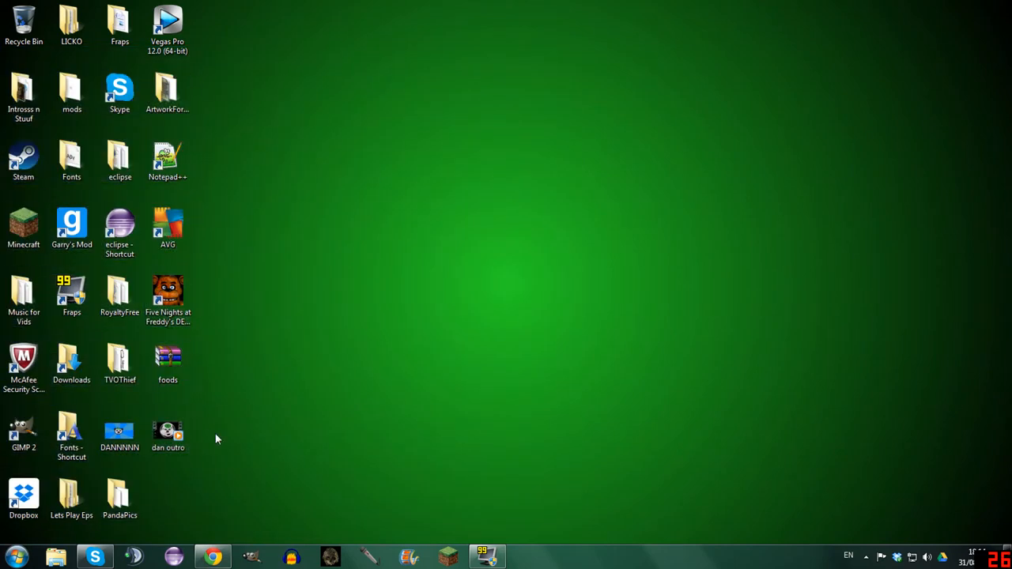
- Move minecraft_server.1.7.10 from Downloads into a new desktop folder named Server
click(71, 363)
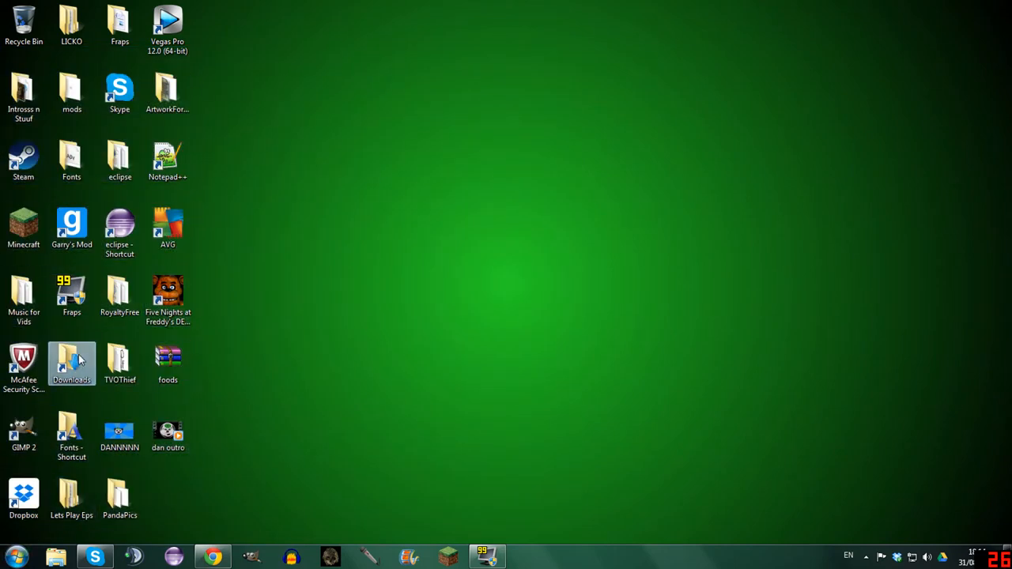
double_click(72, 360)
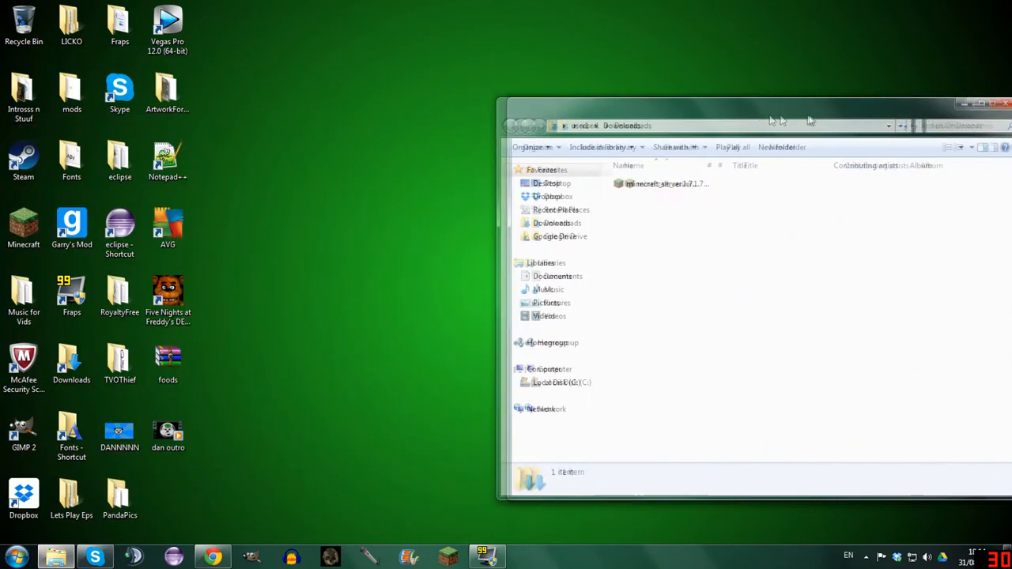
click(702, 184)
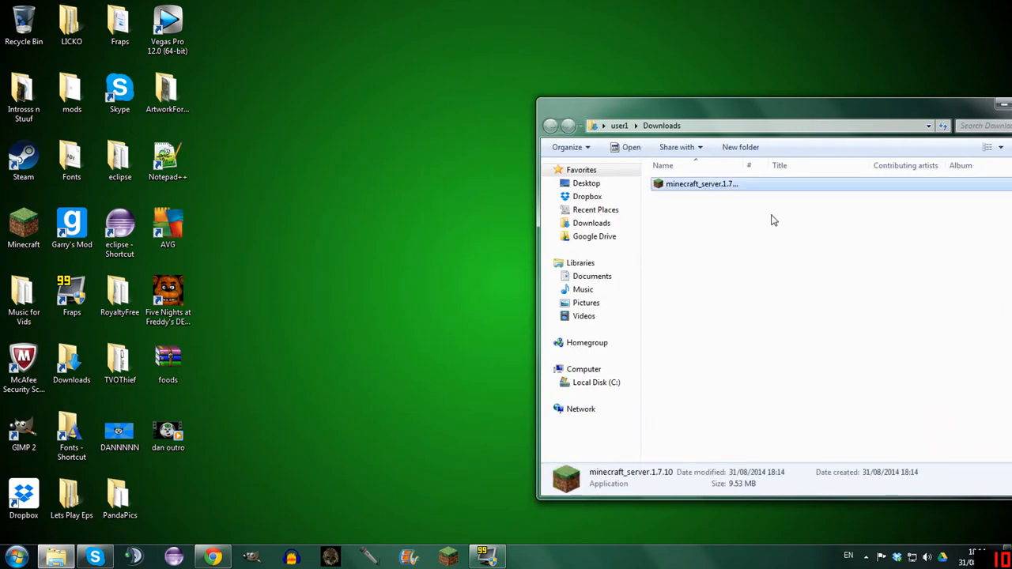
mouse_move(211, 536)
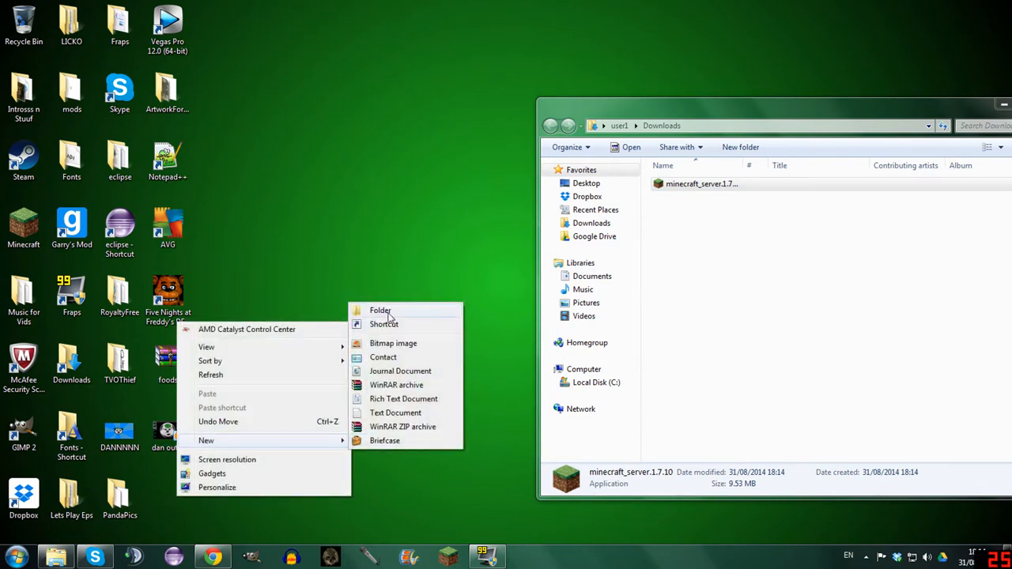
click(380, 310)
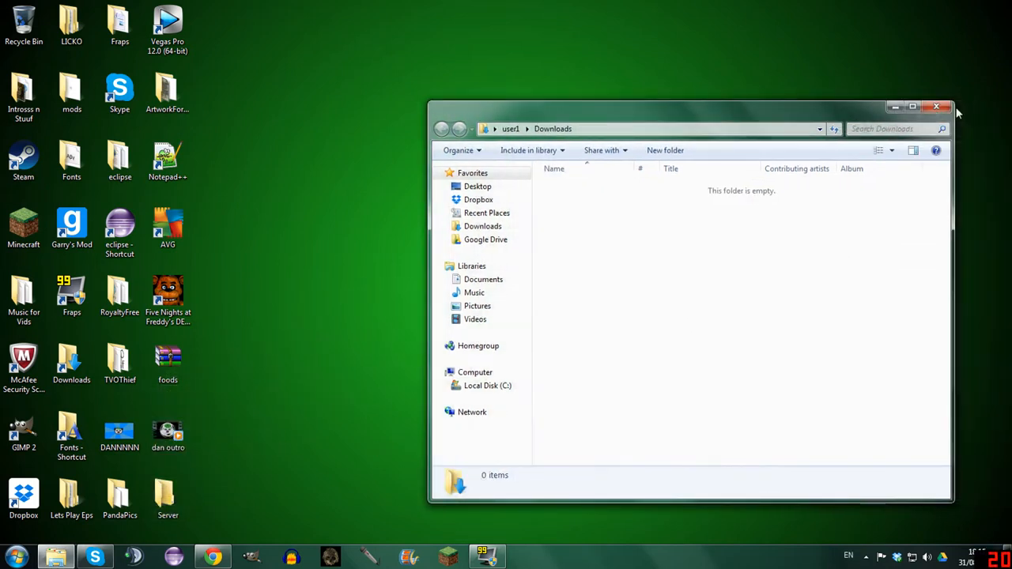
- Change eula=false to eula=true in eula.txt and save it
click(938, 106)
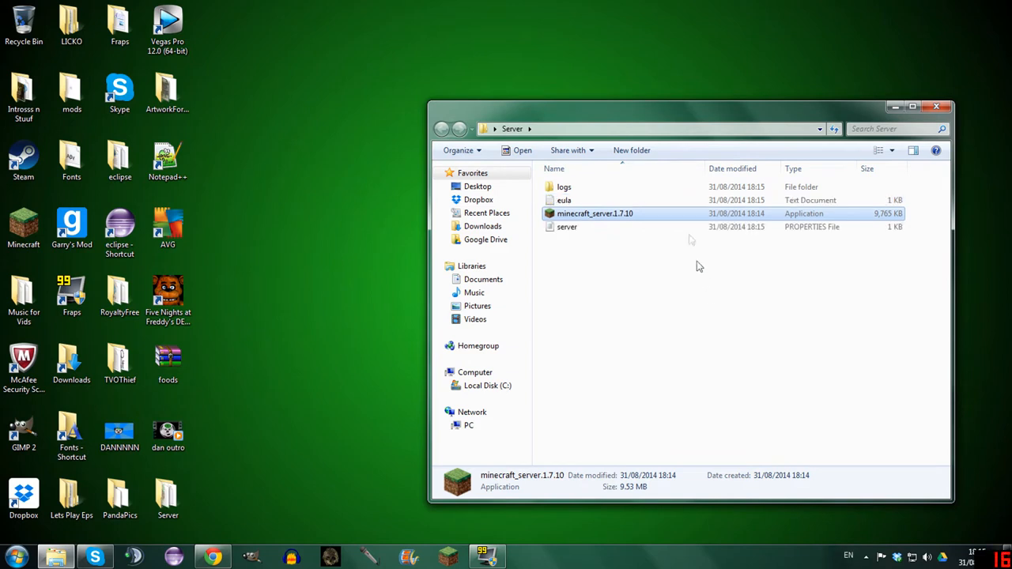
click(564, 200)
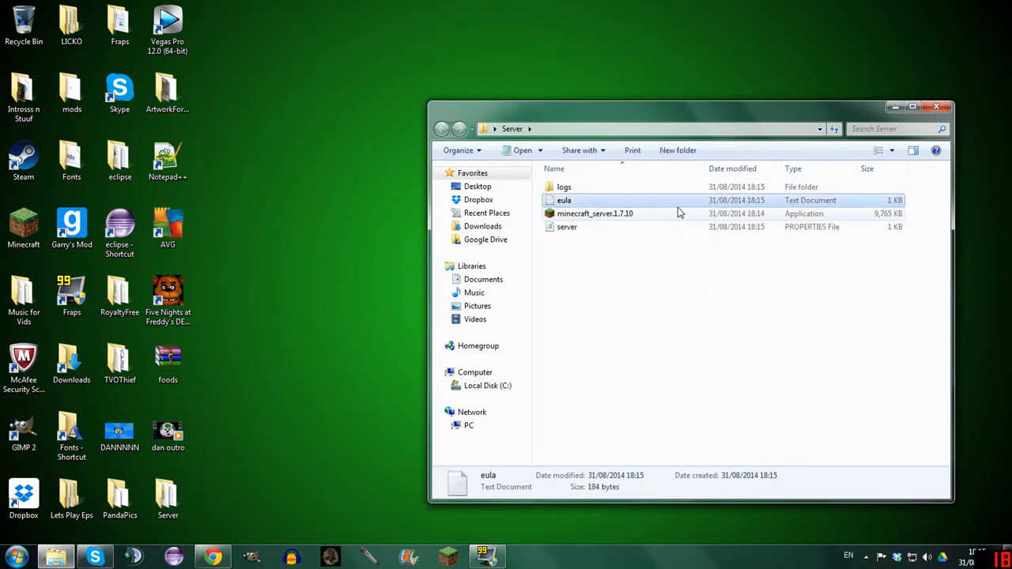
right_click(564, 200)
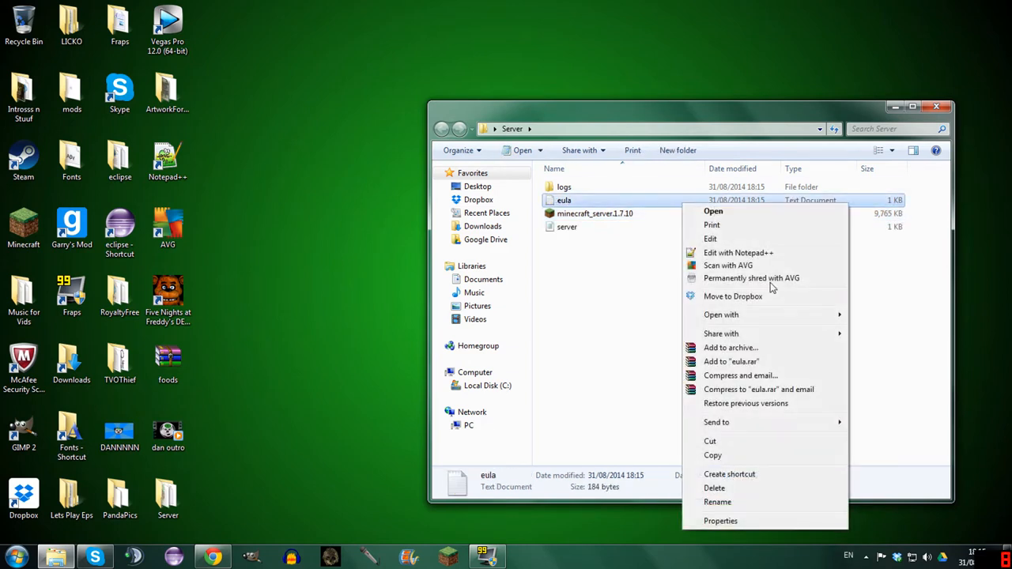
mouse_move(677, 211)
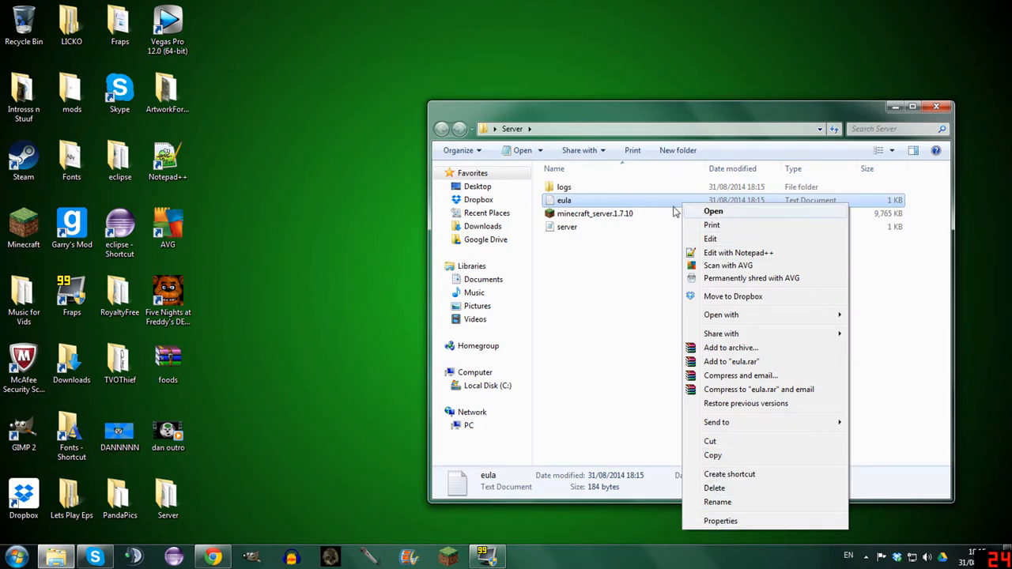
click(713, 210)
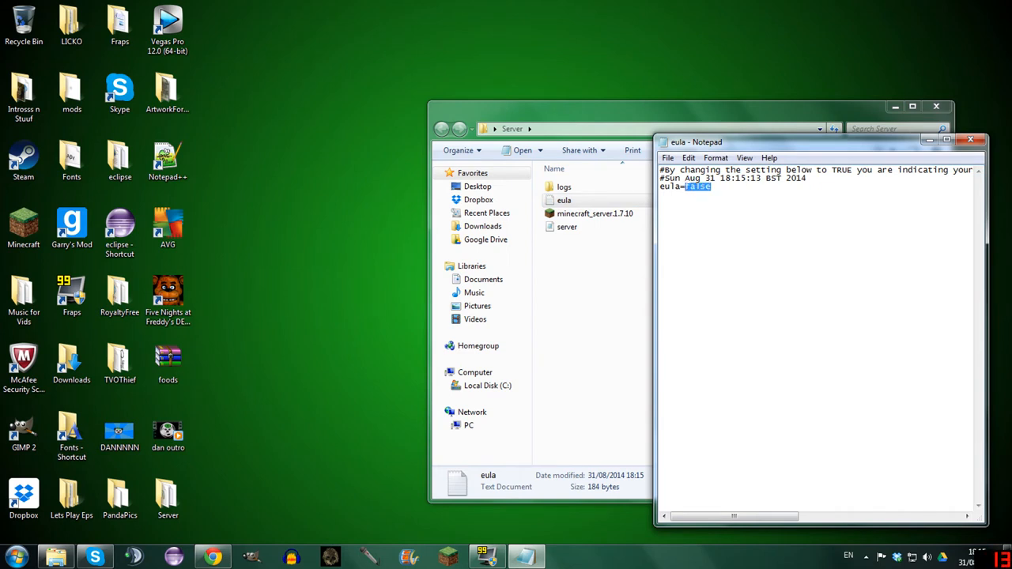
text(true)
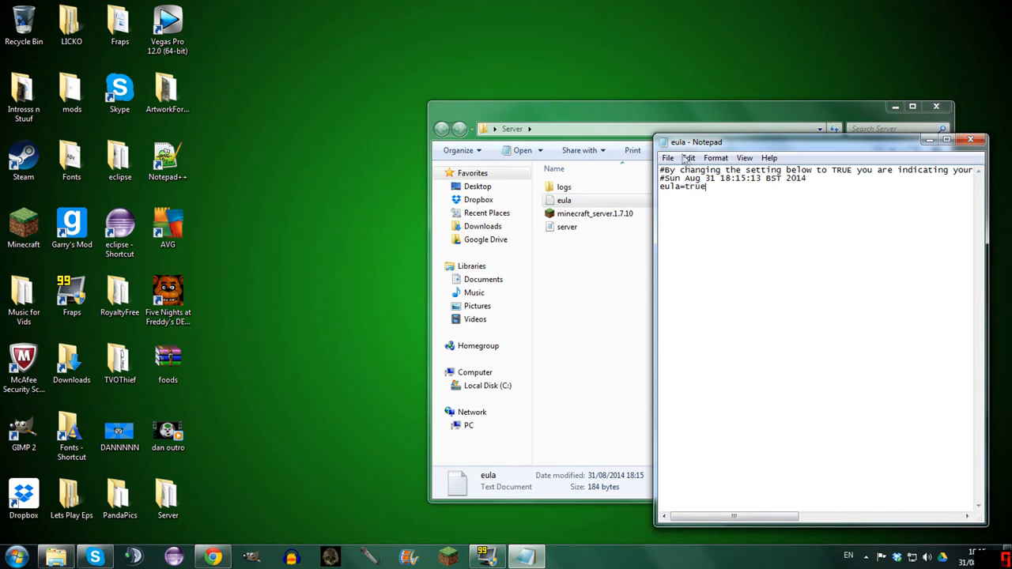
click(667, 158)
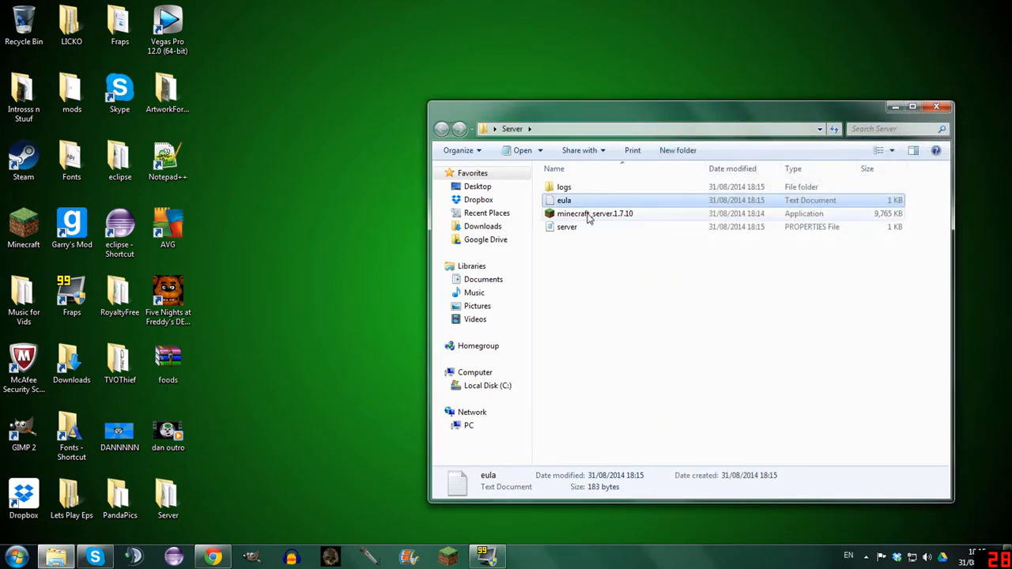
- Launch minecraft_server.1.7.10 past the security warning, then stop it from the console
double_click(594, 214)
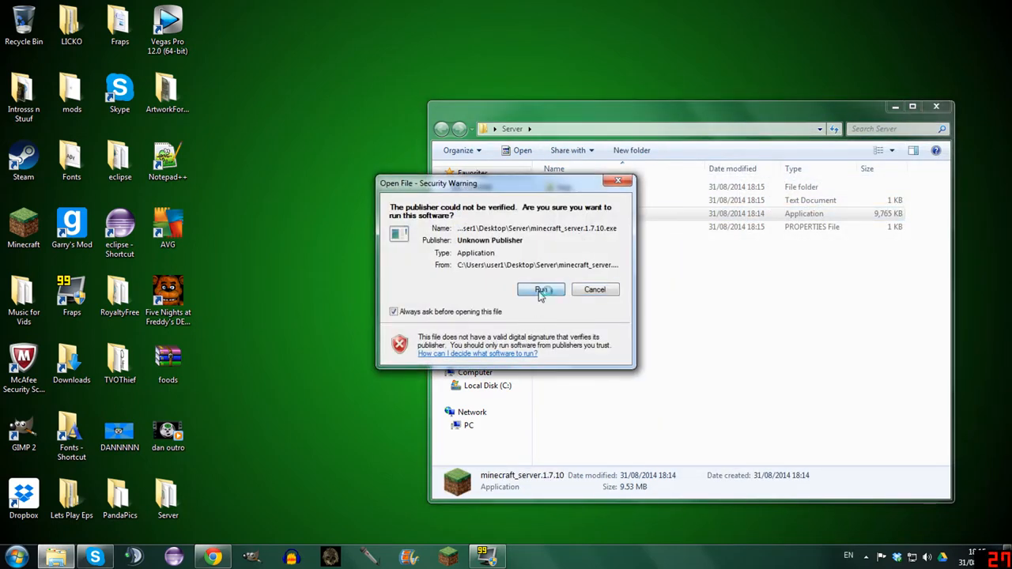
click(541, 289)
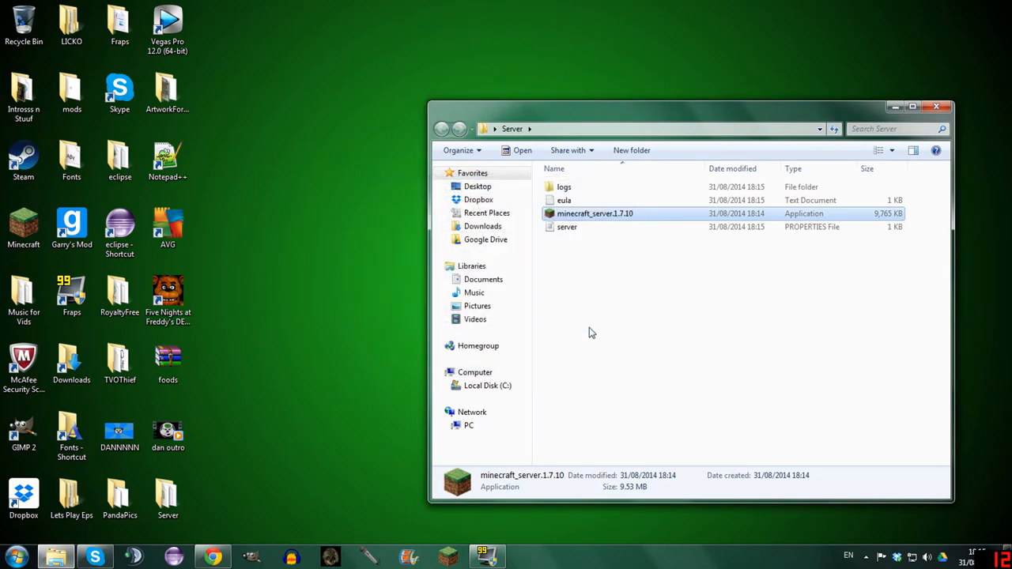
double_click(594, 214)
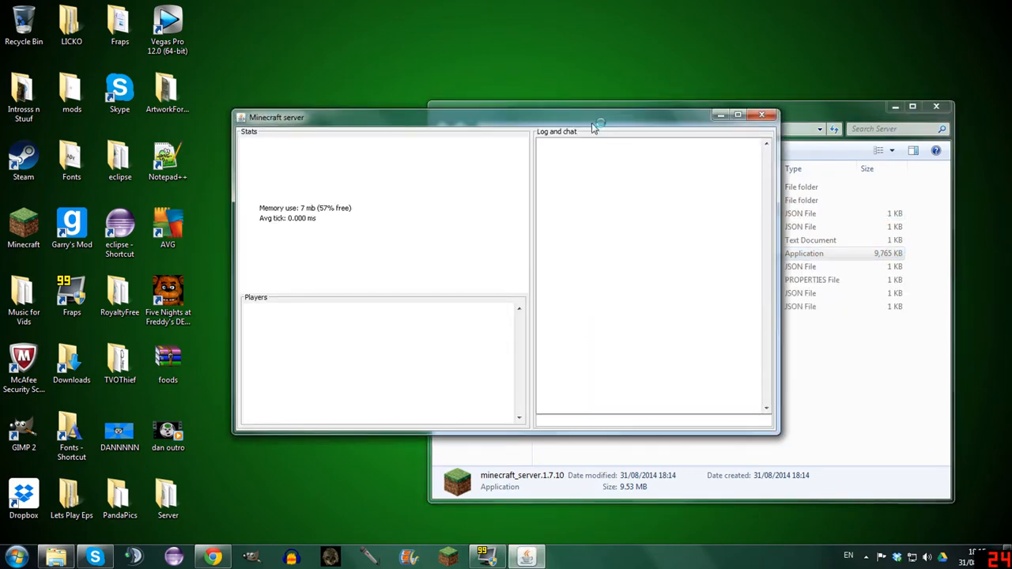
drag(506, 117, 455, 119)
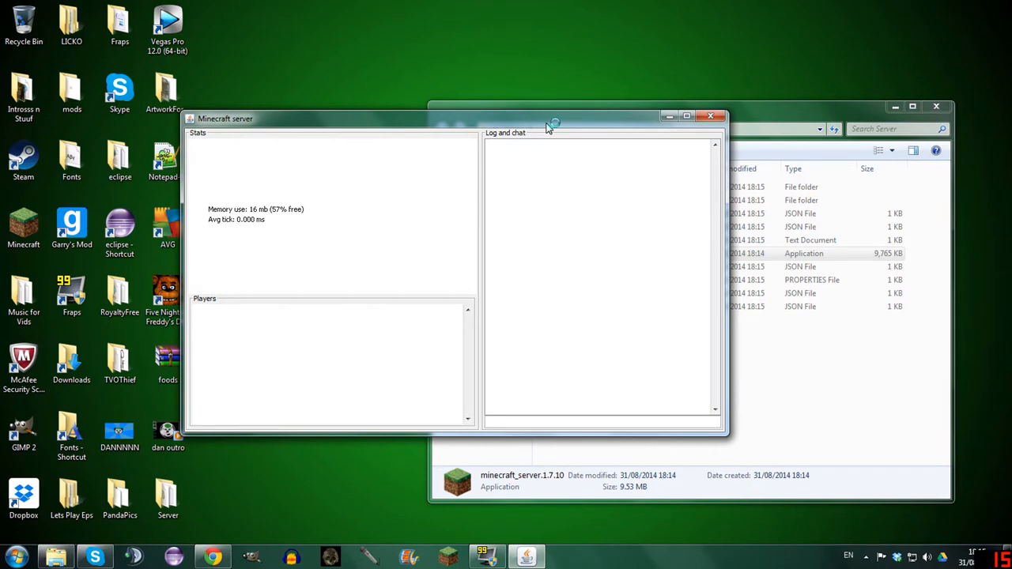
mouse_move(474, 134)
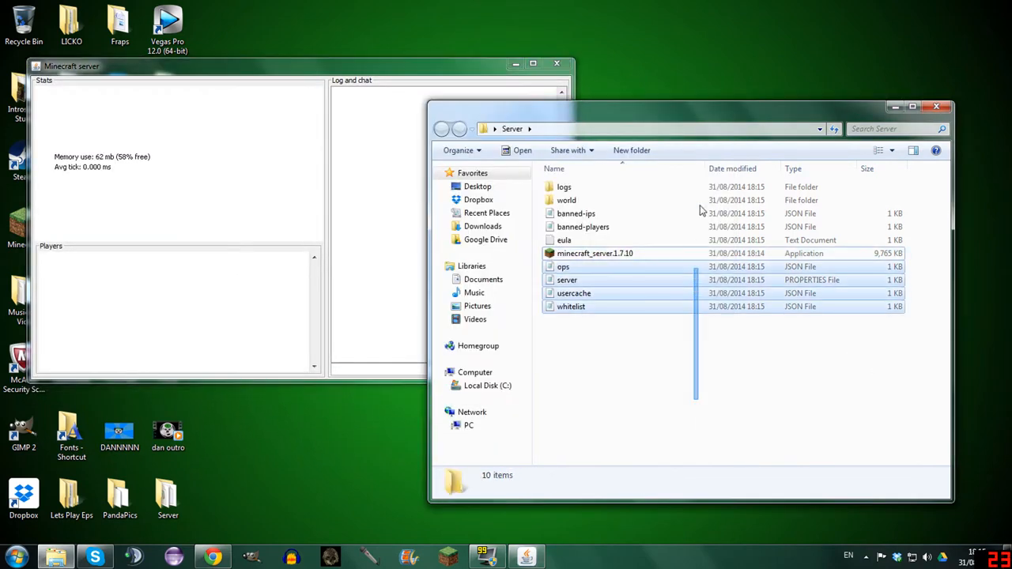
key(ctrl+a)
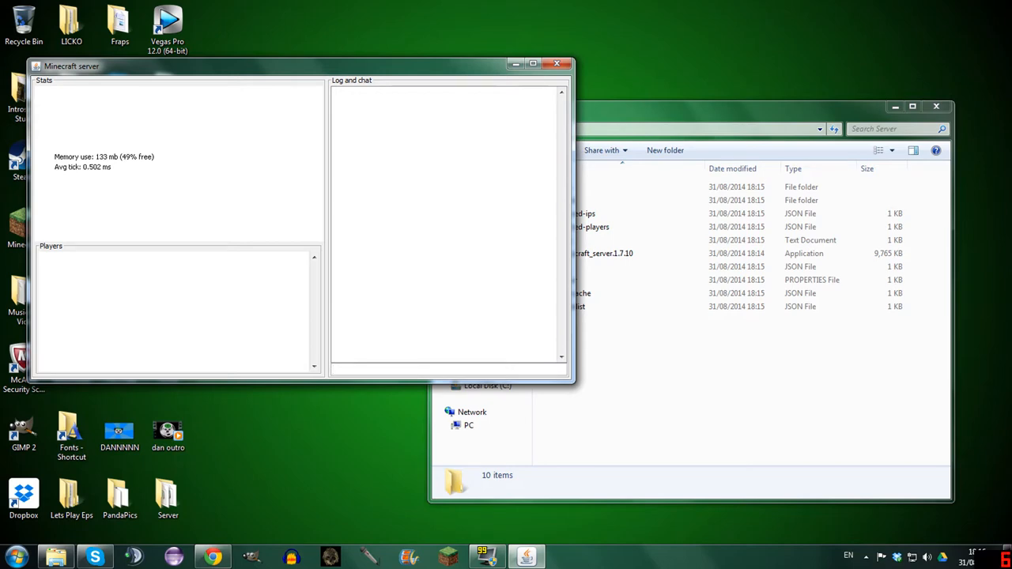
text(stop)
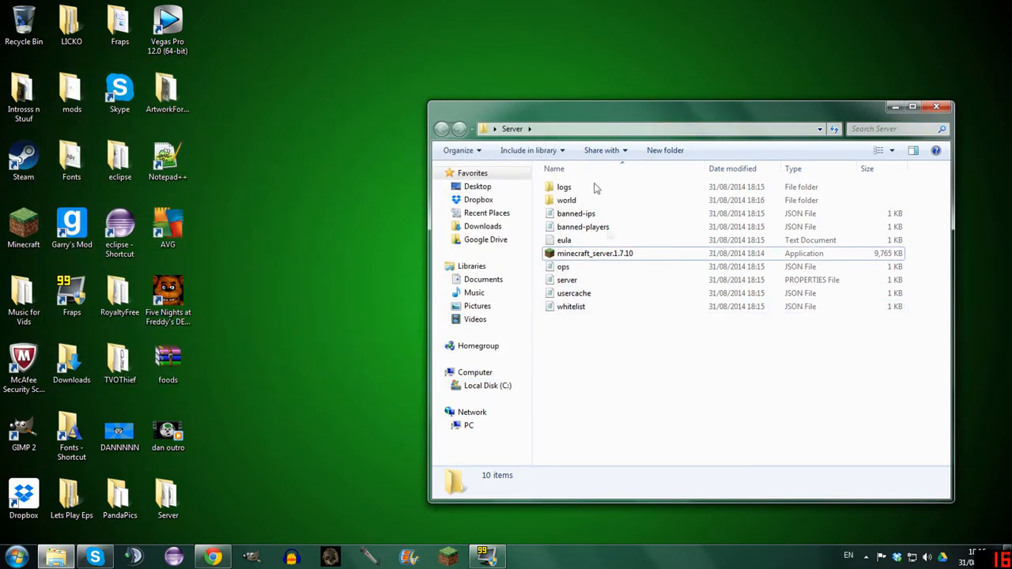
- Open server.properties from the Server folder in Notepad
key(ctrl+a)
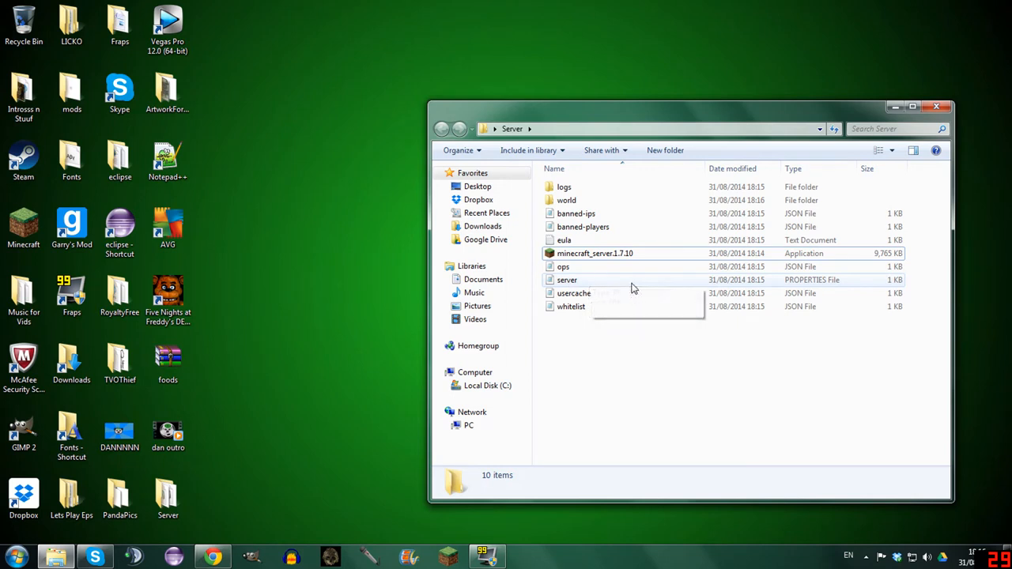
click(567, 280)
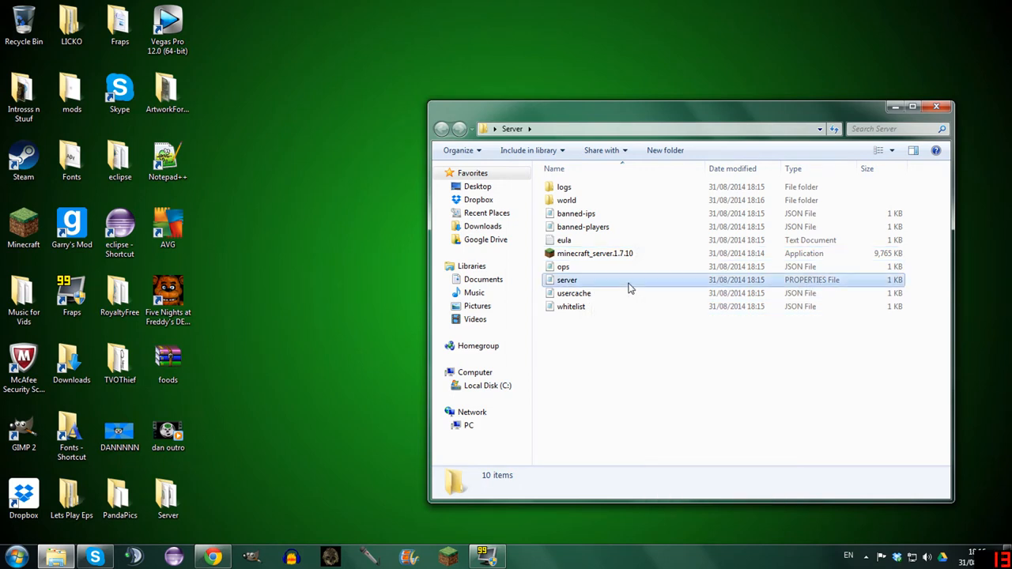
right_click(567, 280)
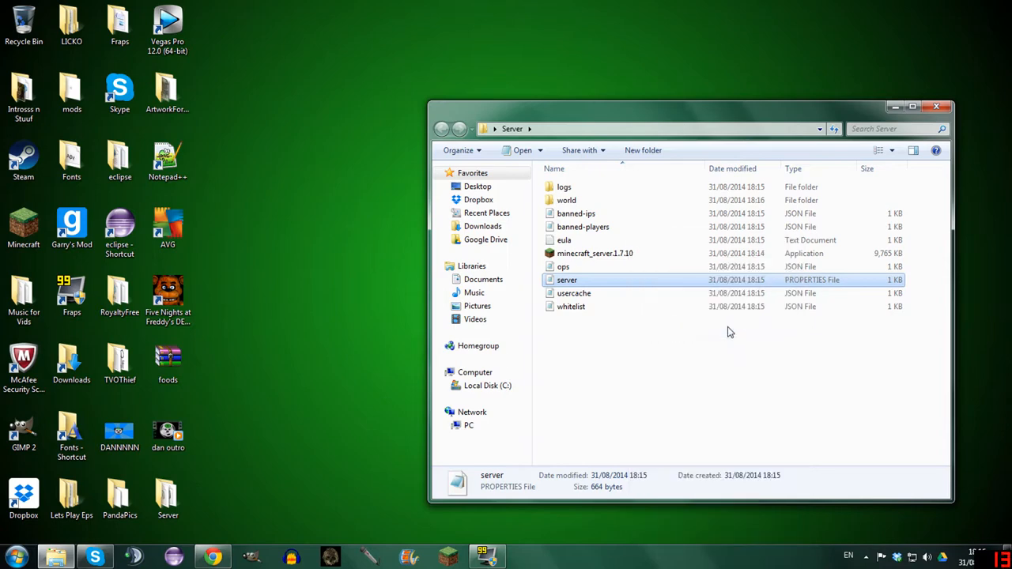
double_click(567, 280)
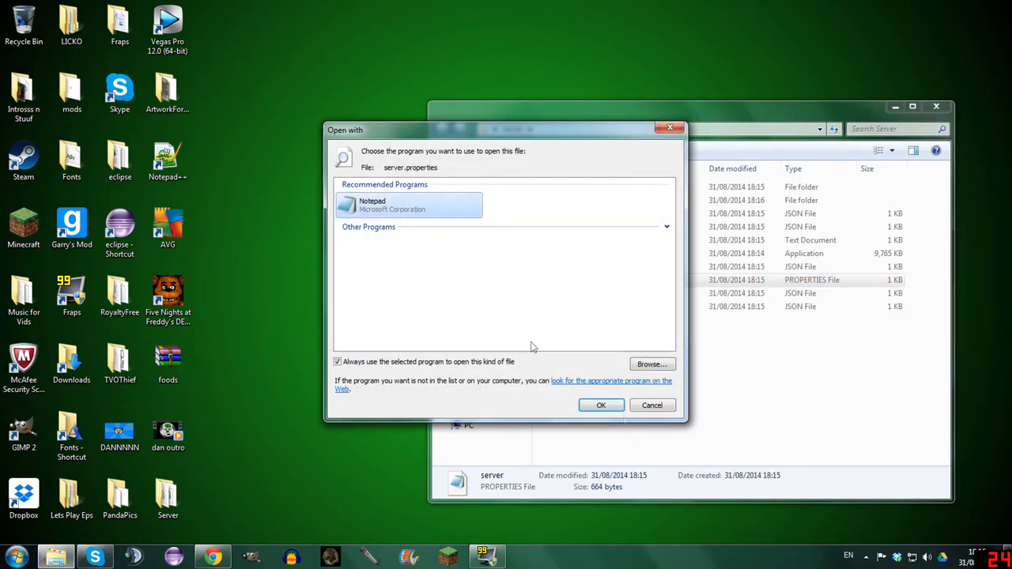
mouse_move(651, 364)
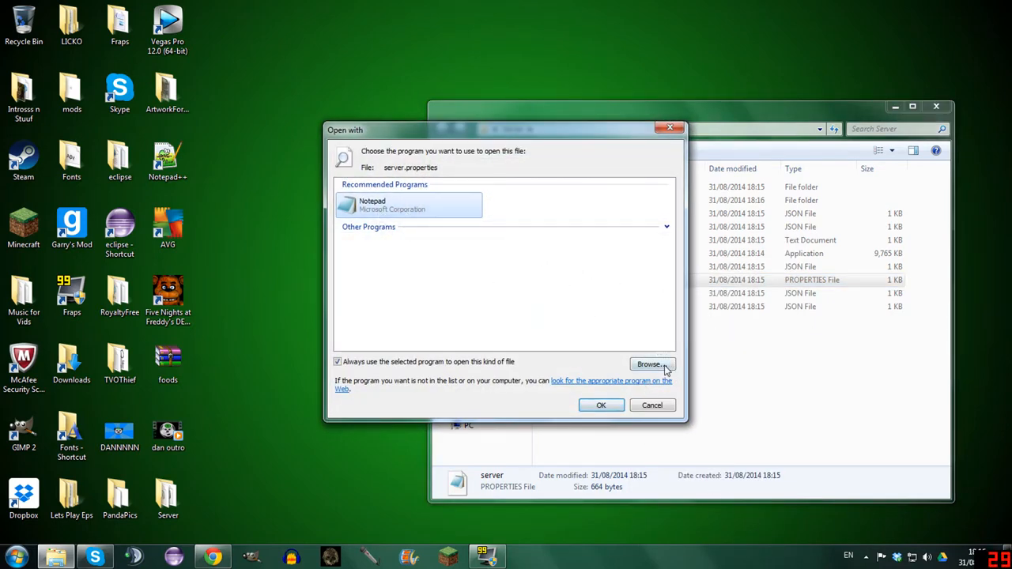
click(652, 365)
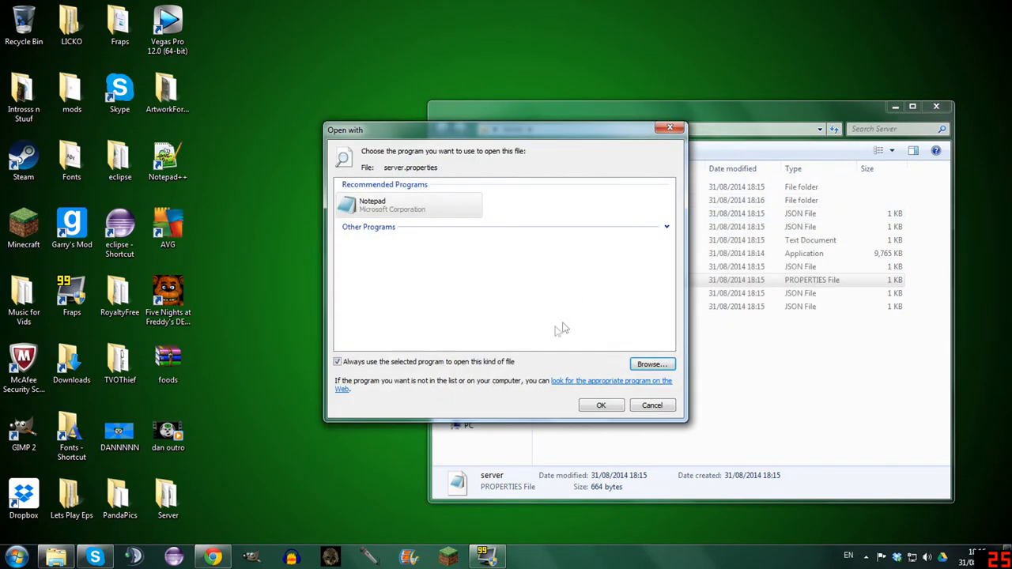
click(667, 227)
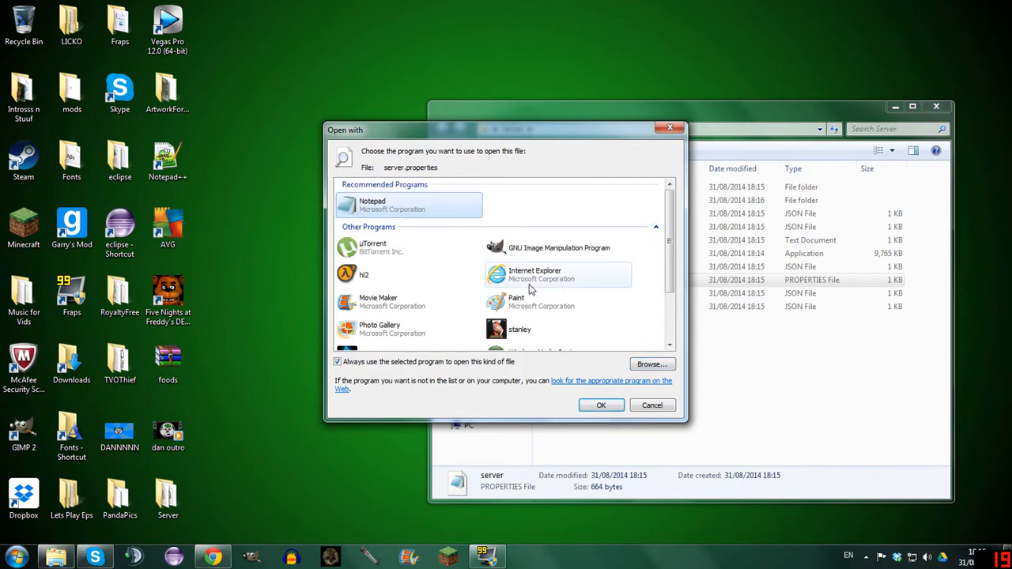
scroll(down, 3)
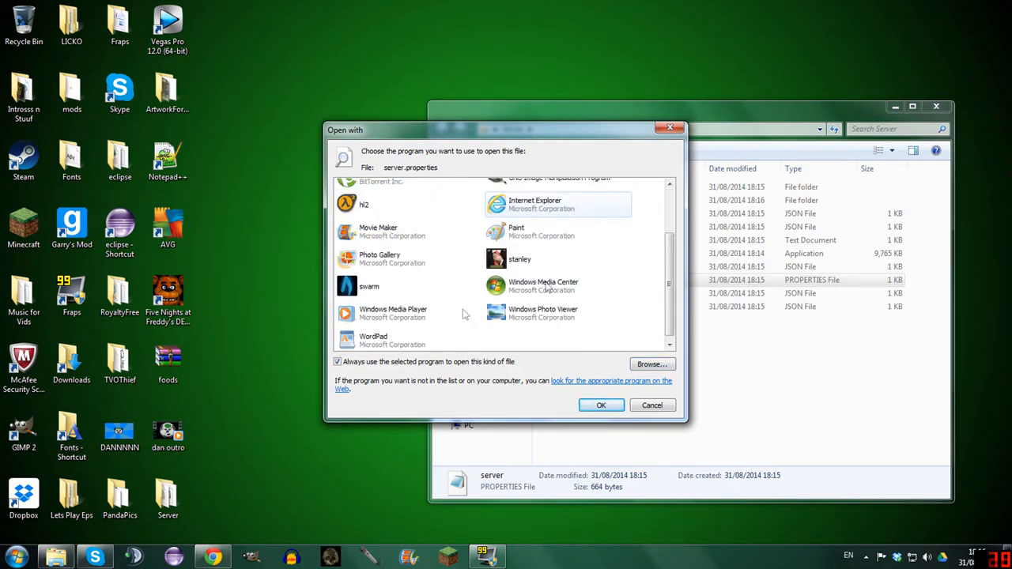
mouse_move(577, 341)
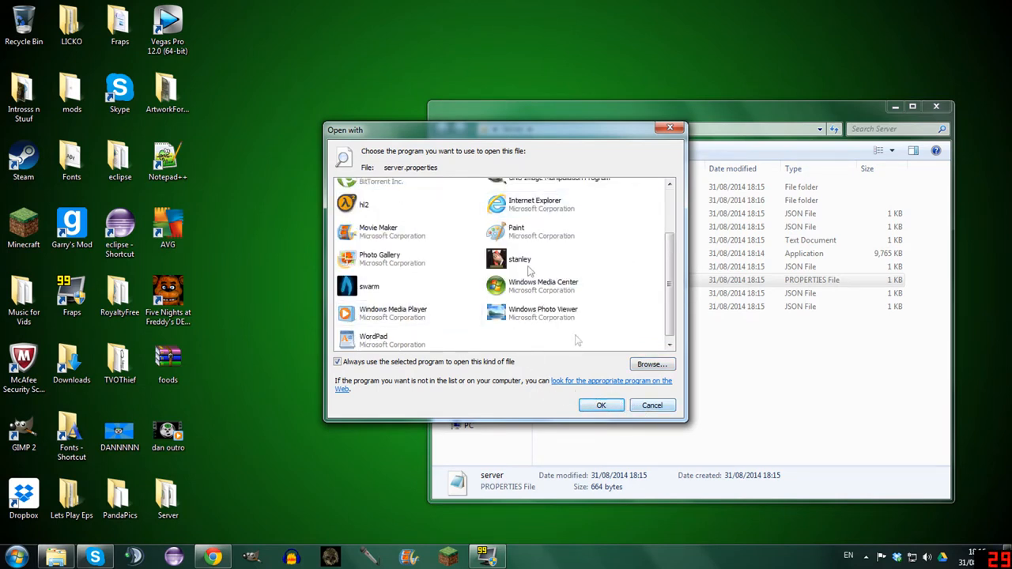
click(651, 405)
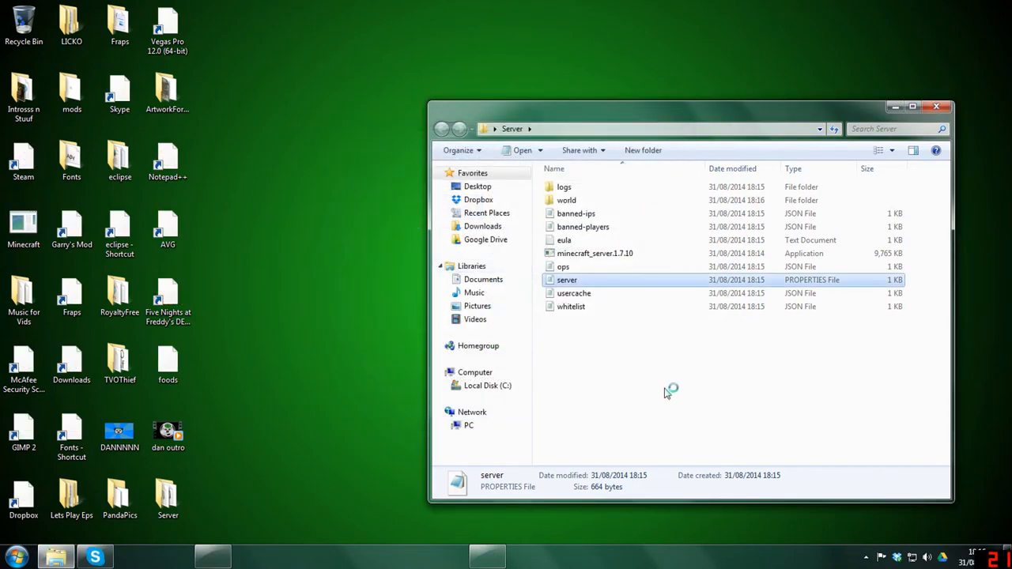
double_click(567, 280)
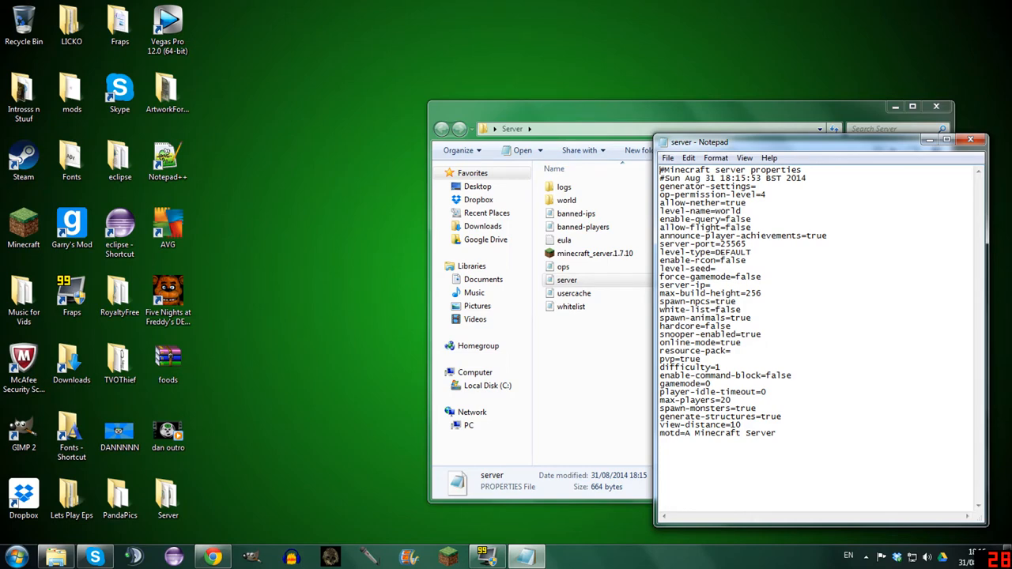
- Replace the motd value with PooPoo
double_click(728, 342)
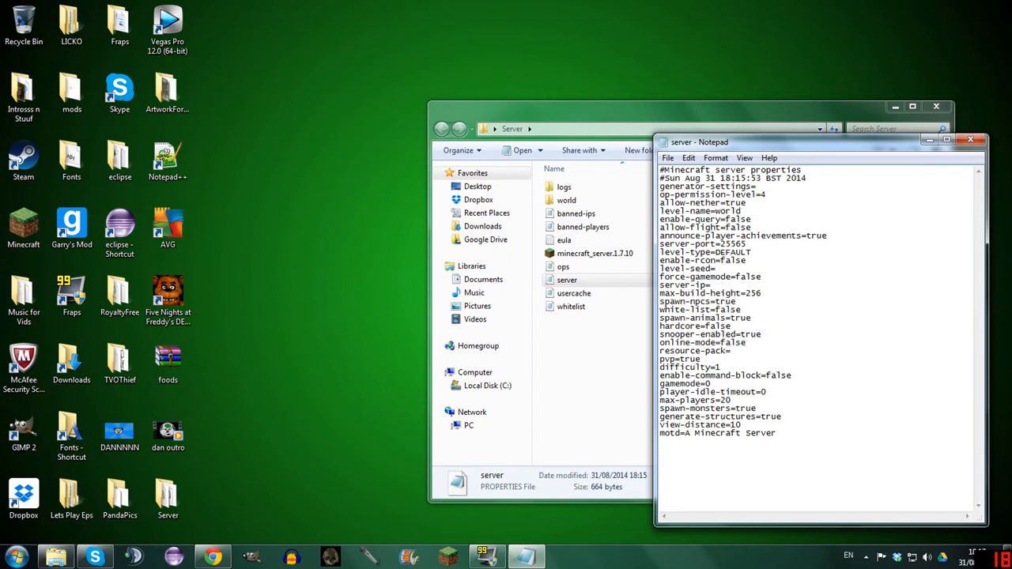
double_click(732, 433)
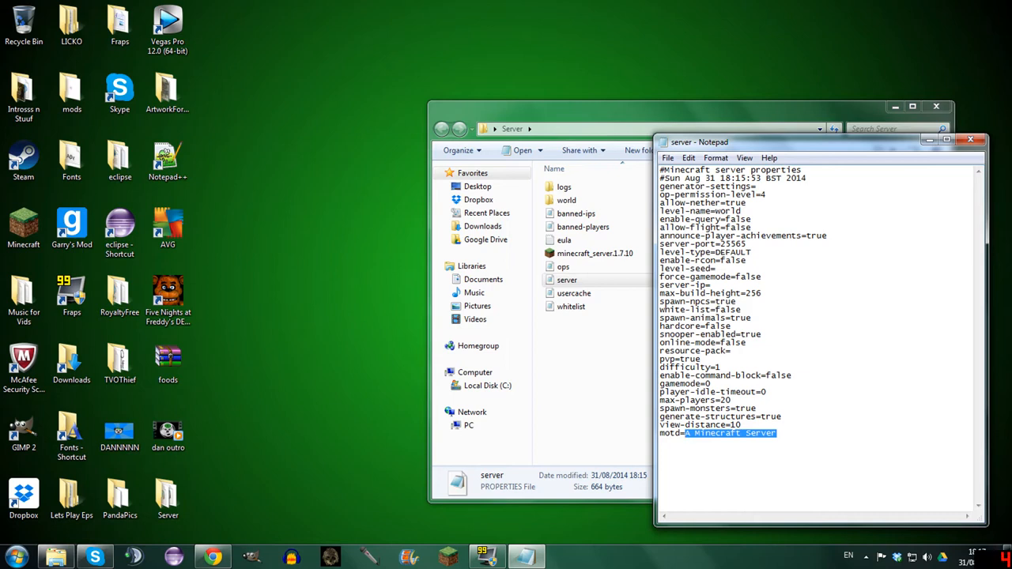
text(Poo)
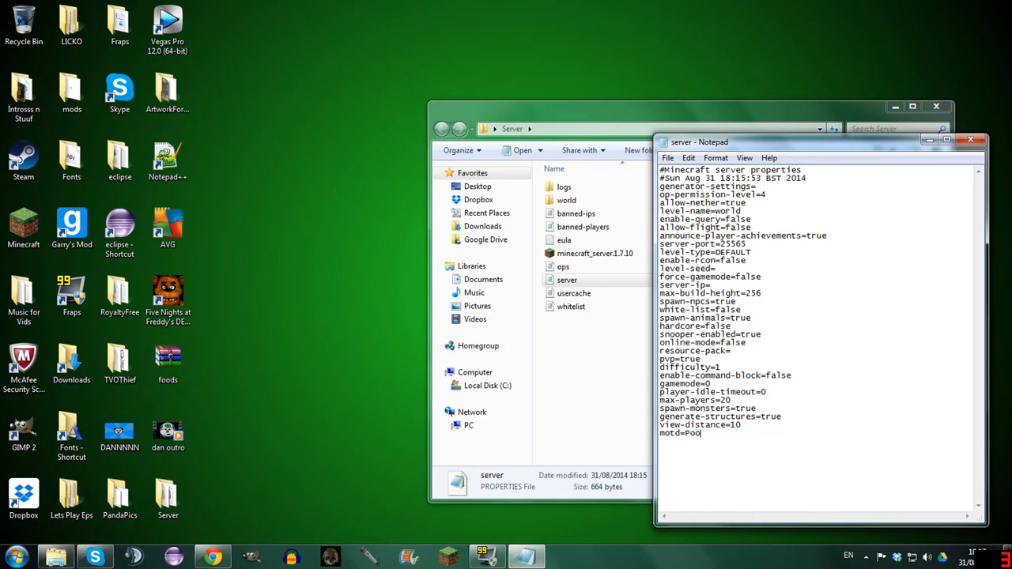
text(P)
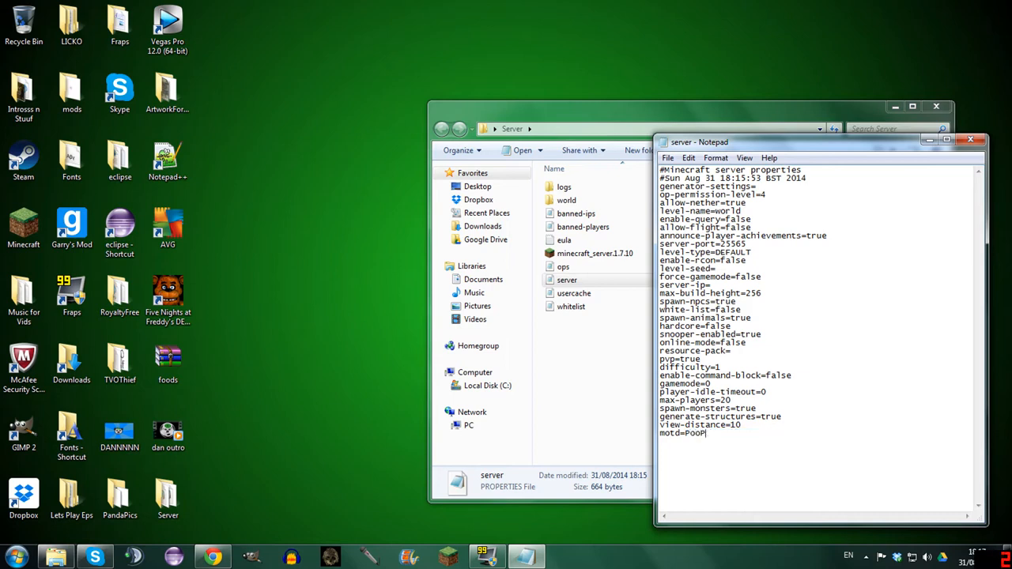
text(oo)
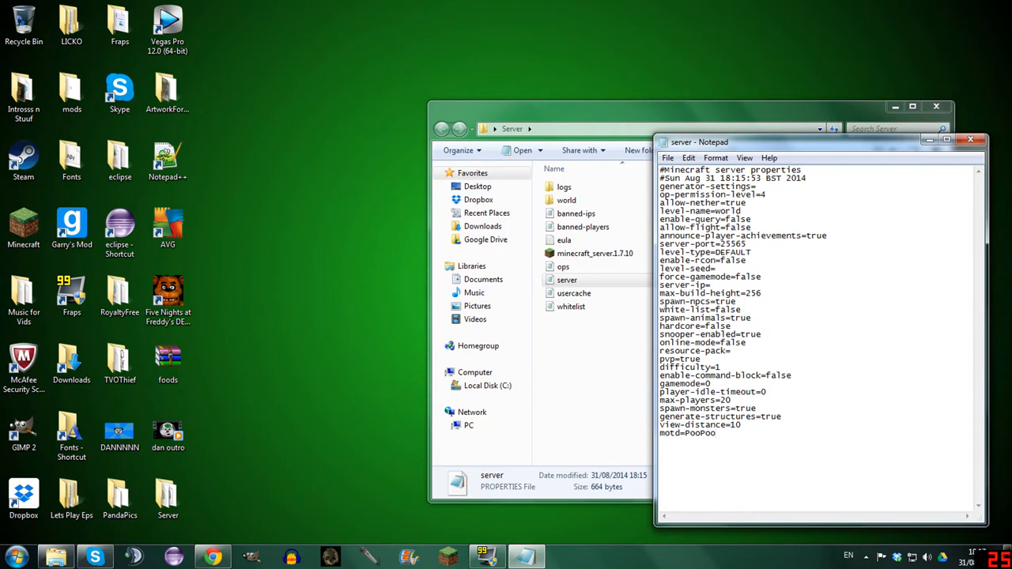
double_click(779, 376)
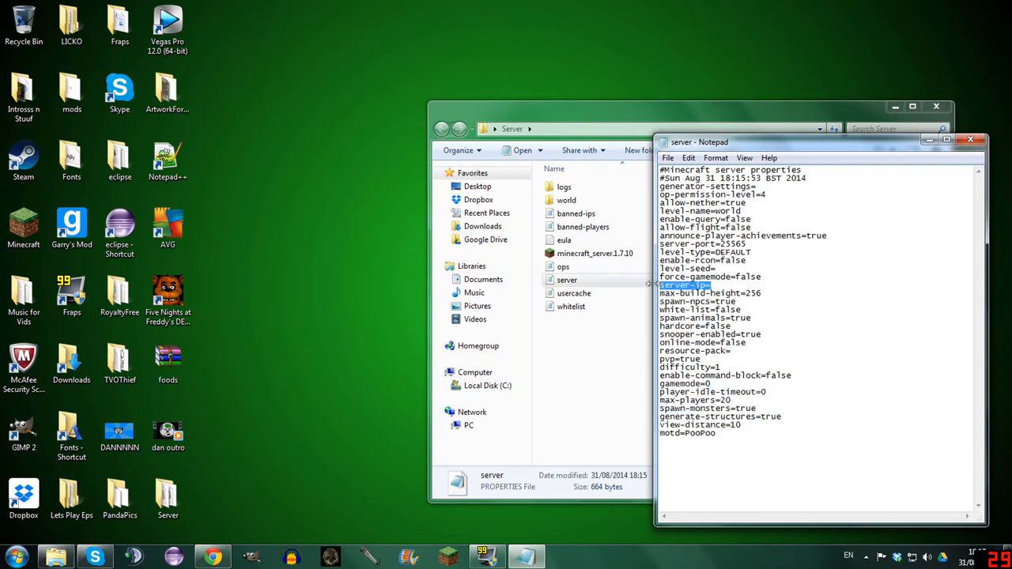
- Launch cmd through the Run dialog and enlarge the Command Prompt window
click(14, 557)
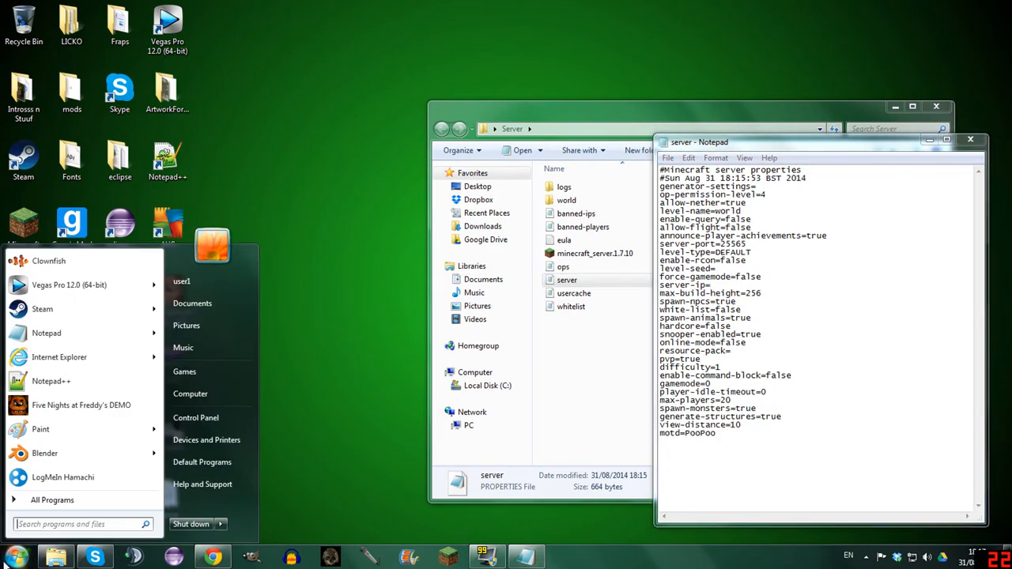
text(run)
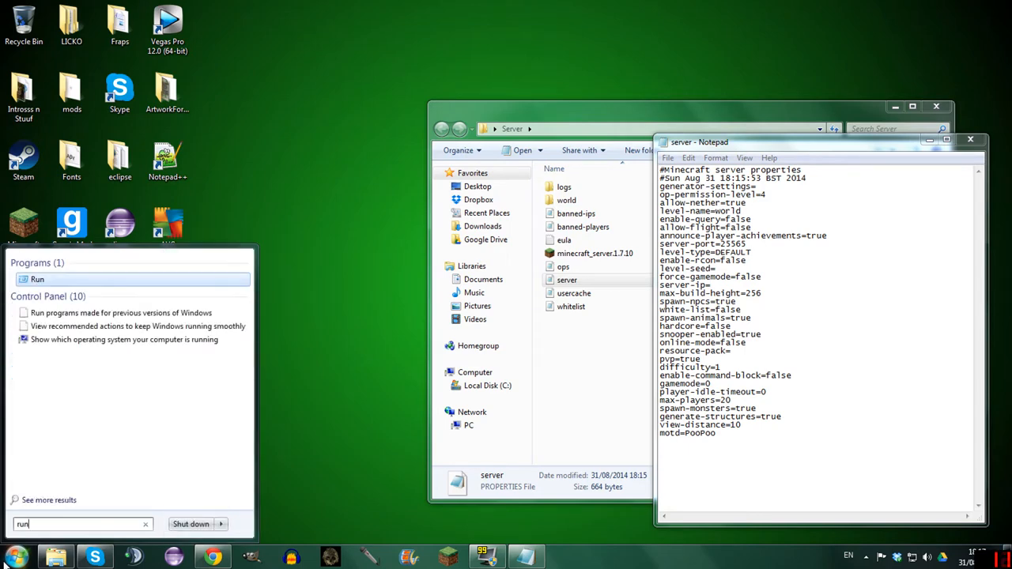
click(38, 279)
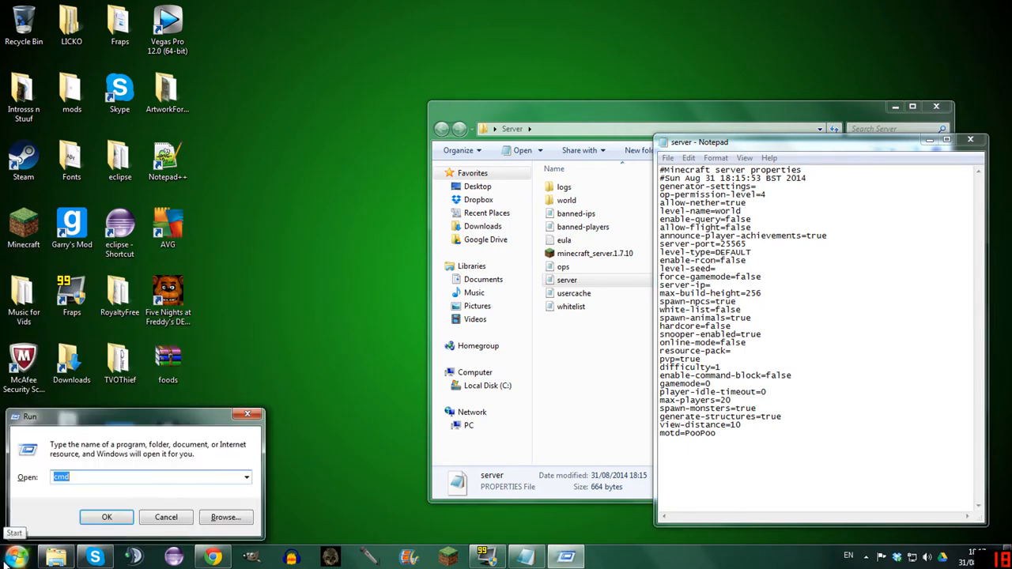
click(165, 517)
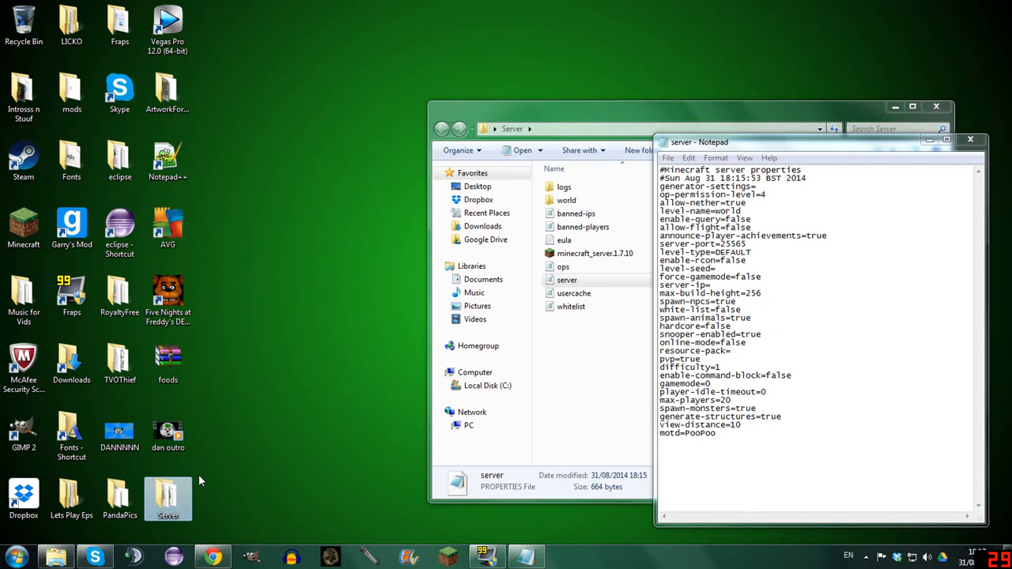
key(Win+r)
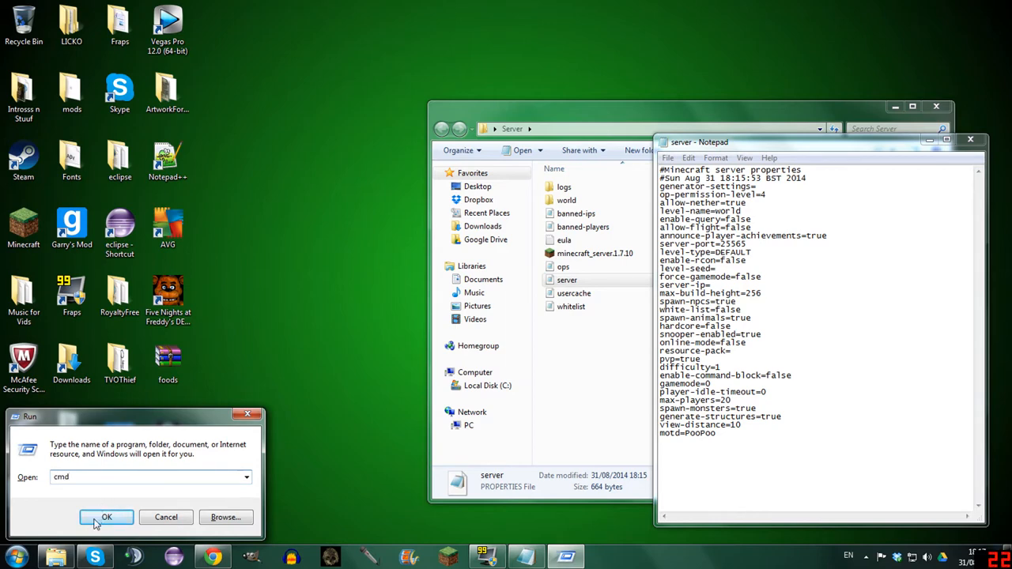
click(107, 517)
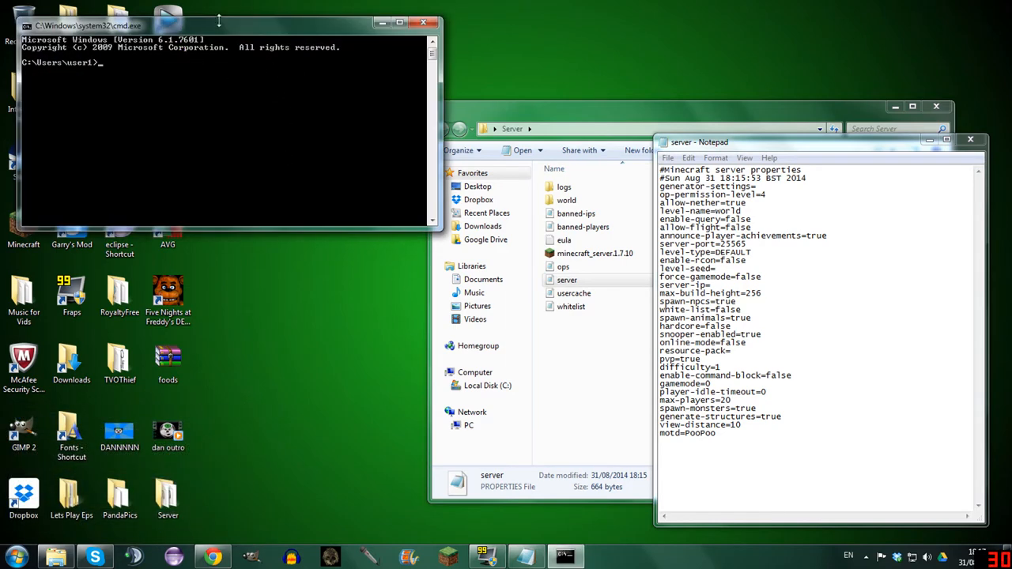
drag(222, 25, 300, 189)
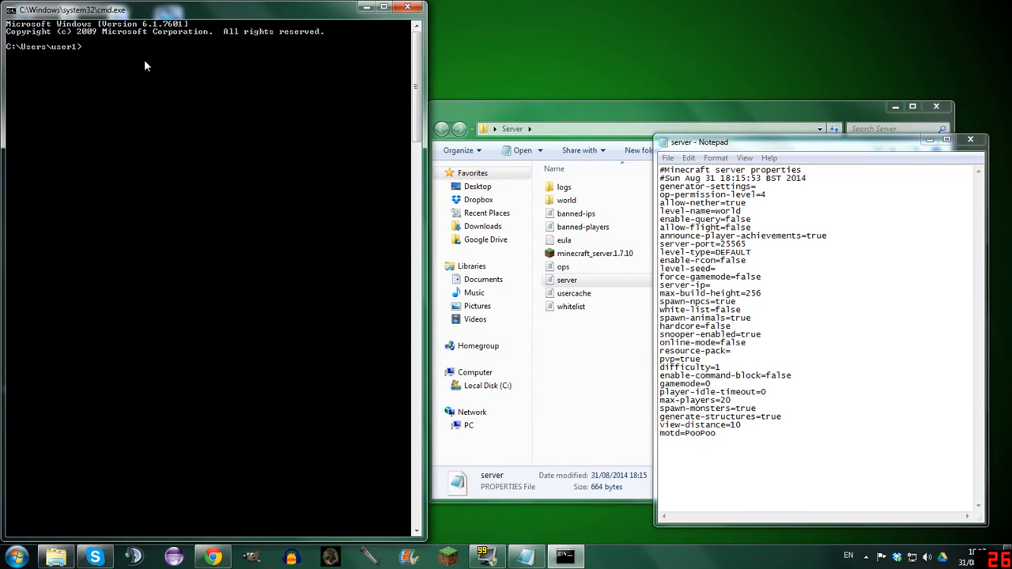
- Run ipconfig, enter IPv4 address 192.168.1.67 as server-ip, then close Command Prompt
text(ipc)
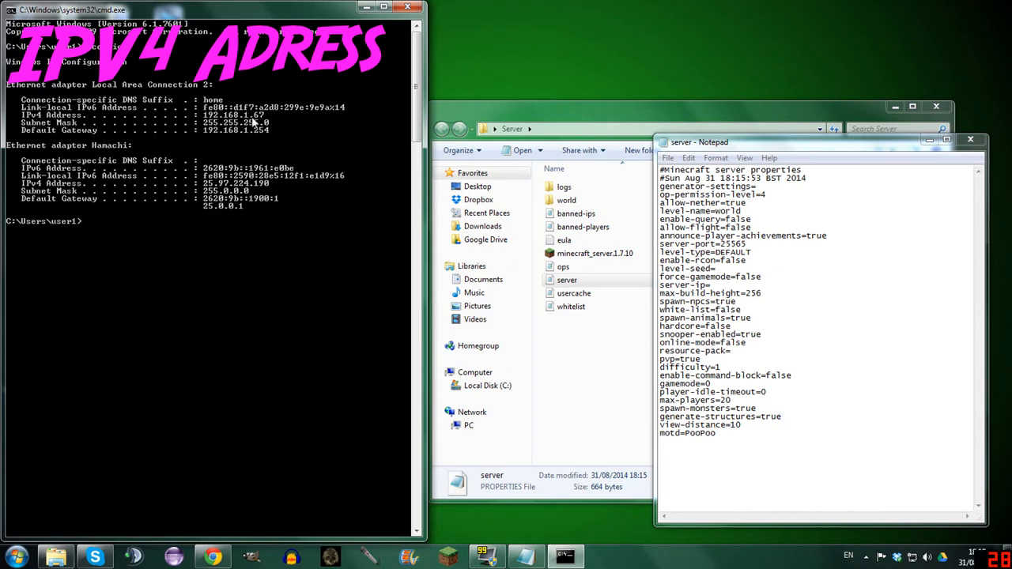
right_click(213, 123)
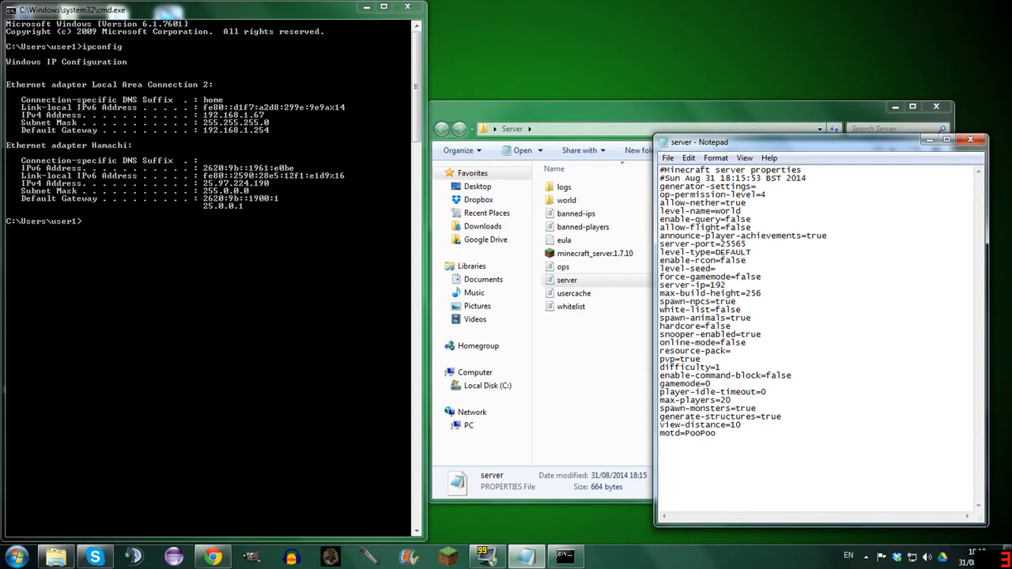
text(.168.1.67)
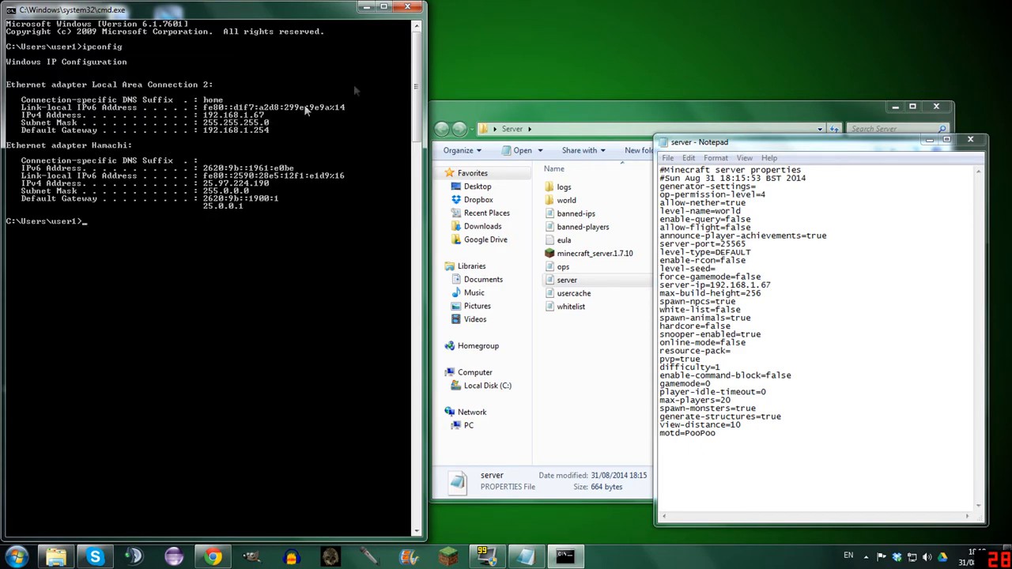
click(408, 7)
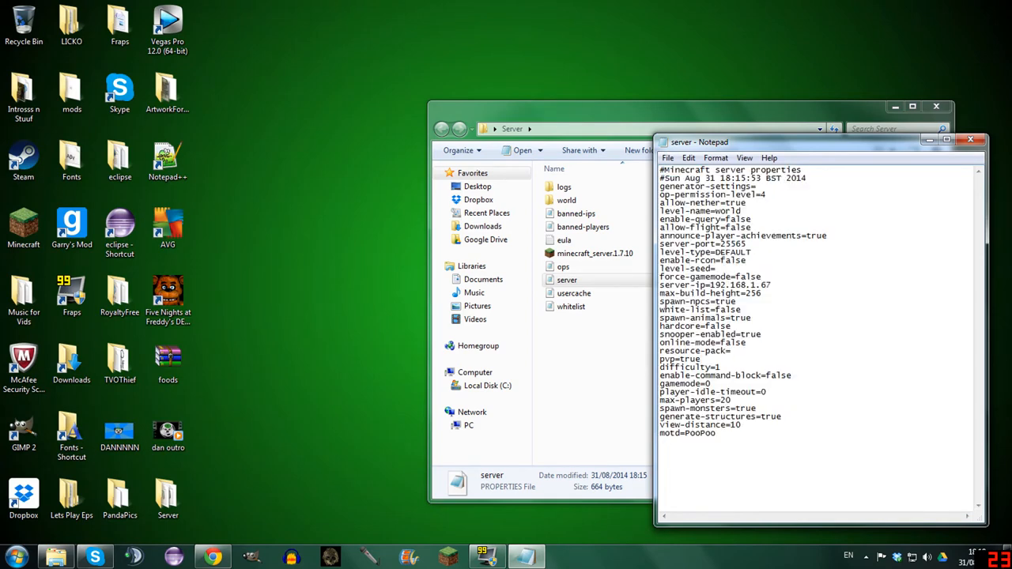
- Check server-port is 25565 and save server.properties in Notepad
double_click(732, 244)
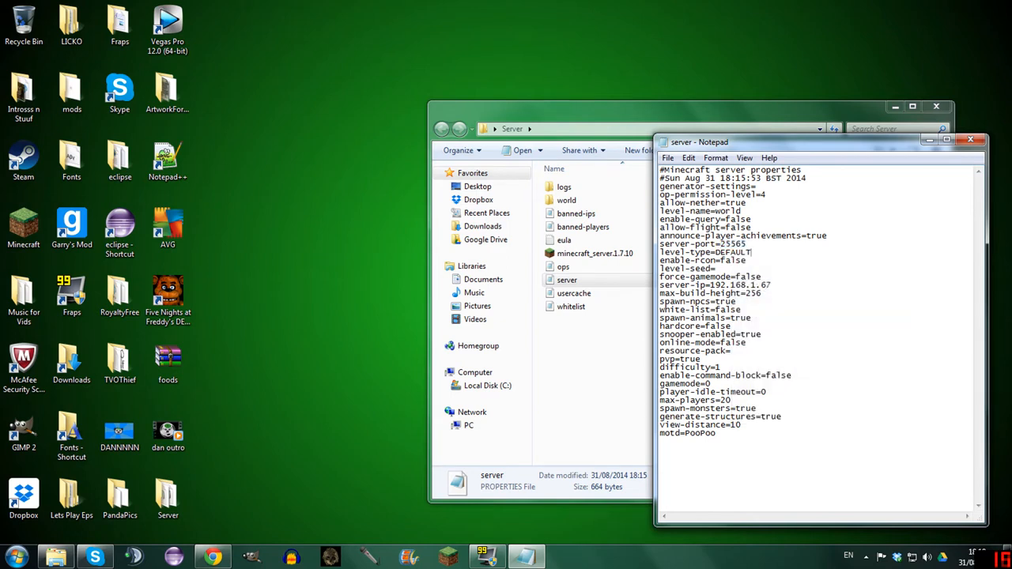
double_click(727, 243)
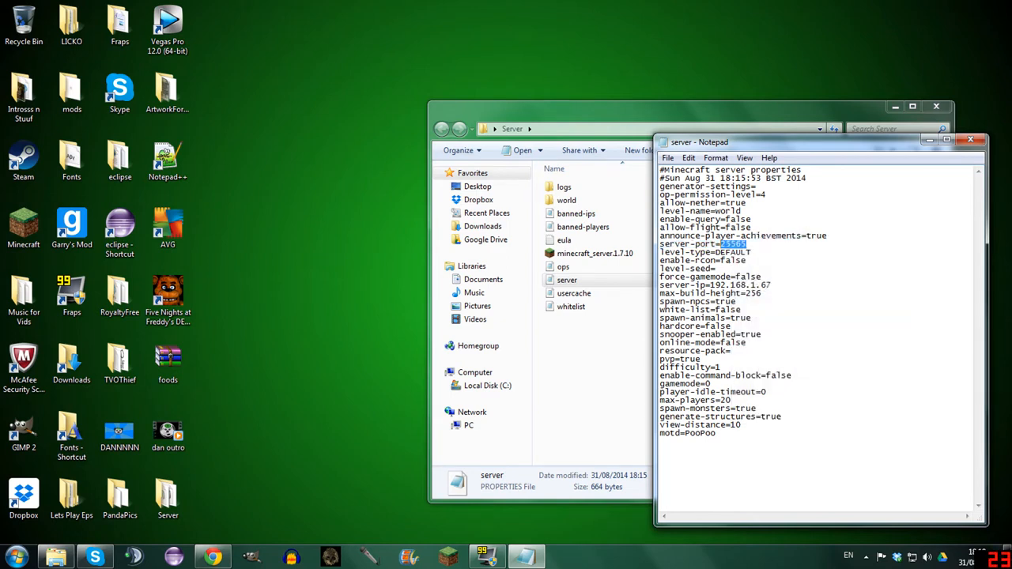
click(668, 157)
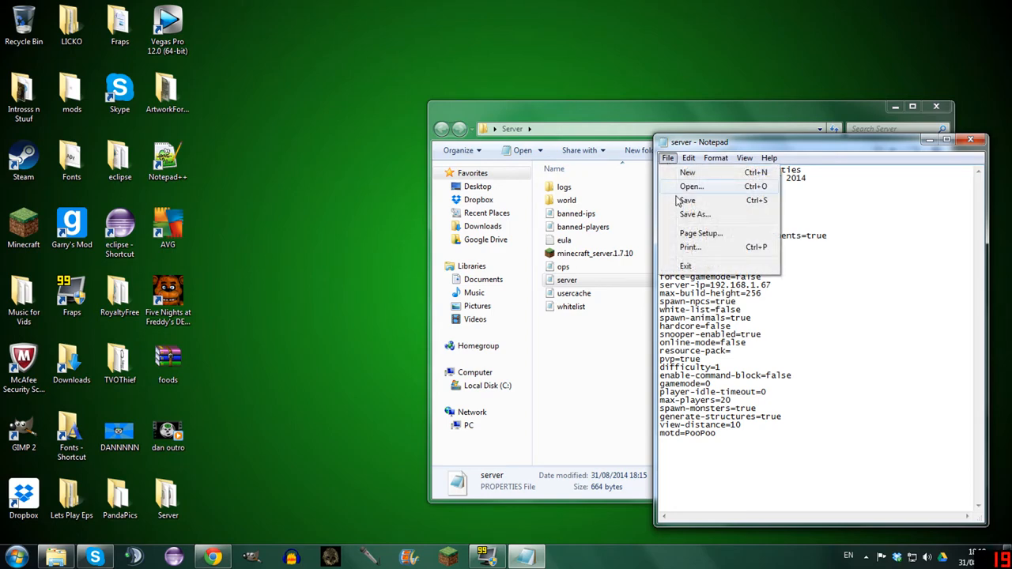
click(686, 200)
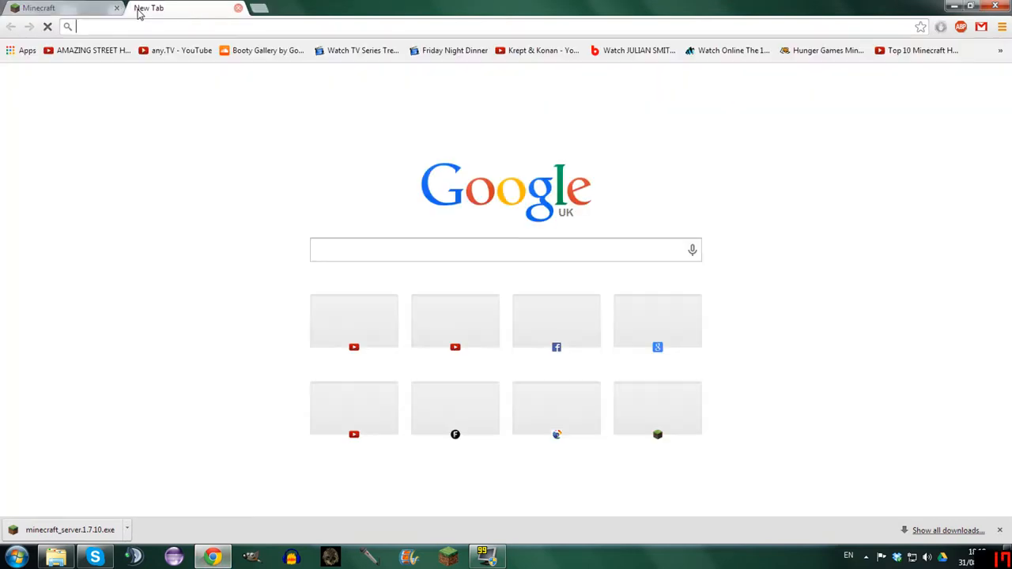
- Close the Minecraft tab and load the router page at 192.168.1.254
text(192.168.1.254)
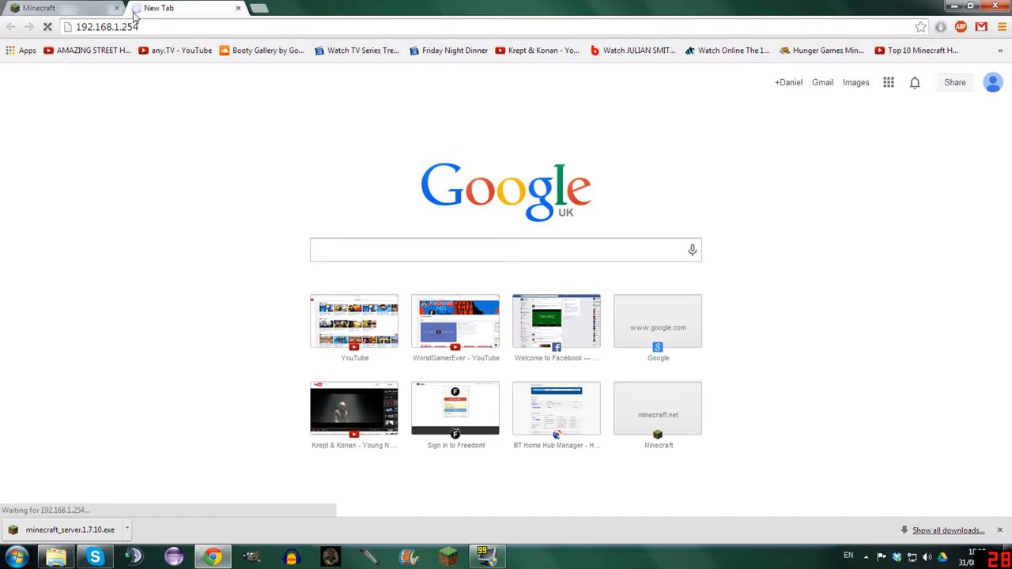
click(107, 26)
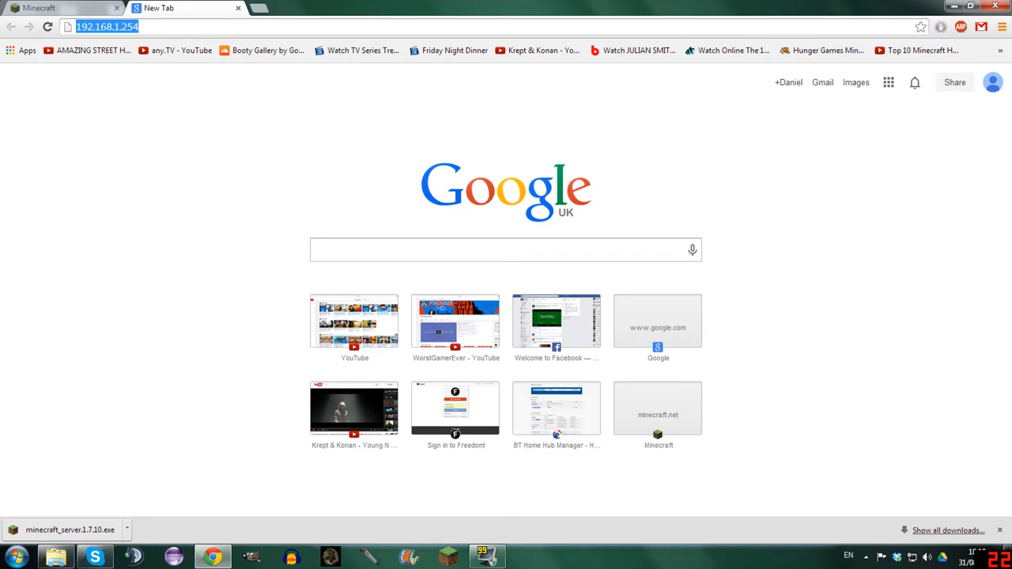
key(Return)
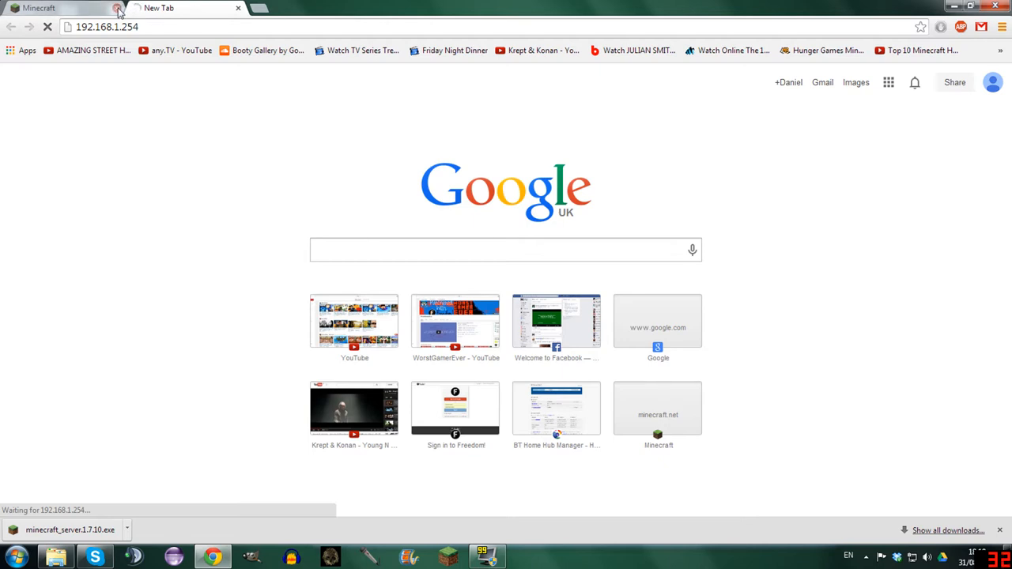
click(117, 8)
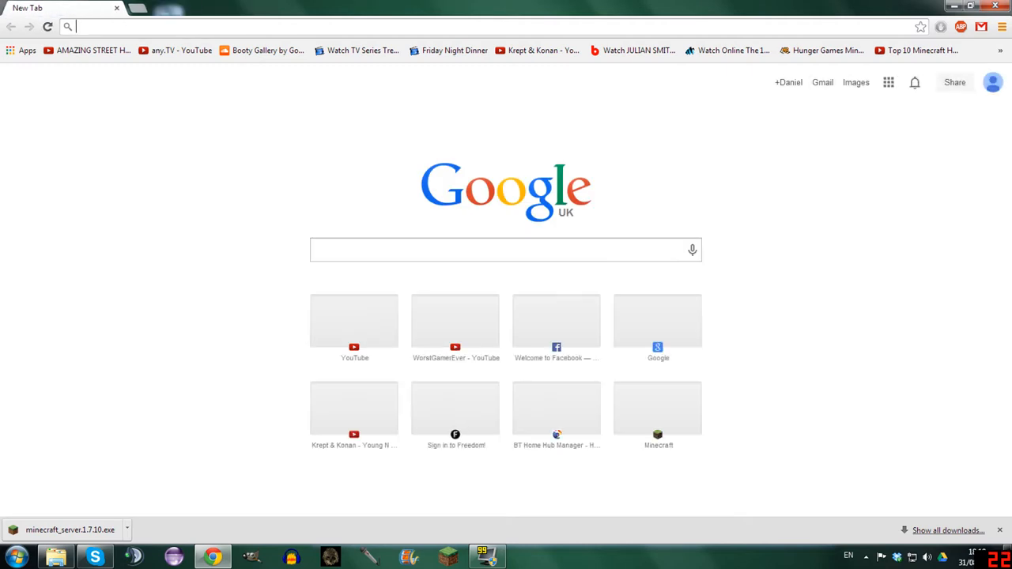
text(192.168.1.254)
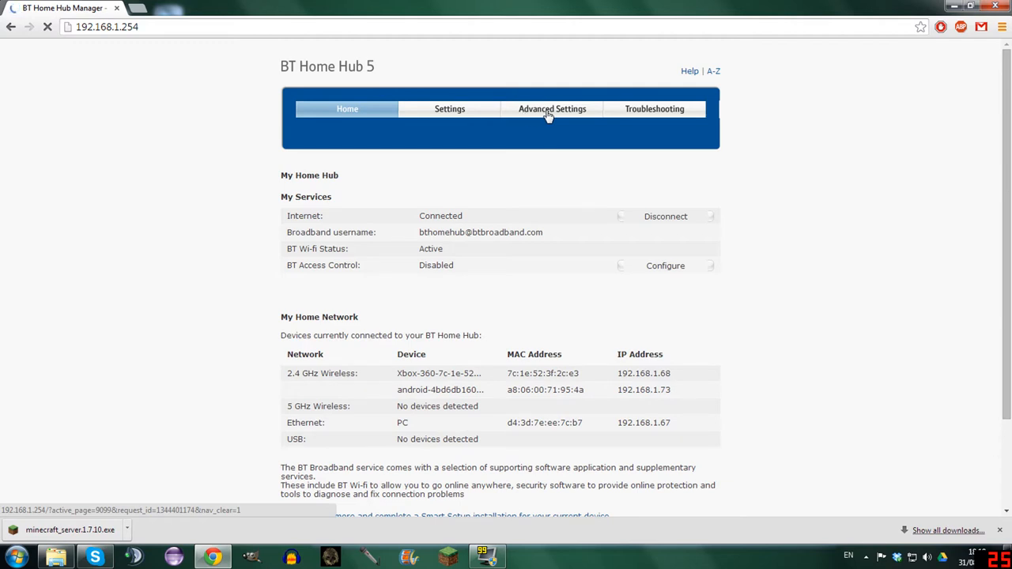
- Log in to Advanced Settings with the admin password
click(552, 108)
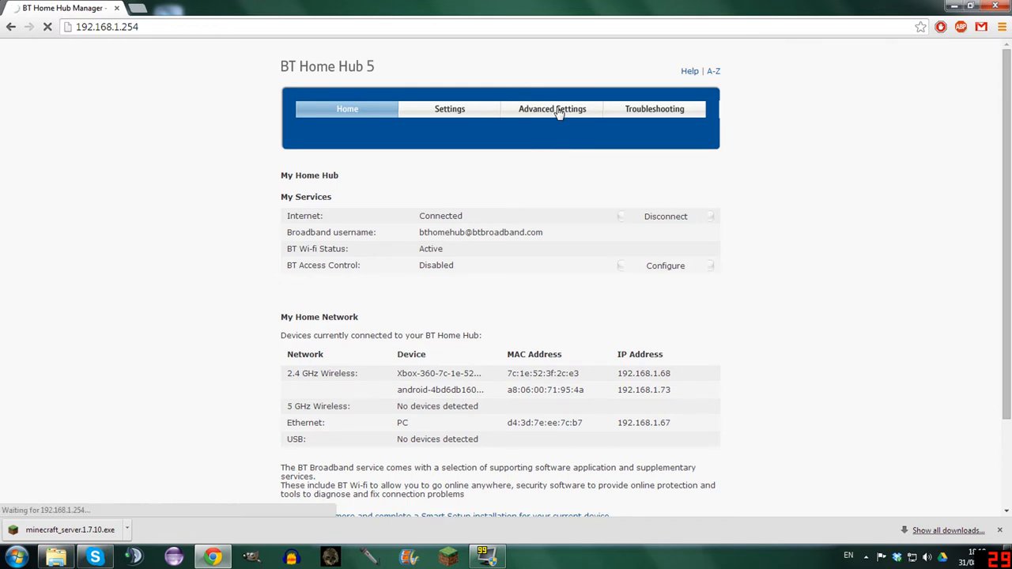
click(450, 108)
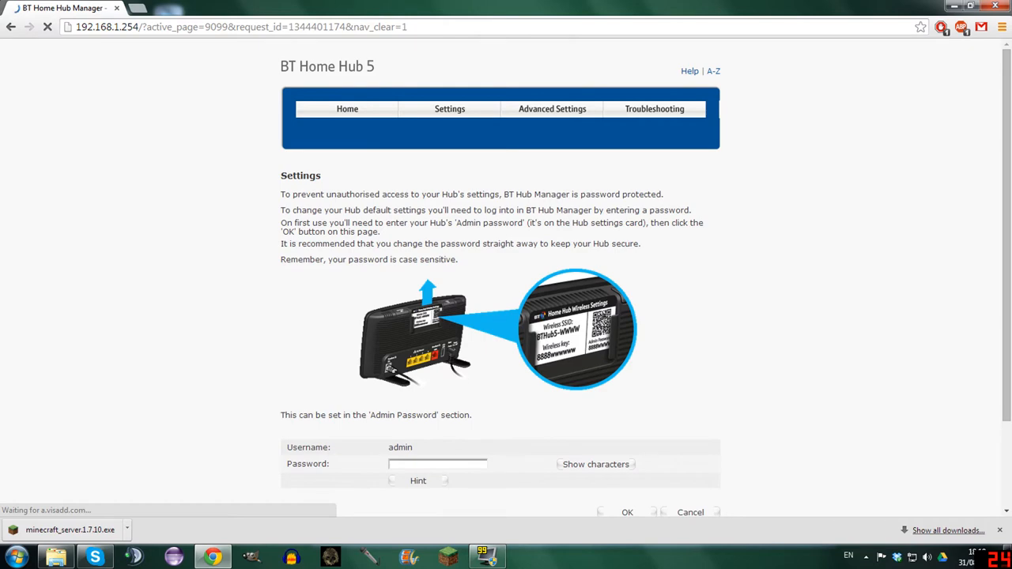
scroll(down, 3)
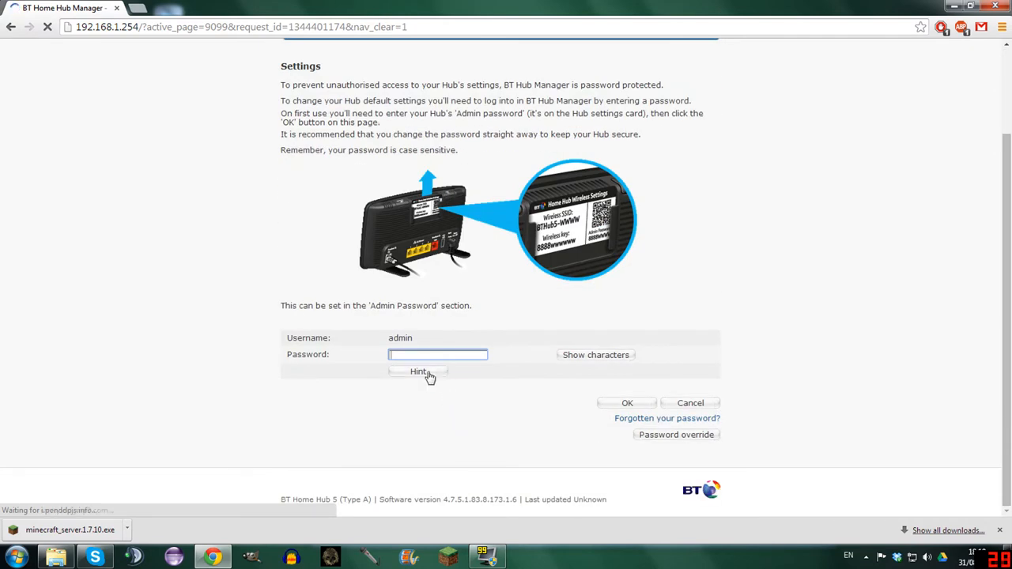
mouse_move(489, 316)
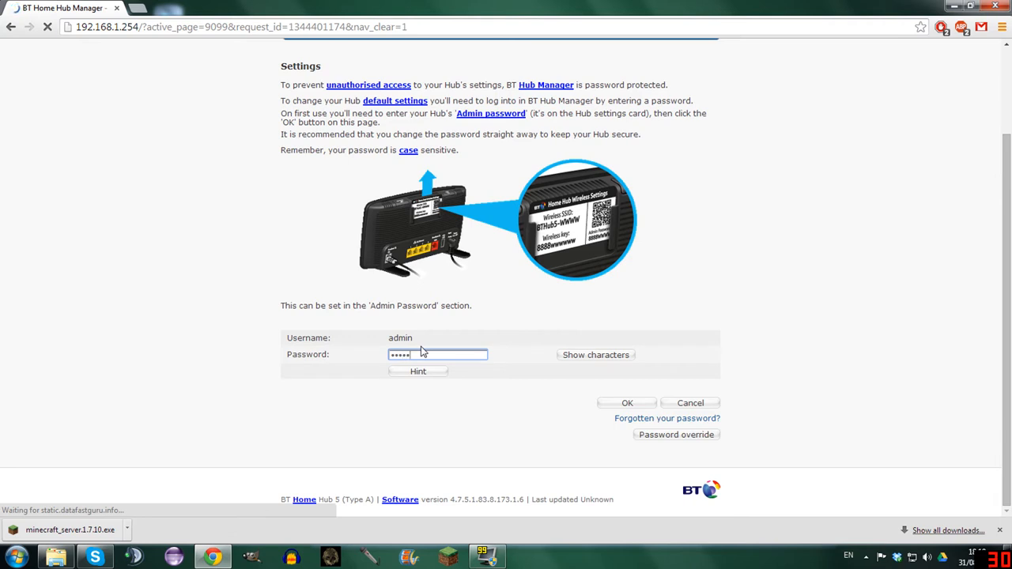
text(password)
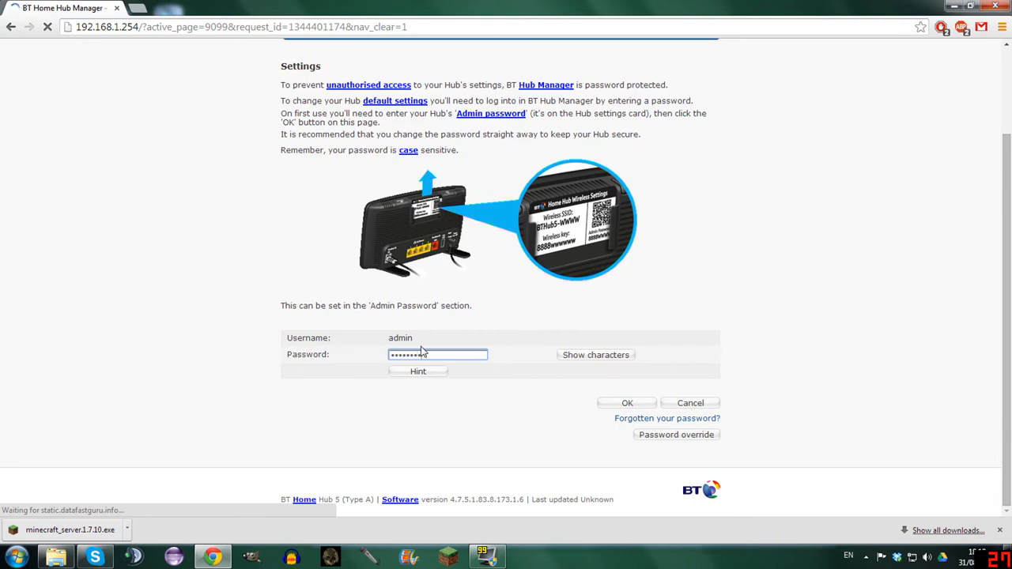
click(627, 403)
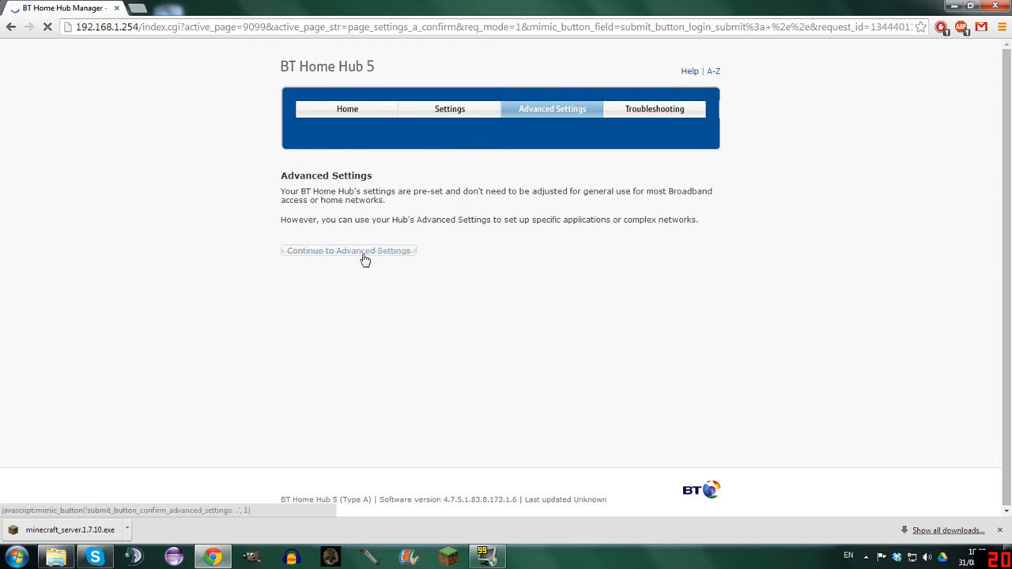
click(348, 250)
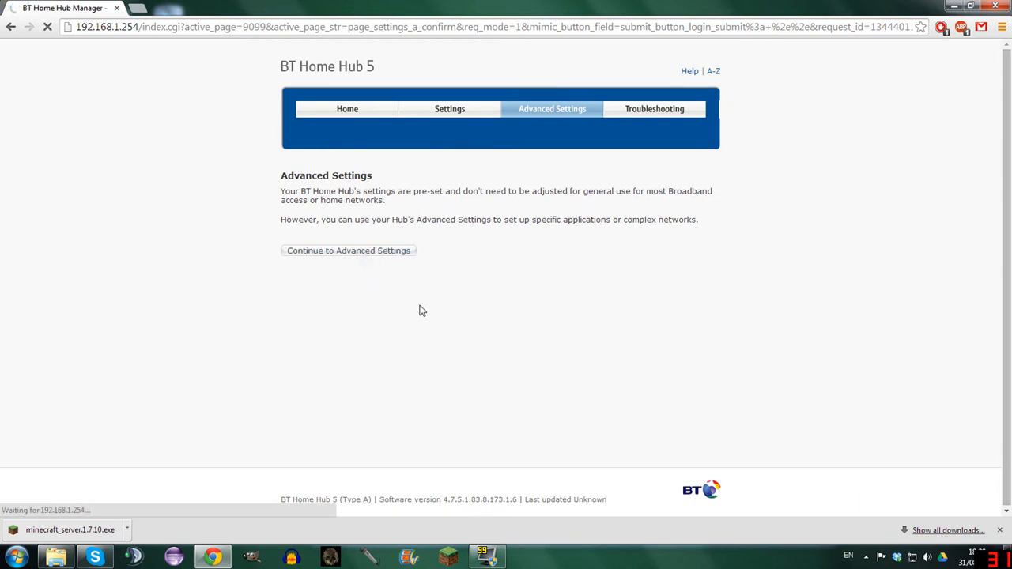
mouse_move(577, 263)
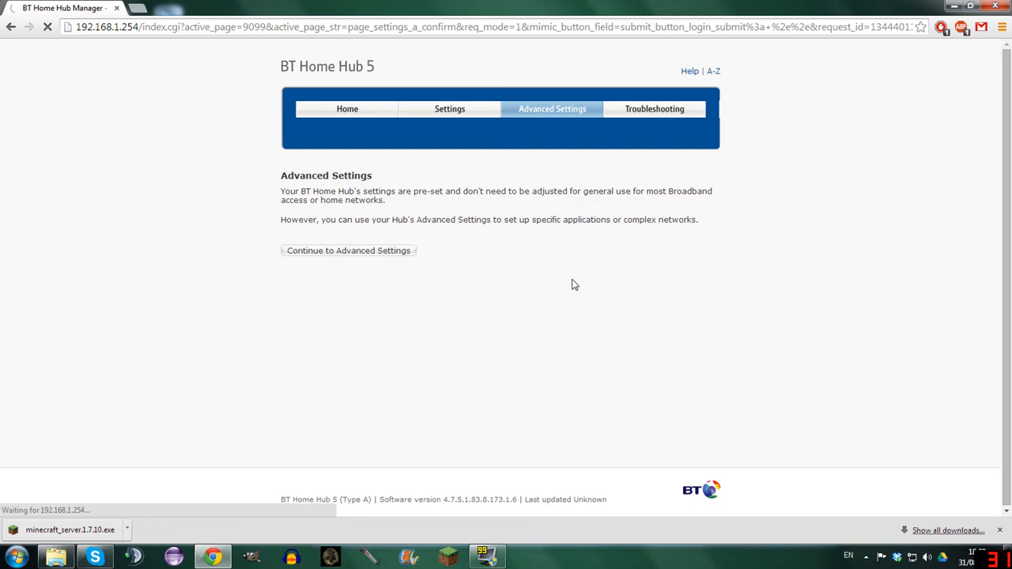
click(348, 251)
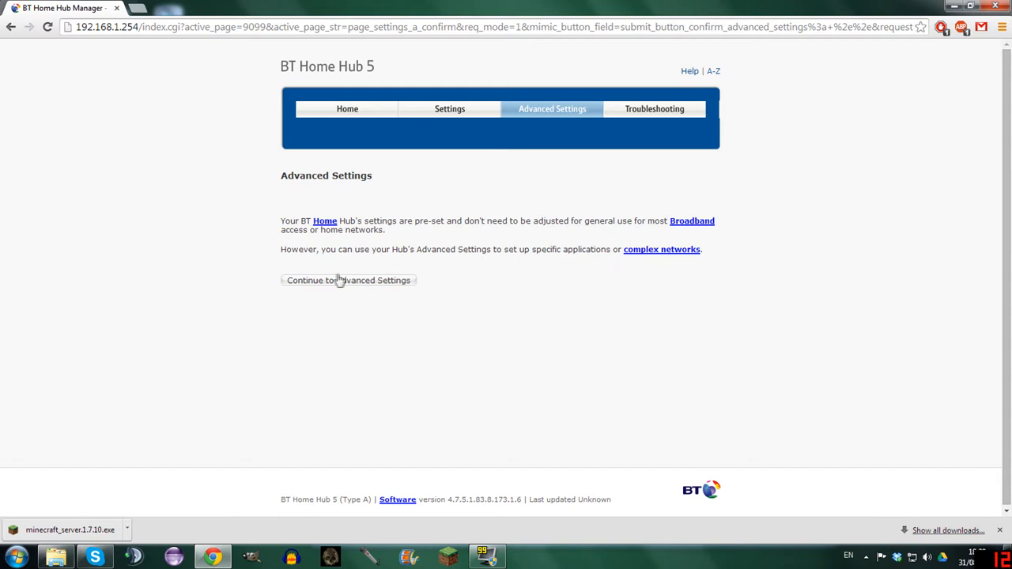
click(348, 280)
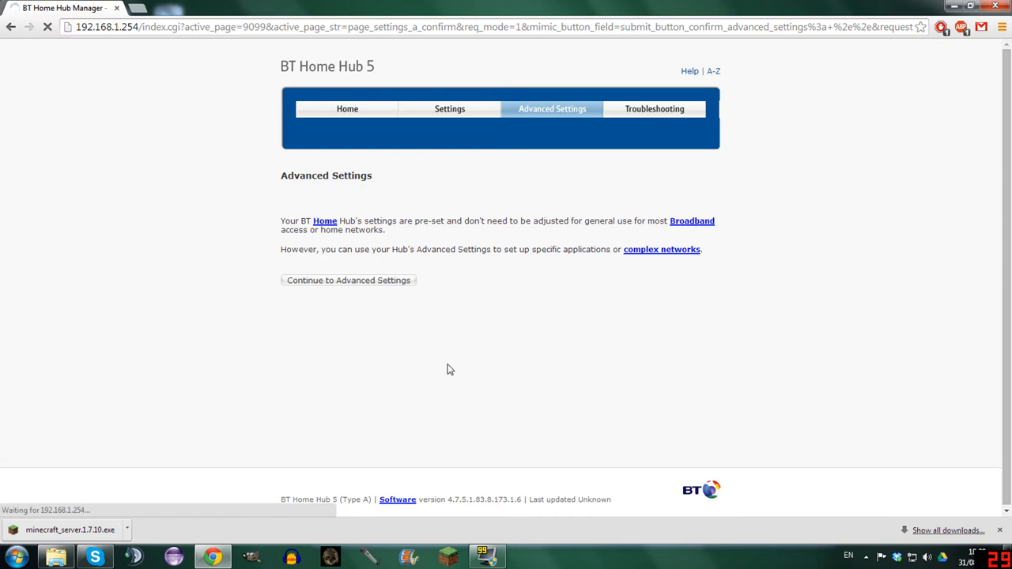
click(348, 280)
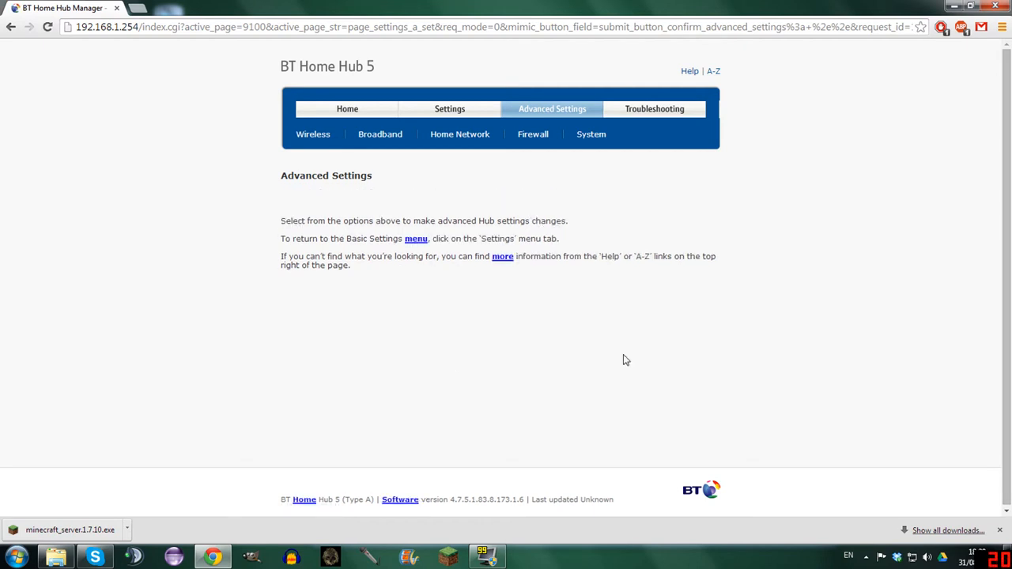
mouse_move(533, 134)
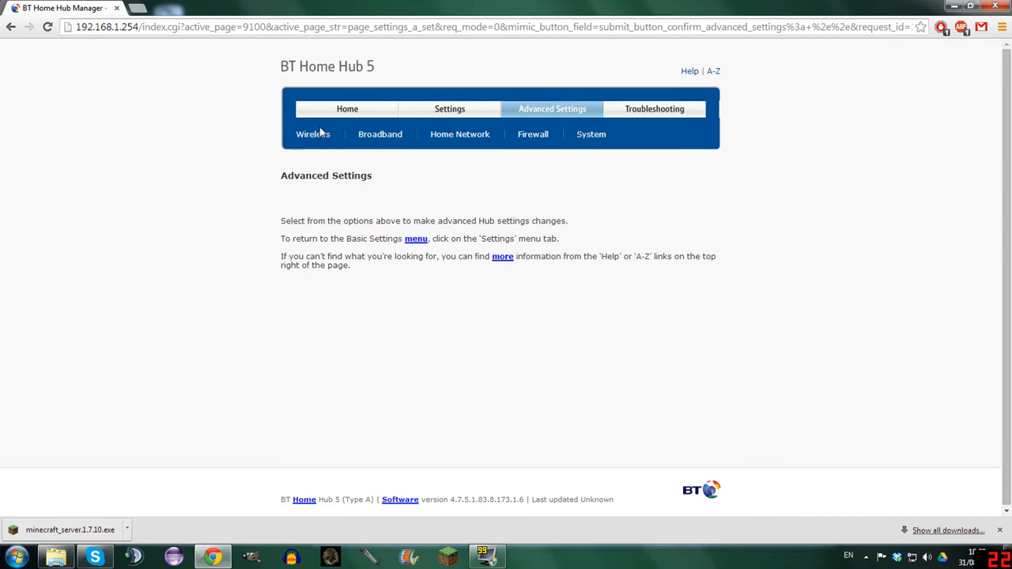
mouse_move(591, 134)
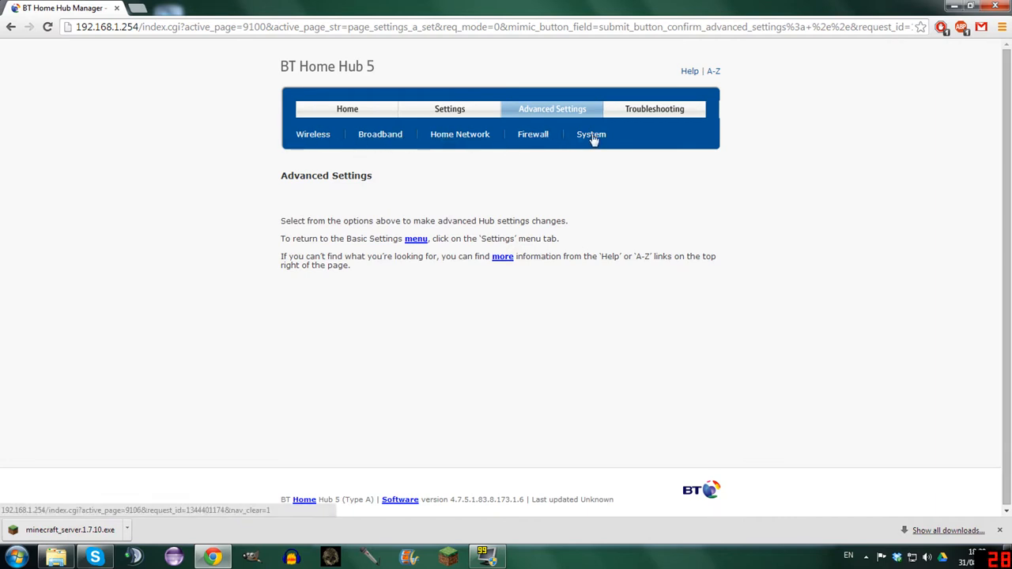
mouse_move(533, 134)
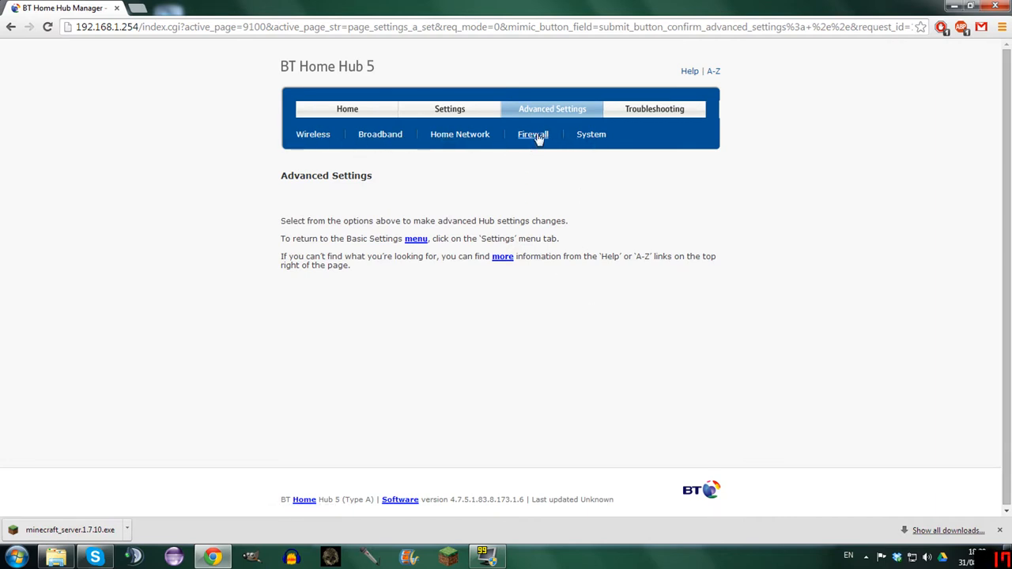
- Open the Firewall port forwarding page from Advanced Settings
click(532, 134)
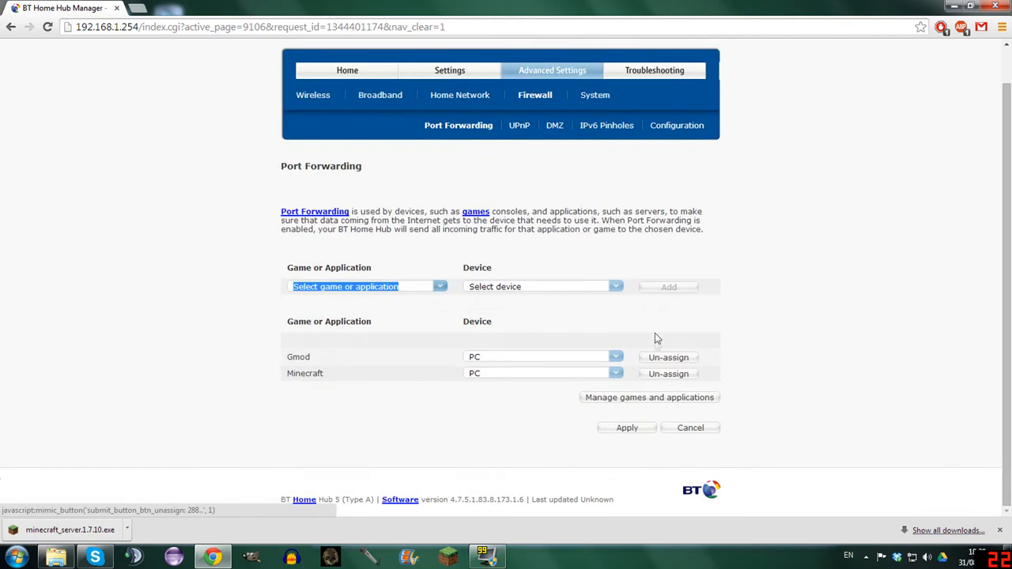
- Un-assign Minecraft from the PC on the port forwarding page
click(669, 373)
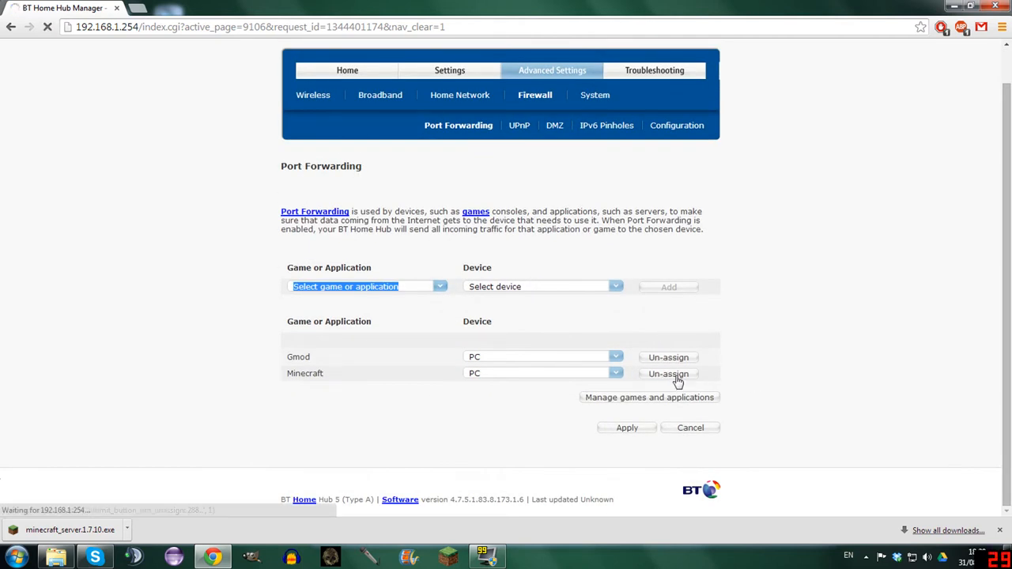
click(669, 374)
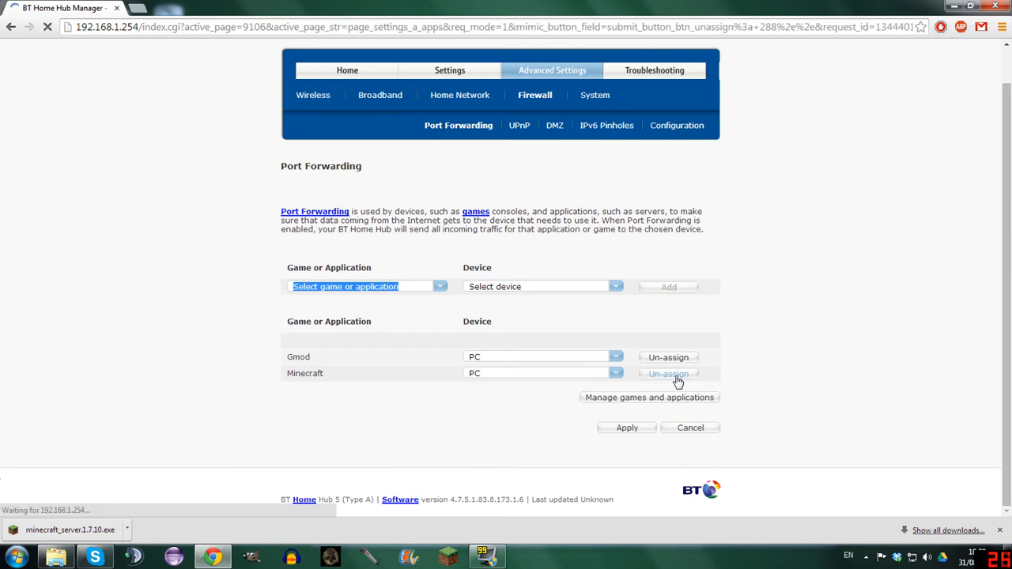
click(668, 373)
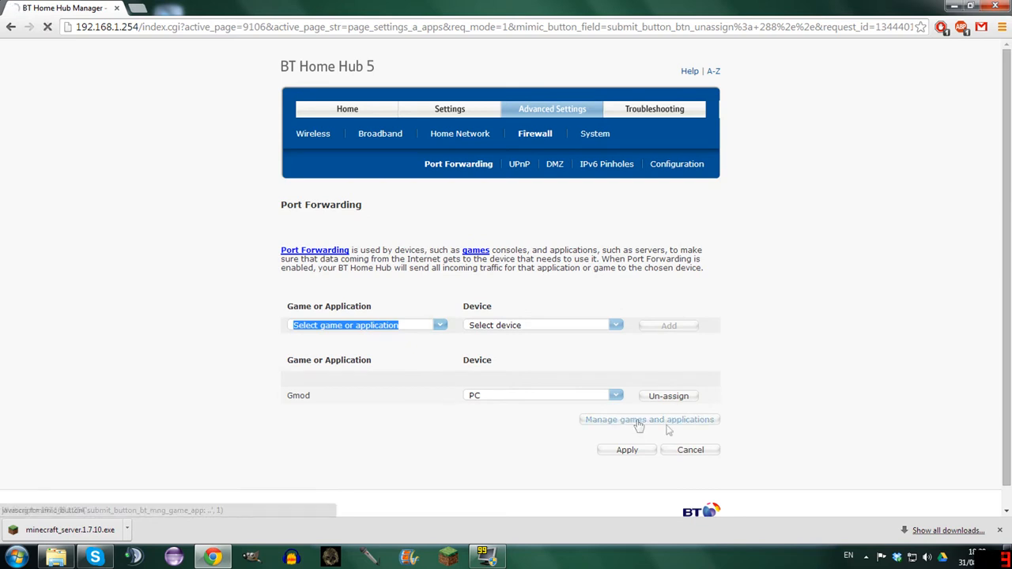
- Open 'Manage games and applications' to show the user-defined games list
click(649, 420)
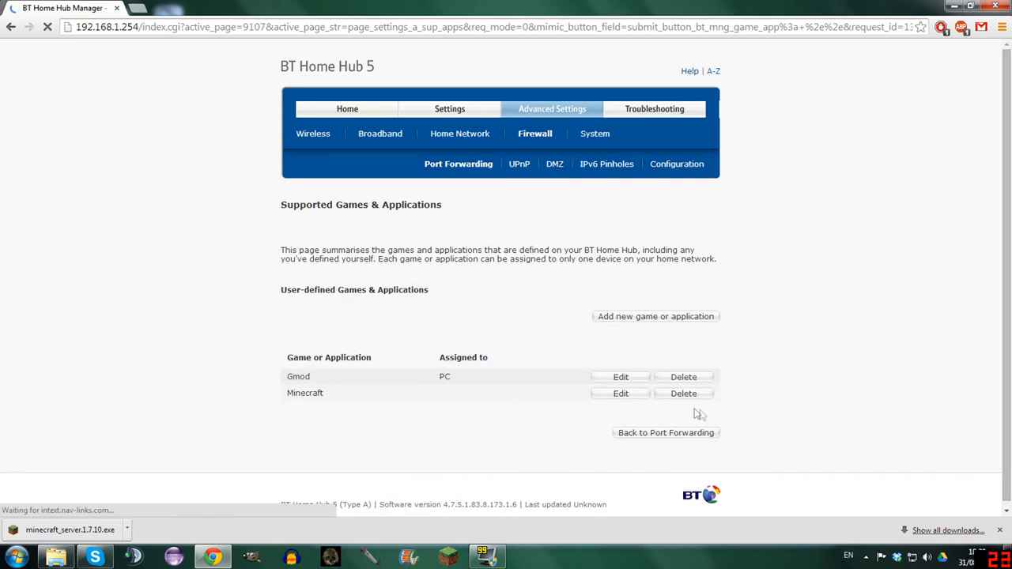
click(665, 433)
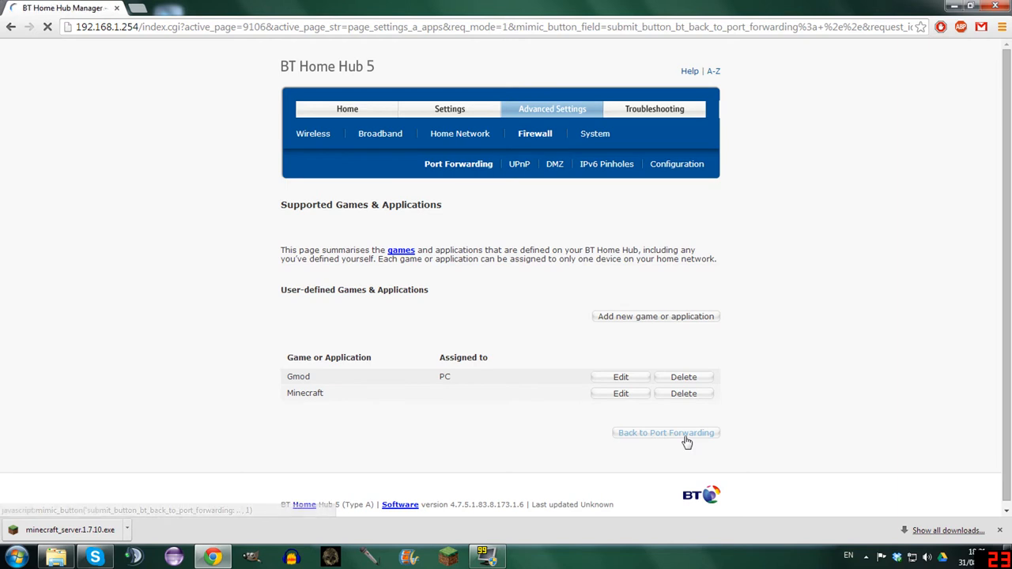
click(666, 432)
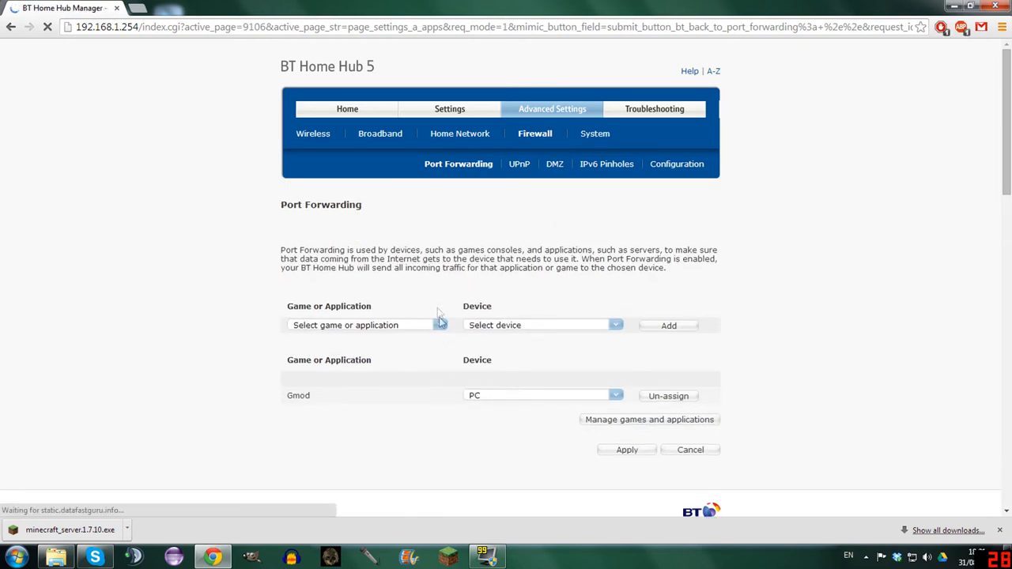
click(364, 325)
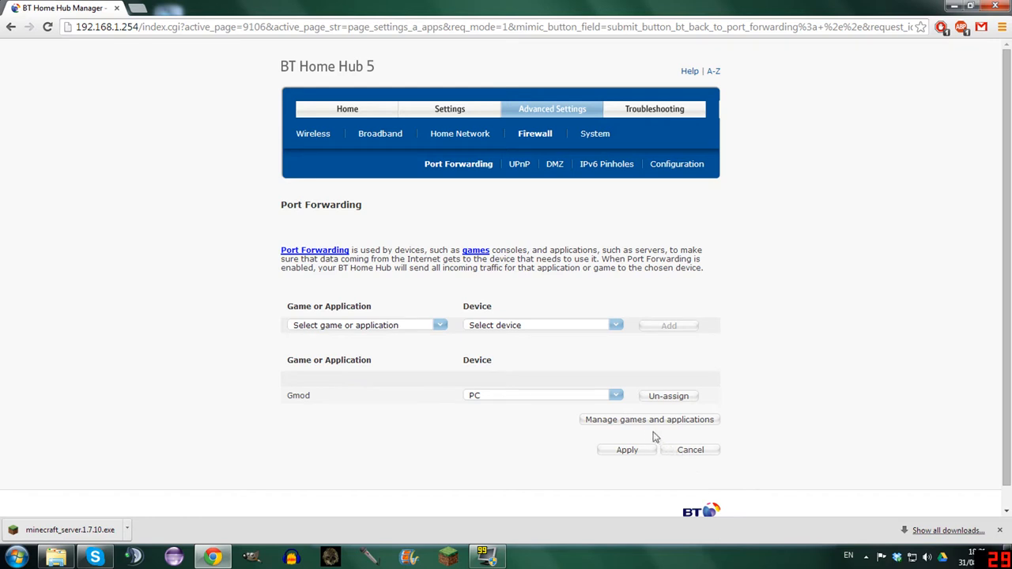
click(649, 419)
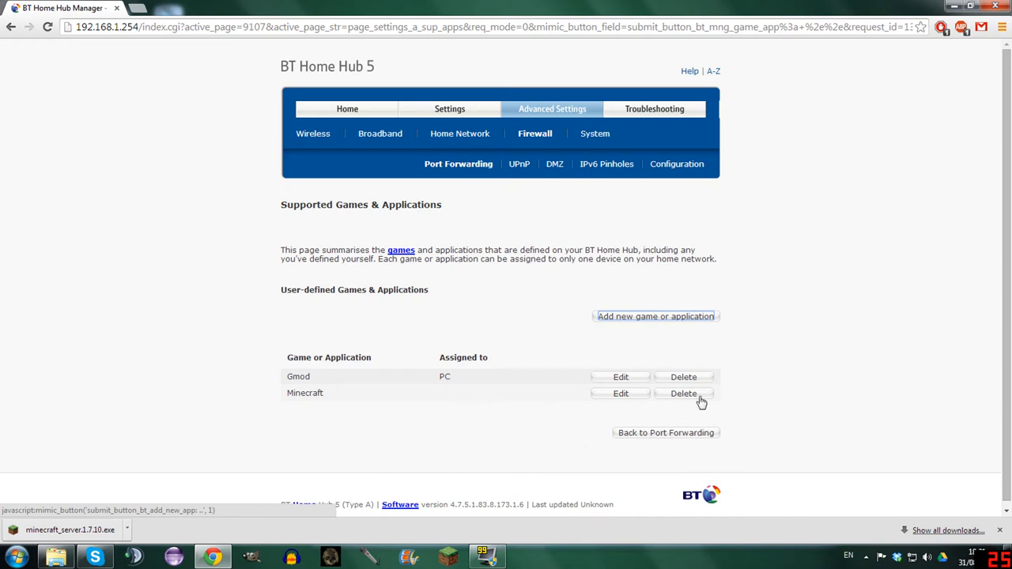
- Delete the old Minecraft game entry, confirming Yes on the 'Are you sure?' prompt
click(684, 393)
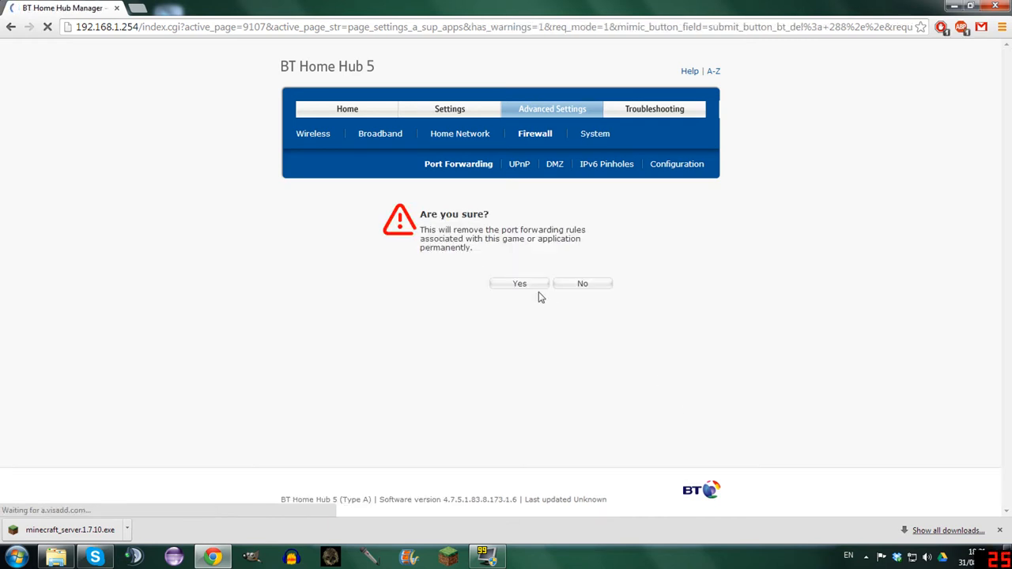
click(520, 283)
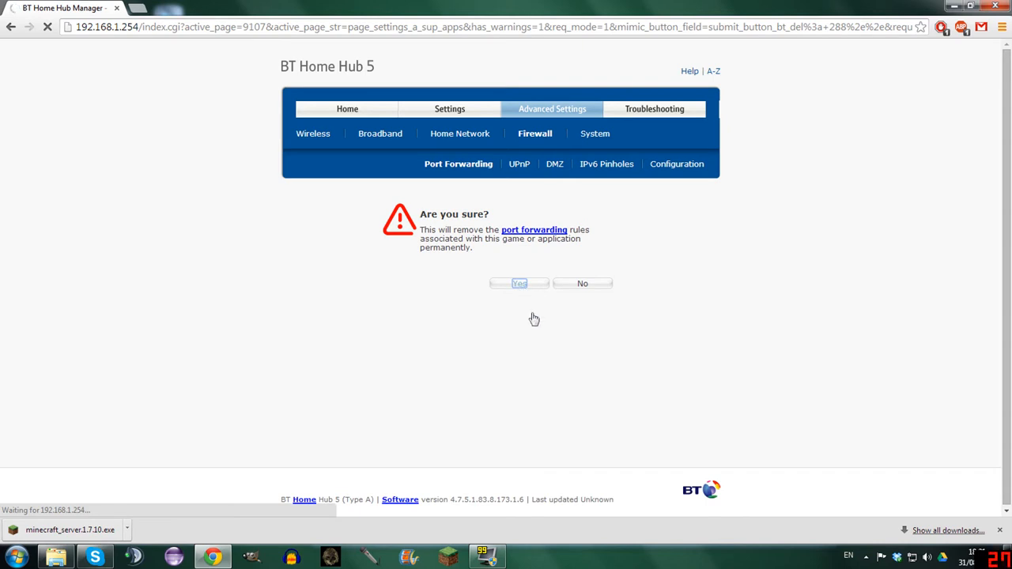
click(518, 283)
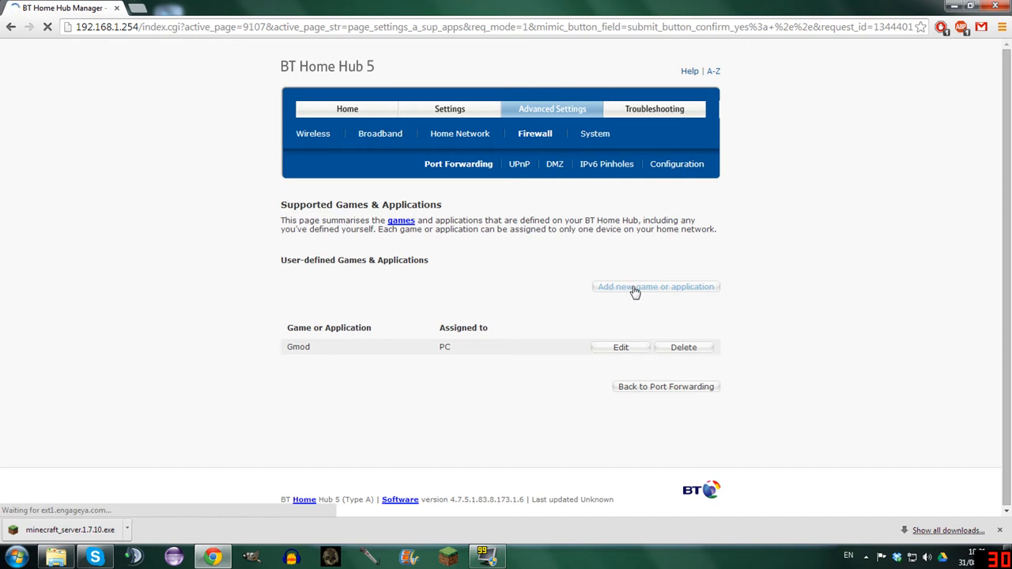
- Create a new game from scratch named Minecraft with a TCP 25565 port map
click(656, 286)
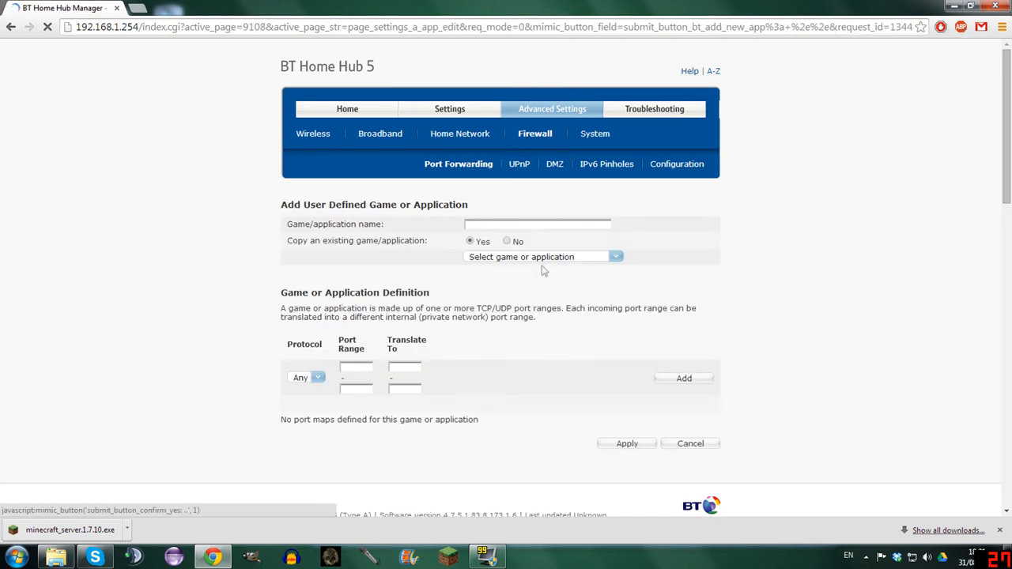
click(507, 241)
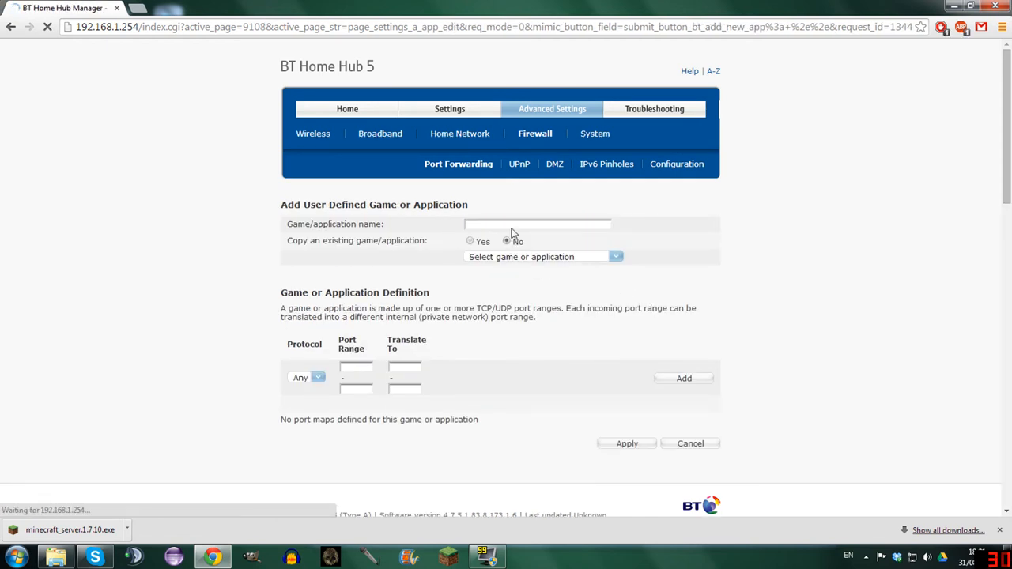
text(Minecraft)
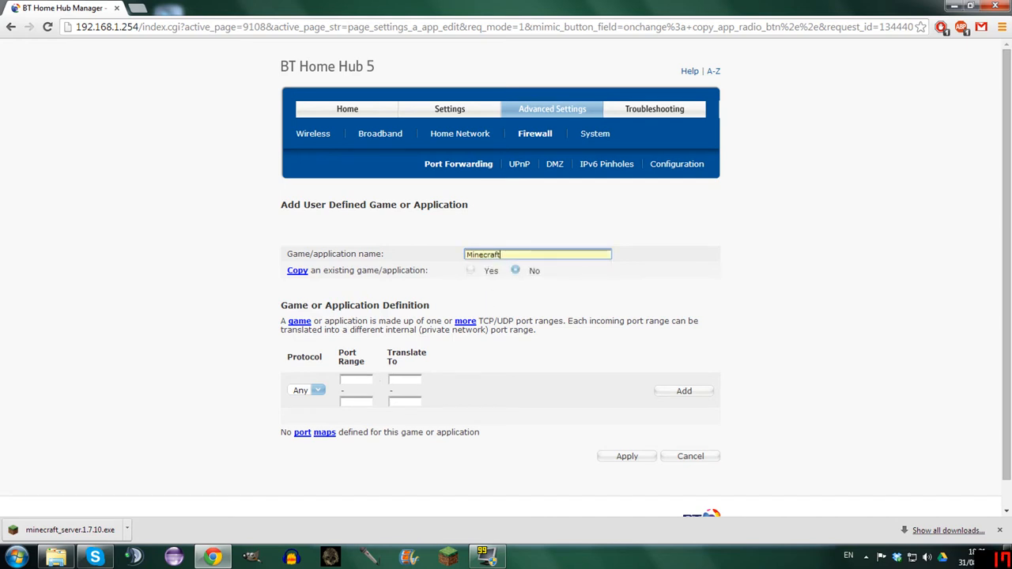
click(307, 390)
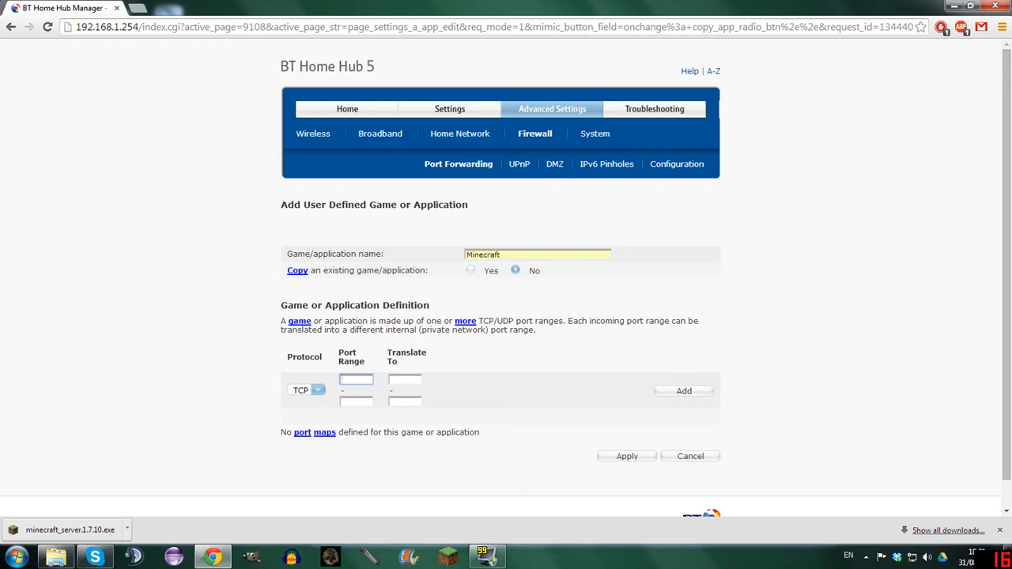
text(25565)
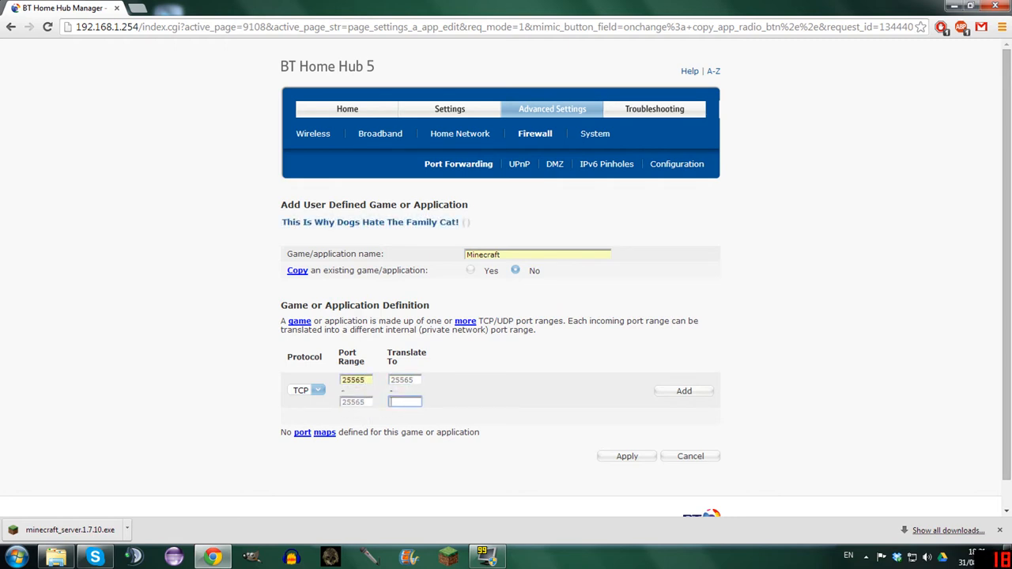
text(25565)
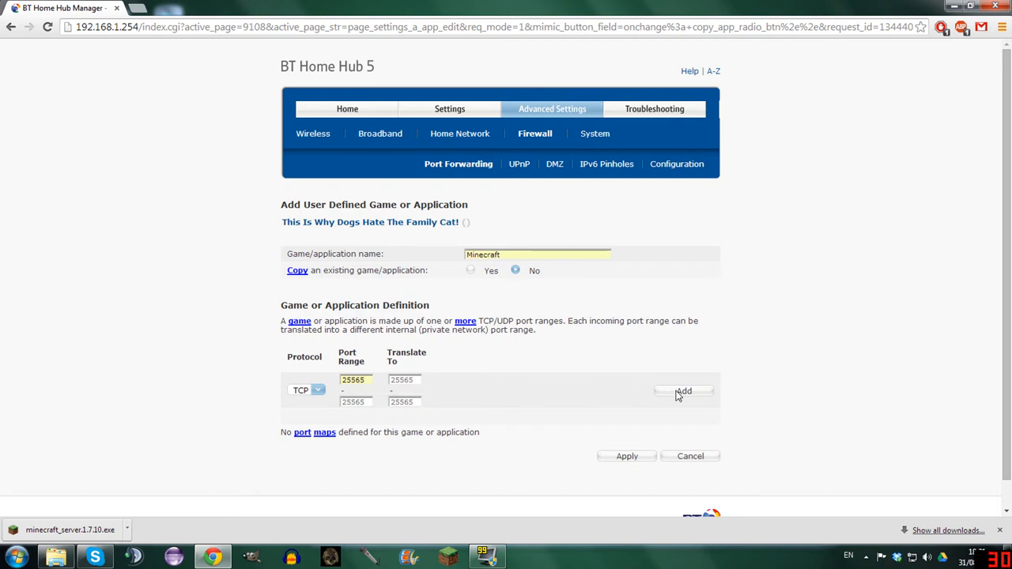
click(684, 391)
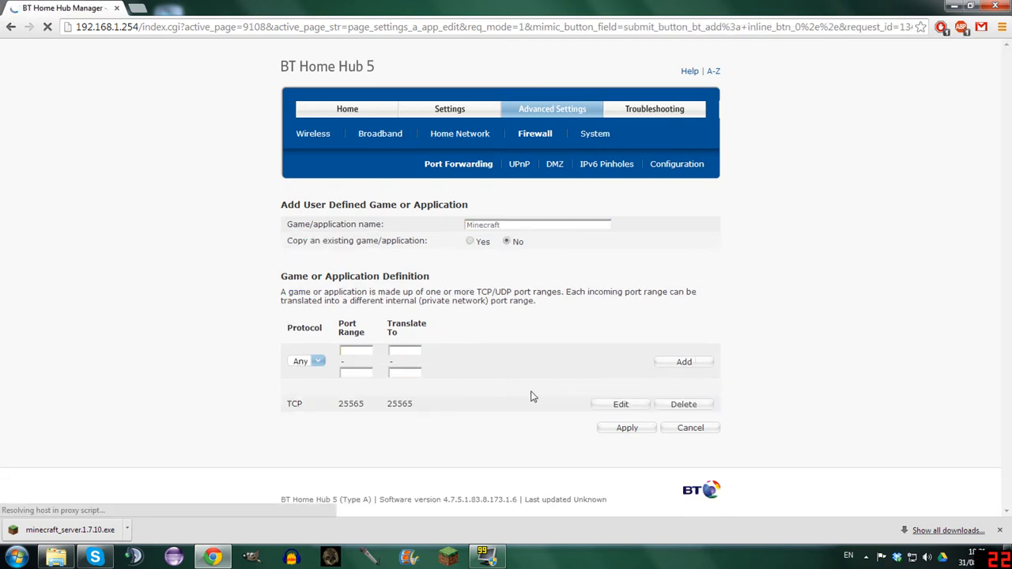
- Add a UDP 25565 port map and apply the Minecraft definition
click(307, 390)
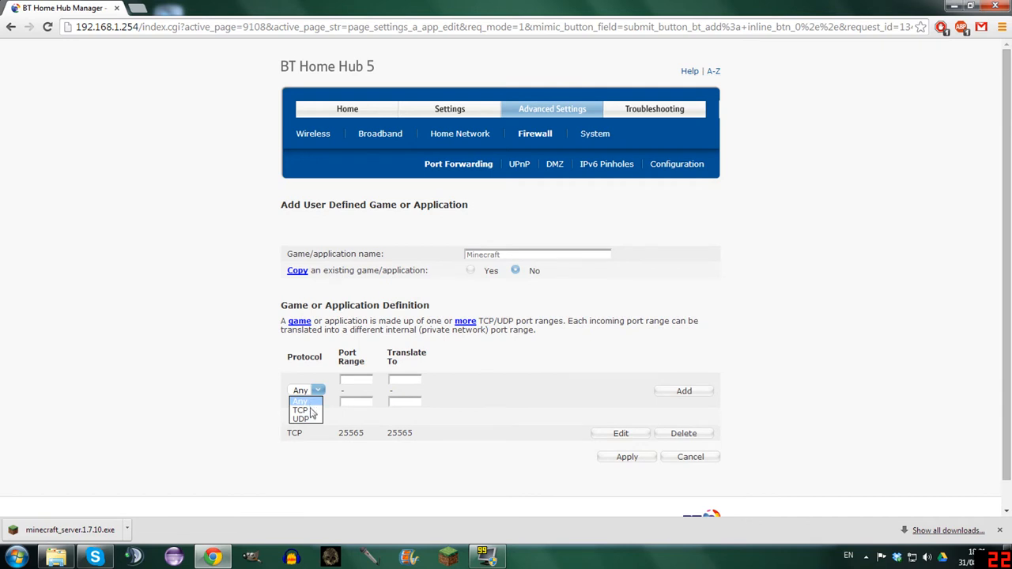
click(301, 418)
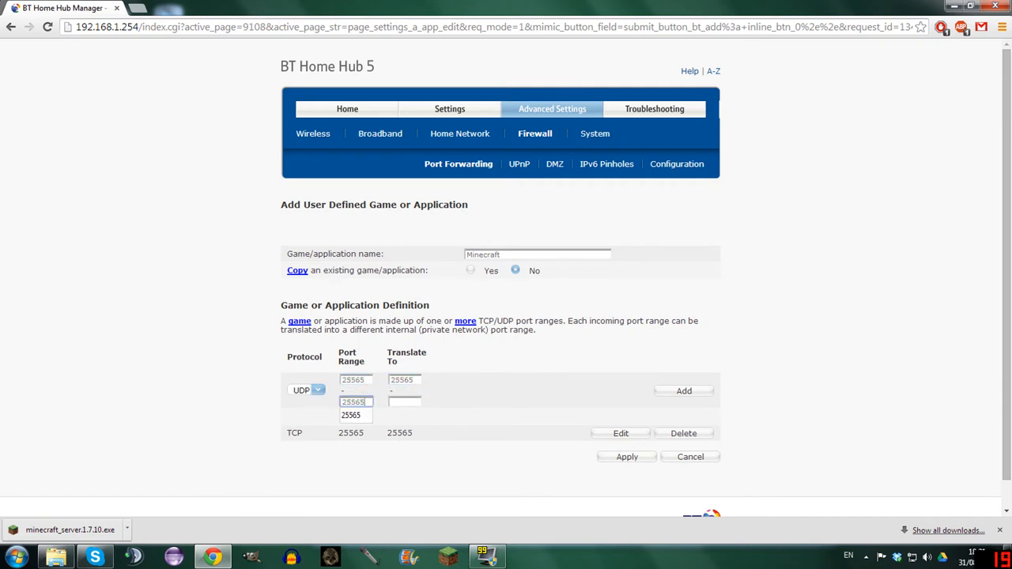
click(684, 391)
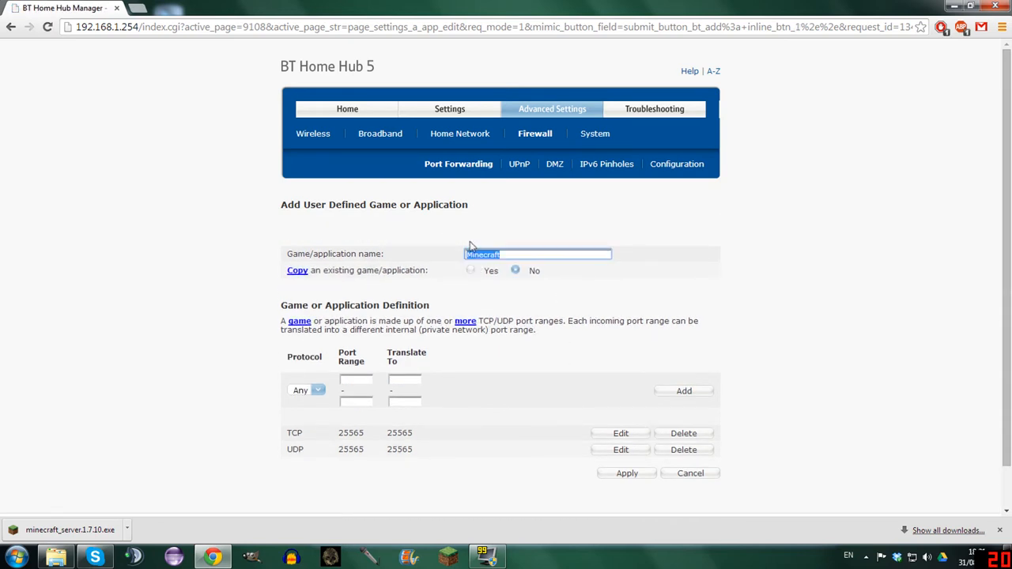
click(627, 473)
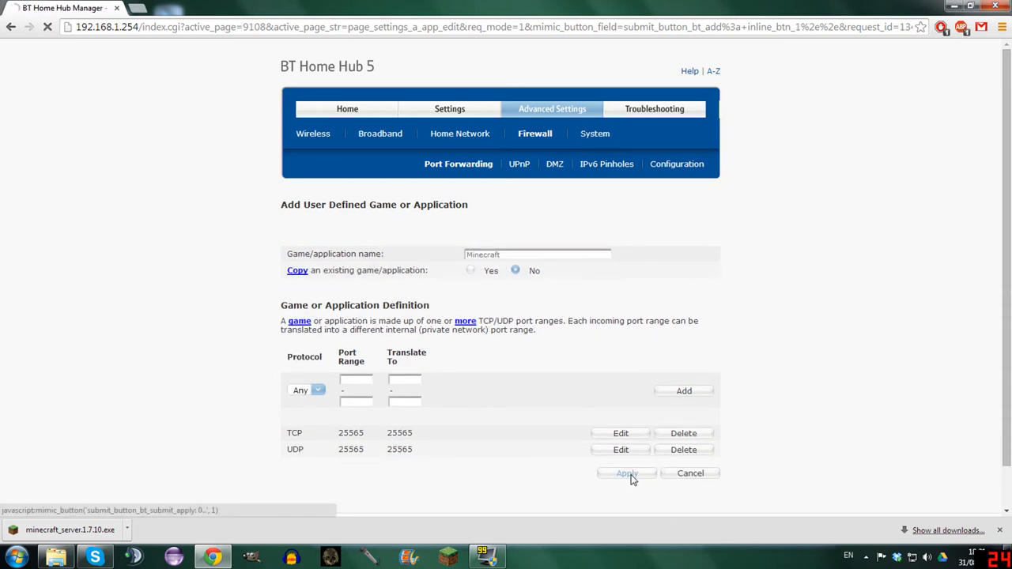
click(626, 473)
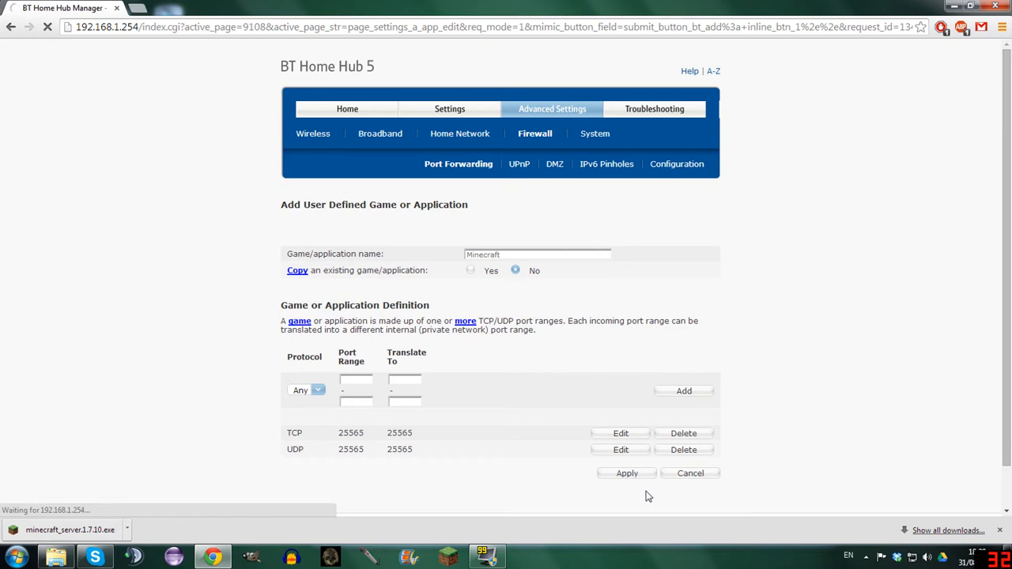
- Return to Port Forwarding and select Minecraft in the Game or Application dropdown
click(626, 473)
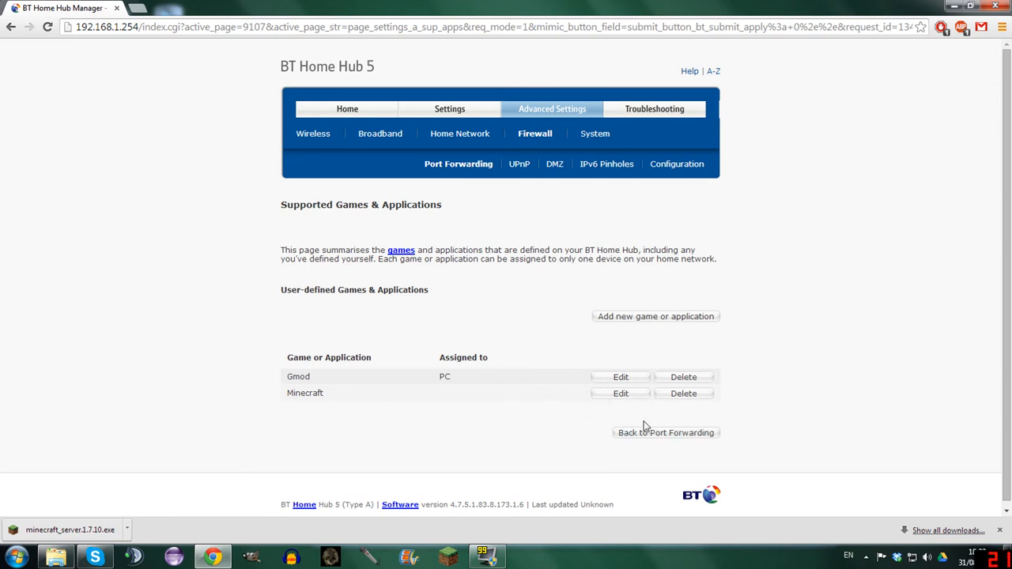
click(666, 433)
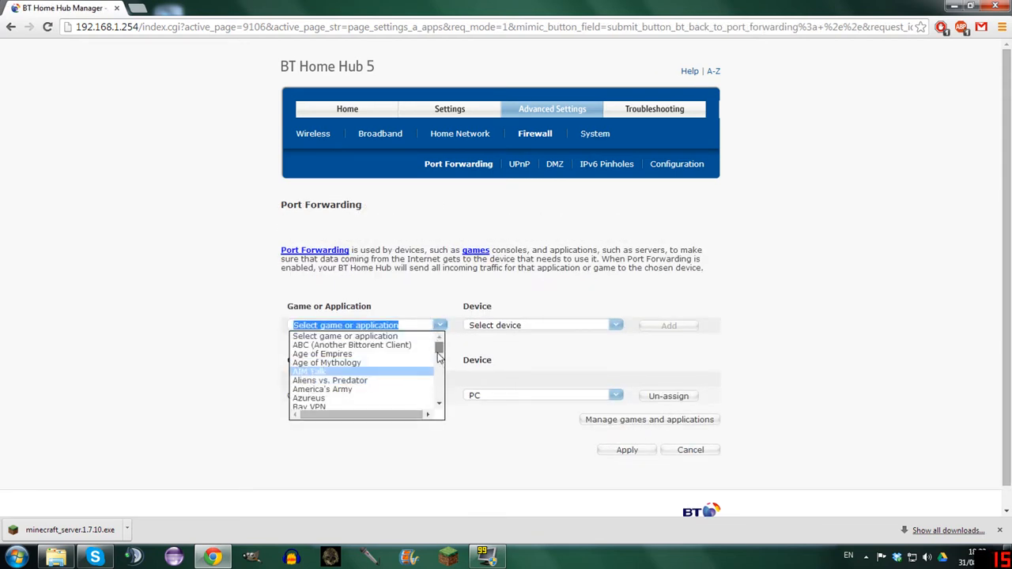
scroll(down, 3)
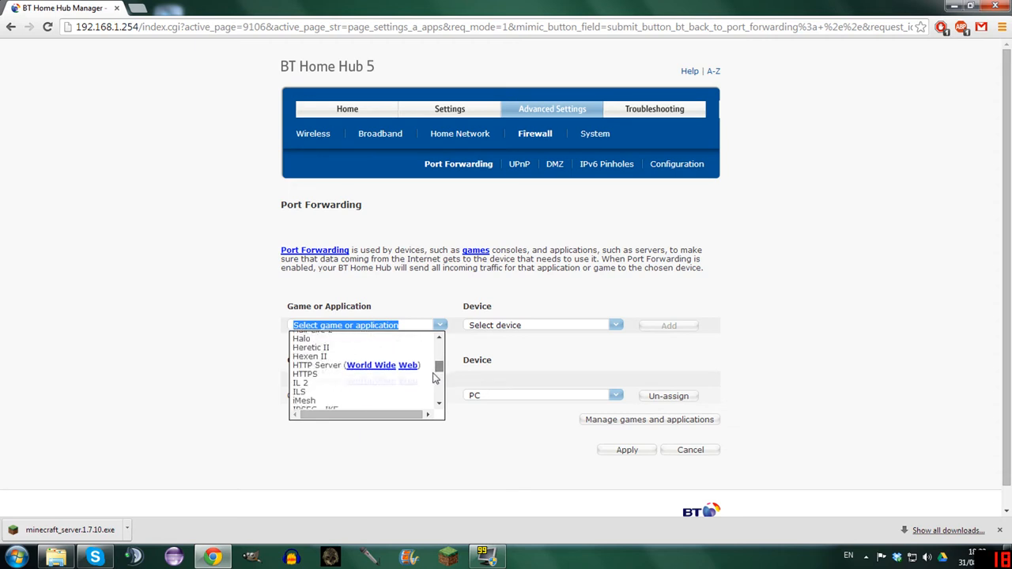
scroll(down, 3)
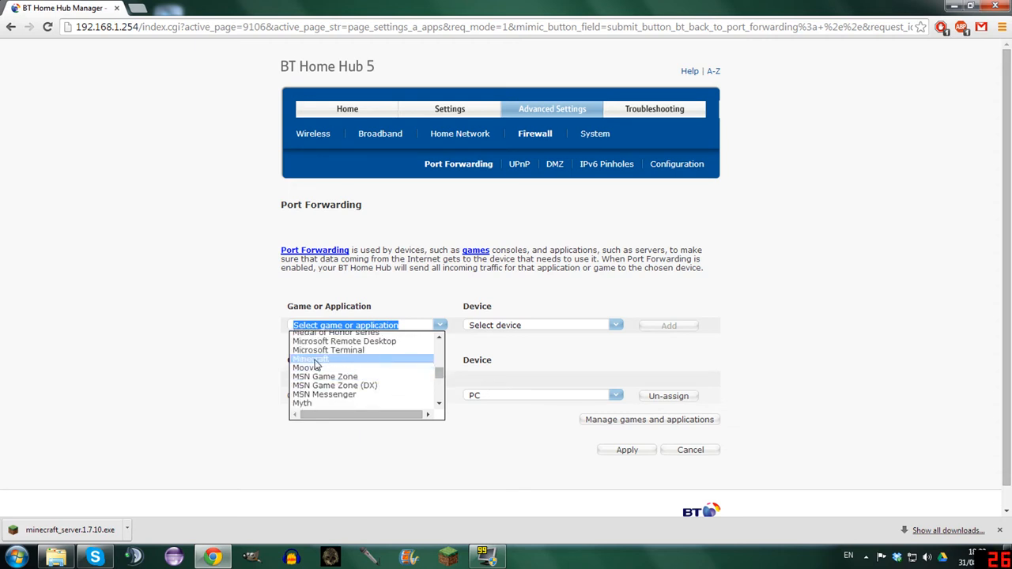
click(310, 359)
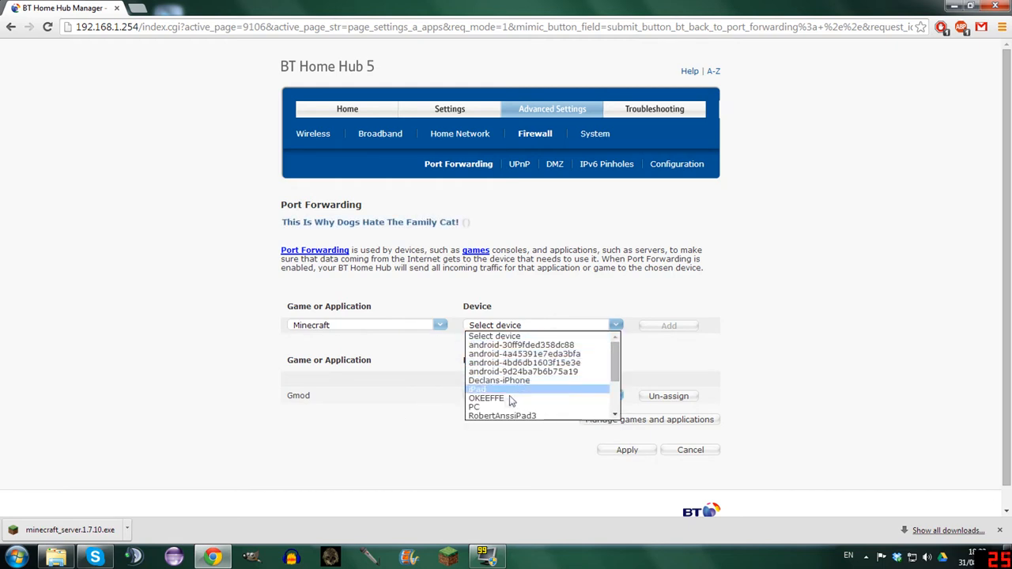
- Assign Minecraft to the PC device and apply the port forwarding changes
click(474, 407)
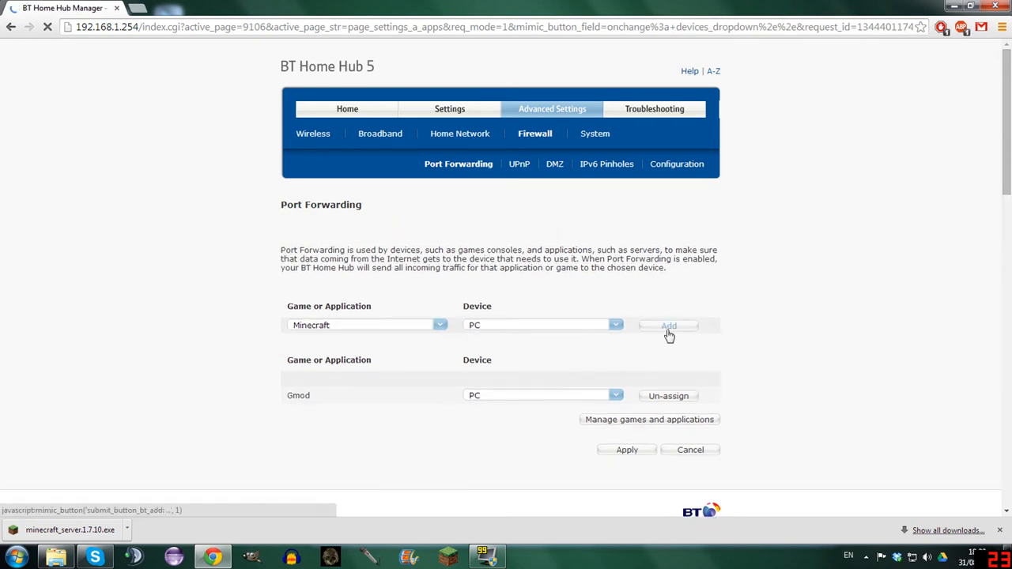
click(668, 325)
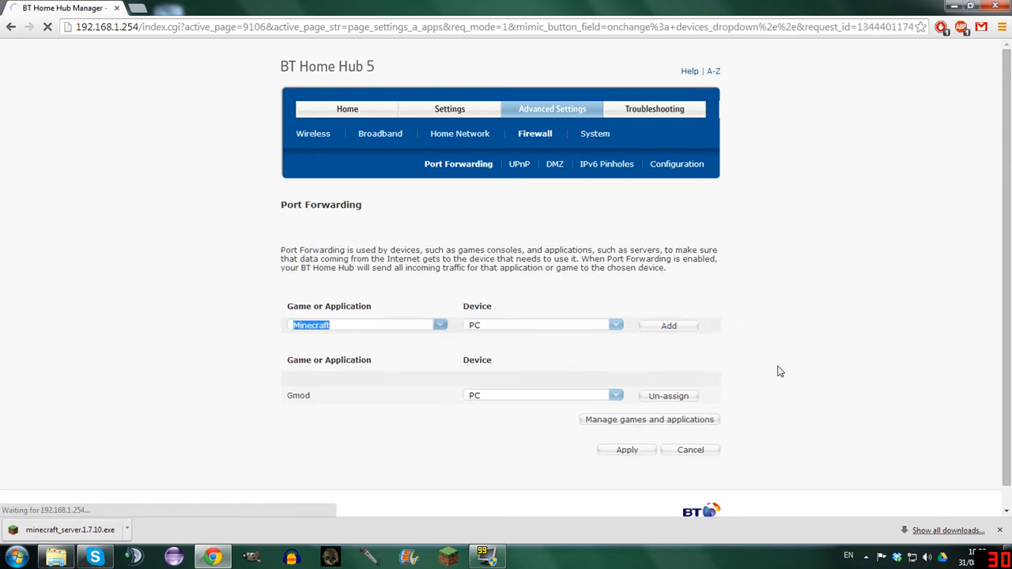
click(668, 325)
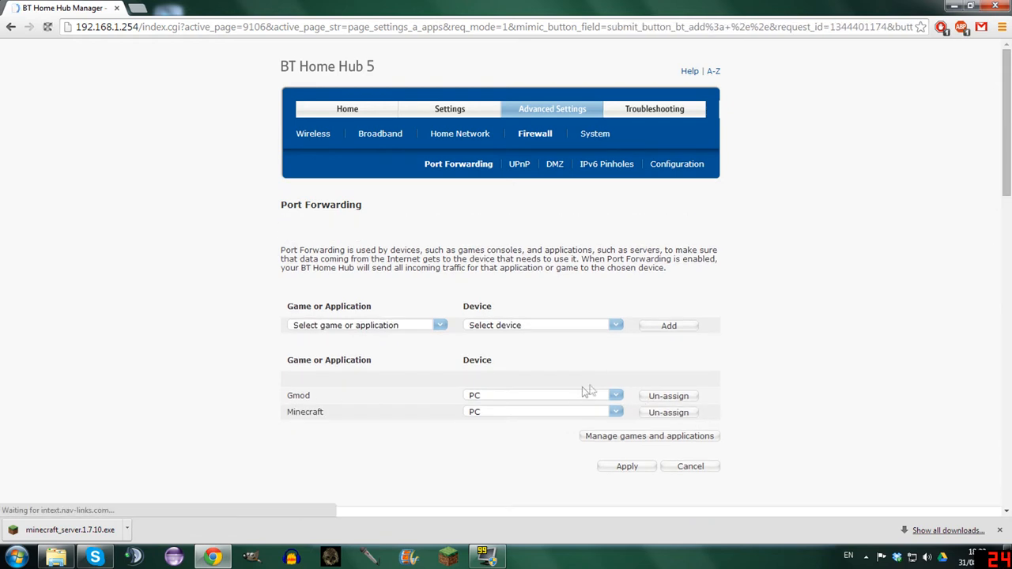
click(626, 466)
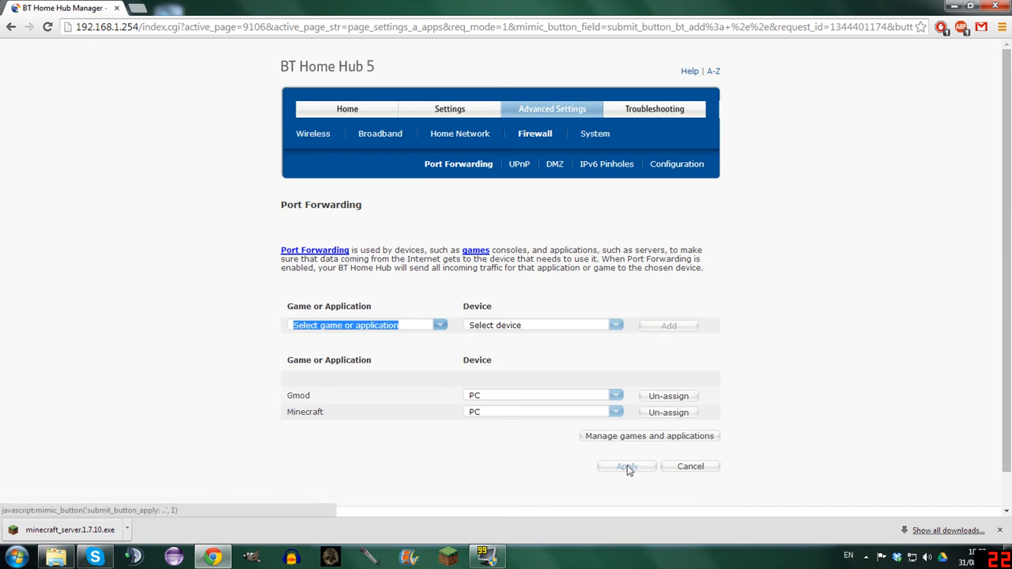
click(626, 466)
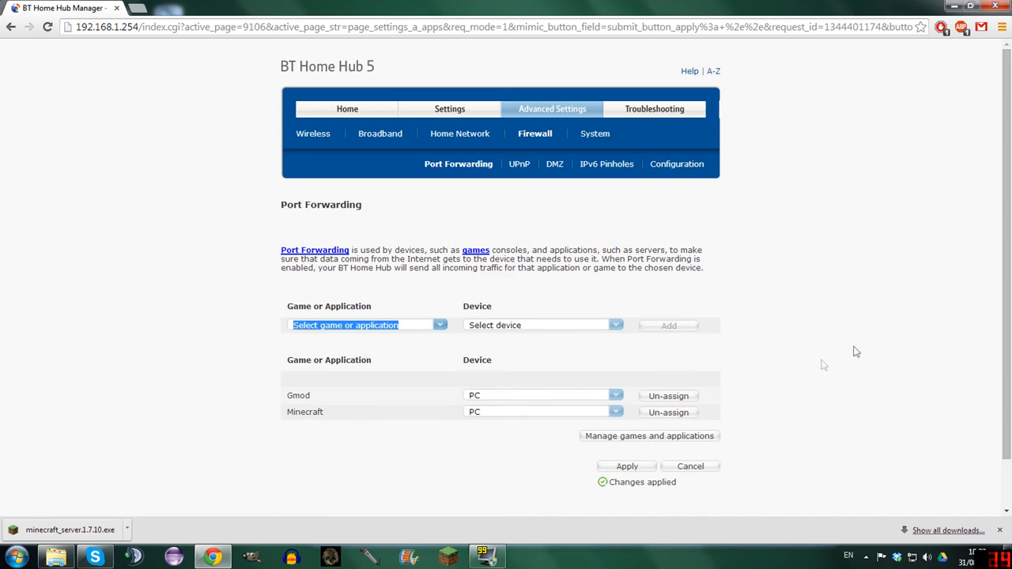
mouse_move(868, 352)
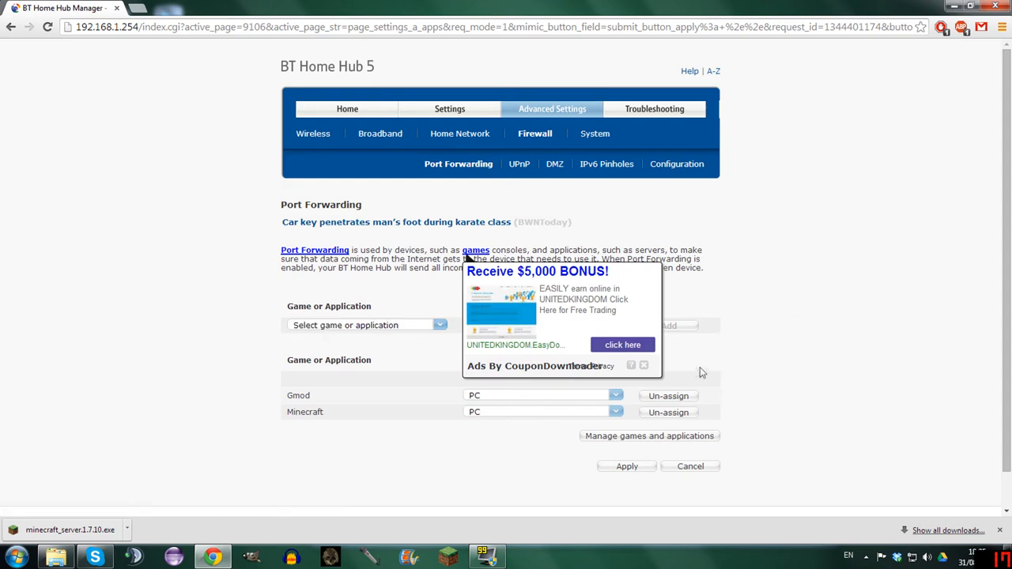
- Close the Chrome window showing BT Home Hub Manager
click(644, 365)
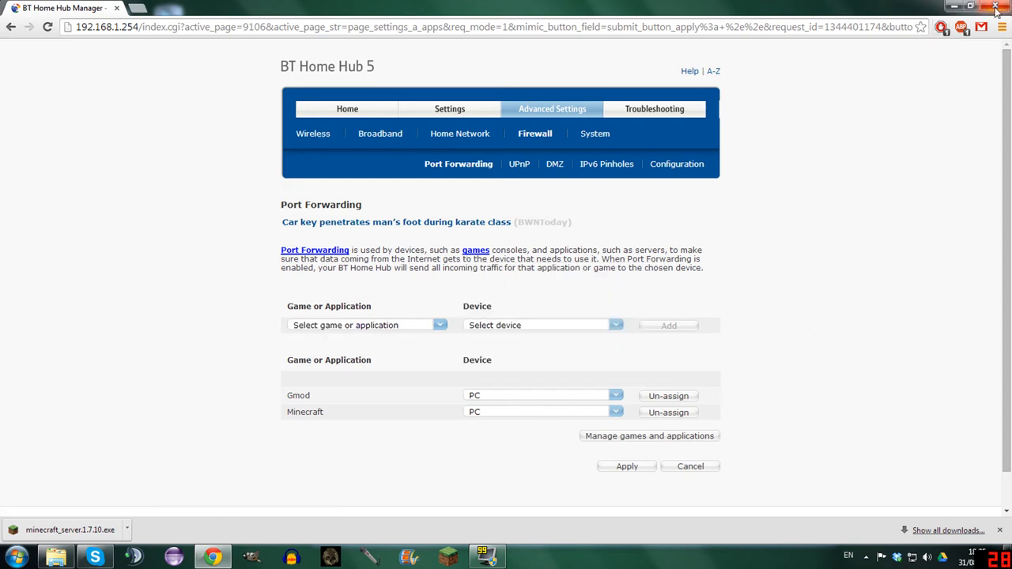
click(995, 7)
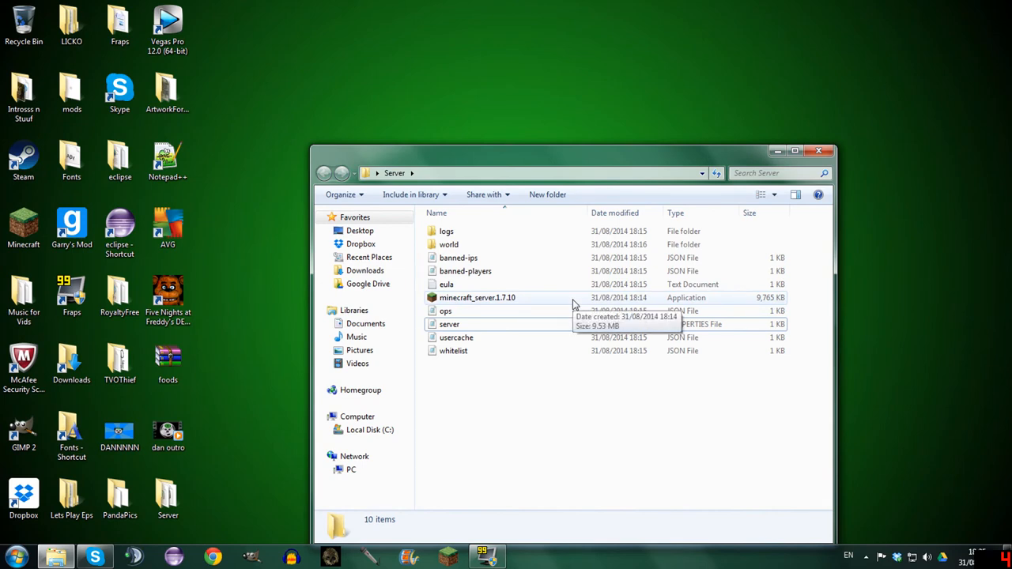
- Launch and allow the Minecraft server, close the Server folder, and minimize the server window
double_click(477, 297)
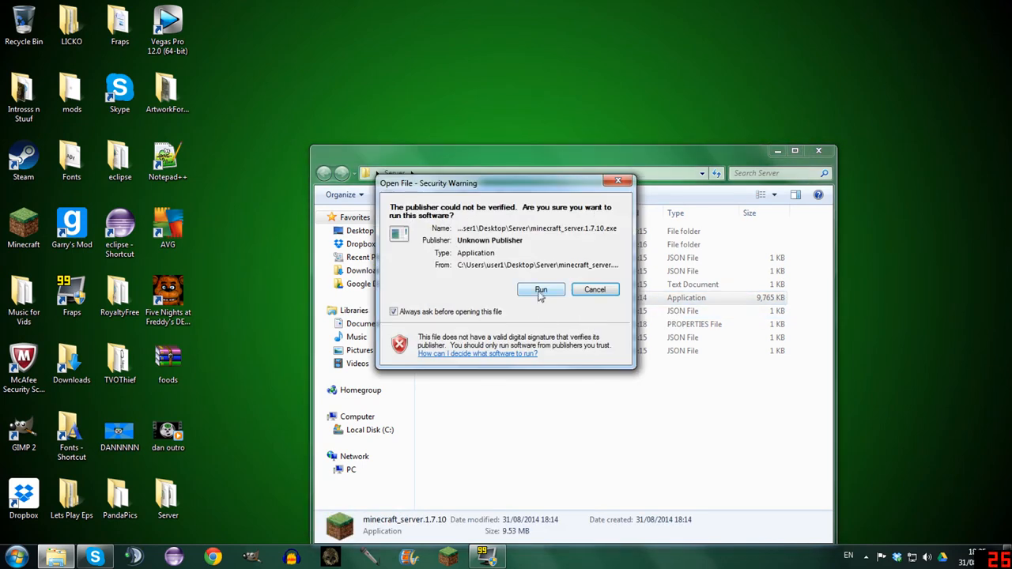
click(541, 289)
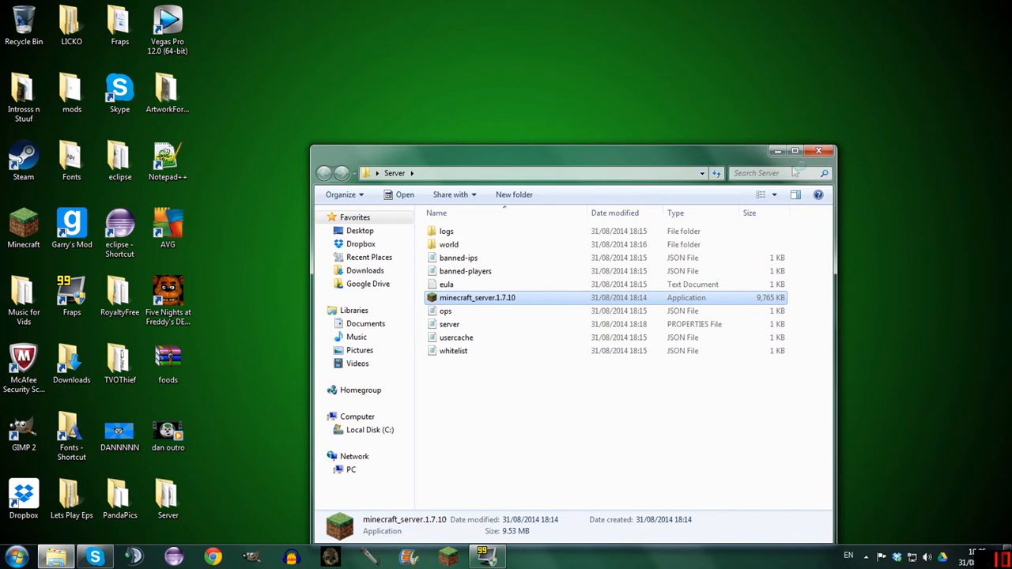
double_click(477, 298)
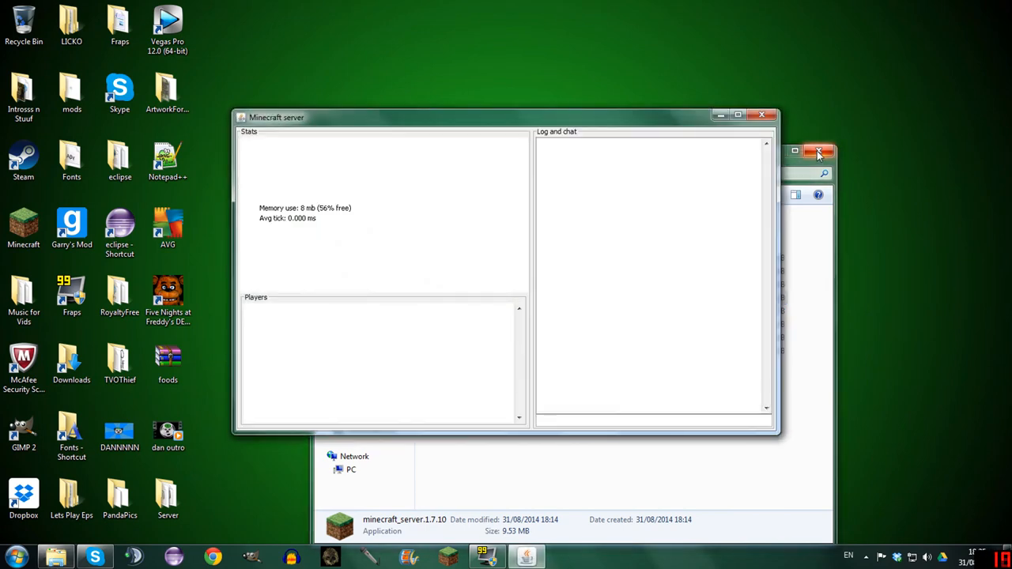
click(819, 151)
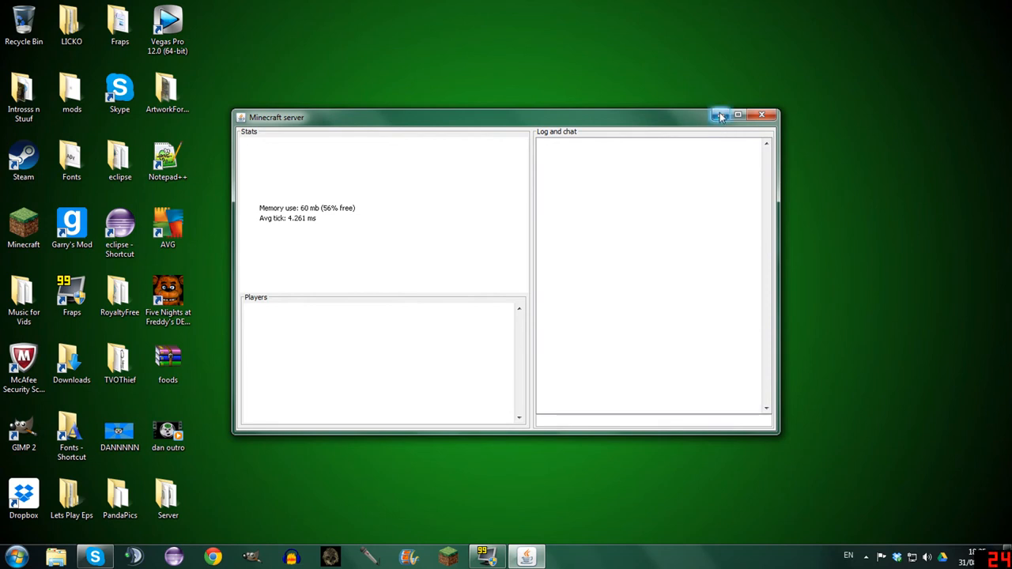
click(720, 115)
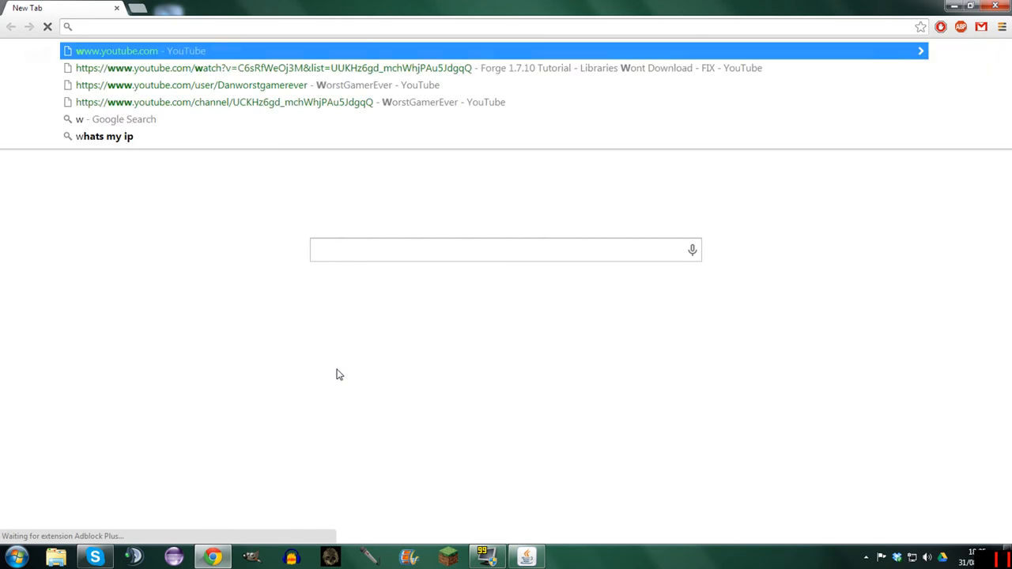
text(hats mu)
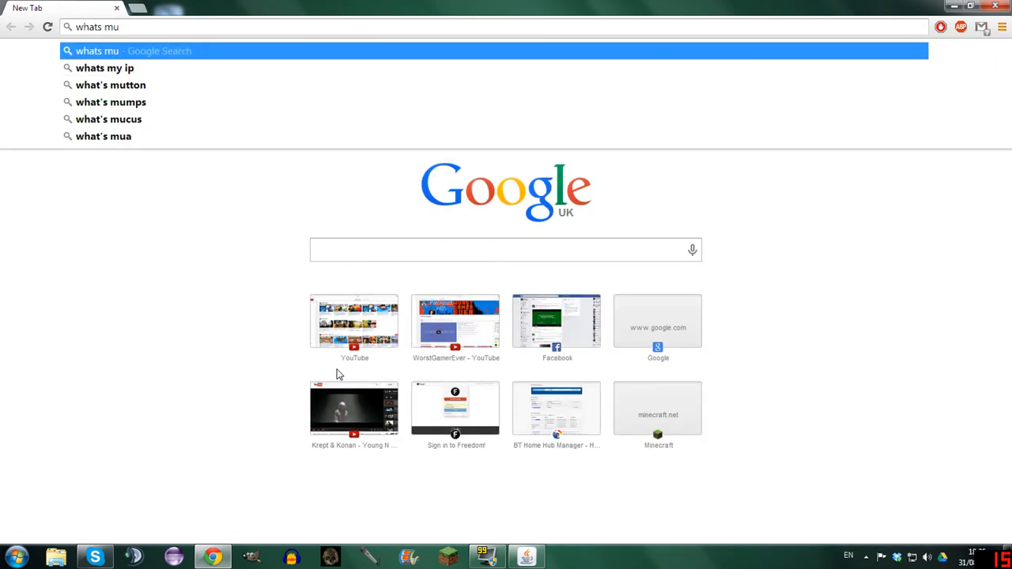
click(104, 67)
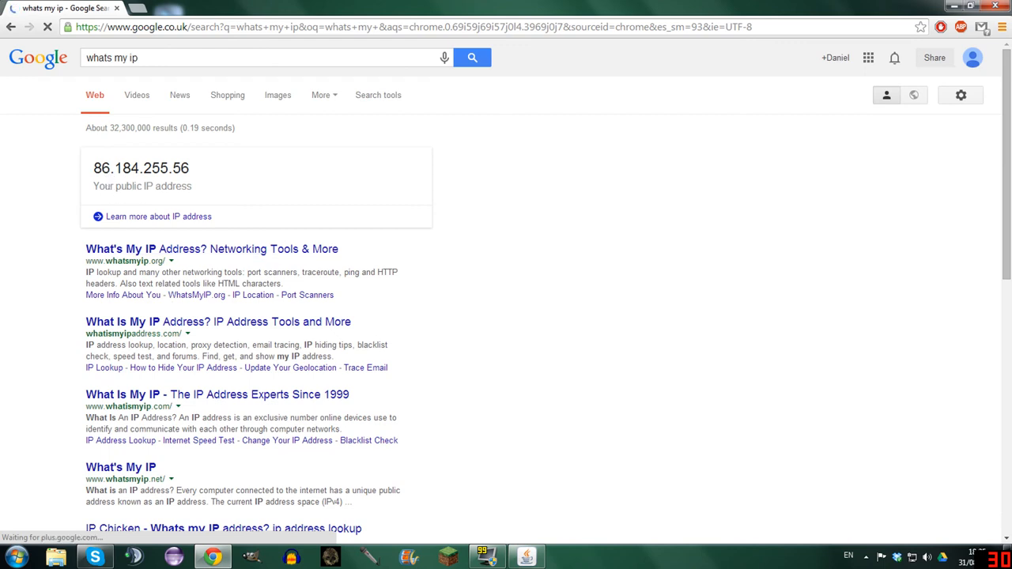
double_click(149, 167)
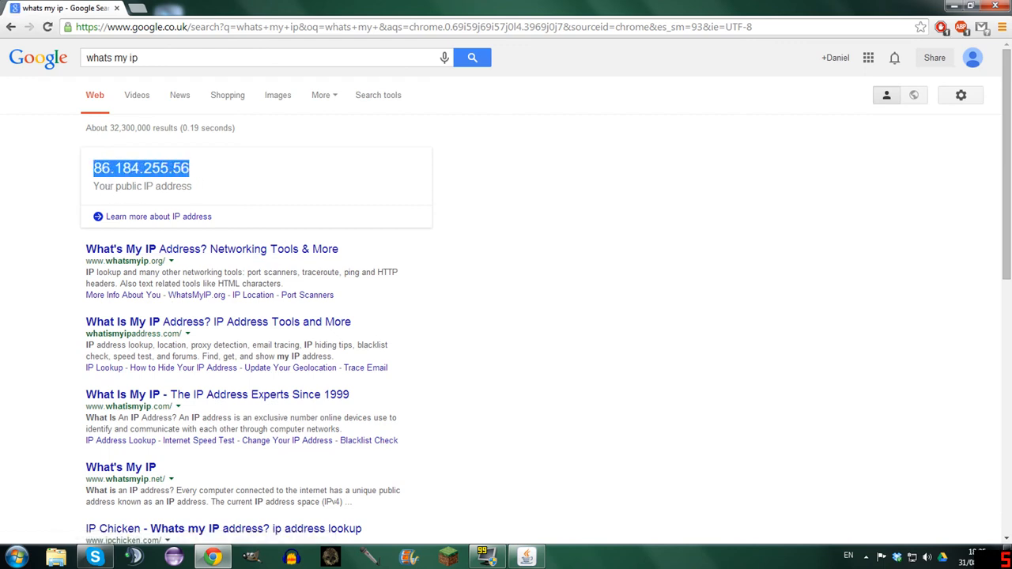
mouse_move(972, 18)
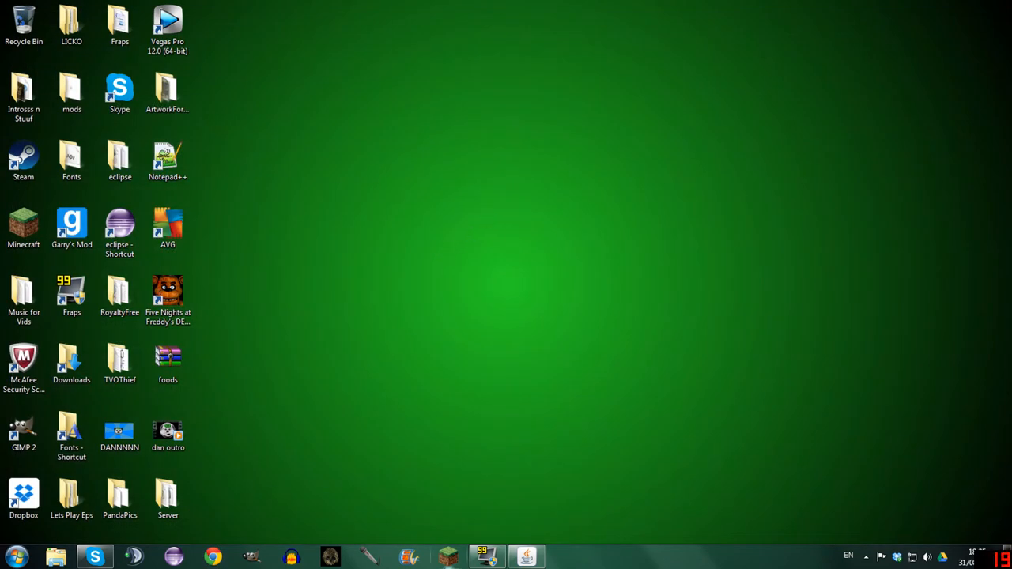
mouse_move(449, 557)
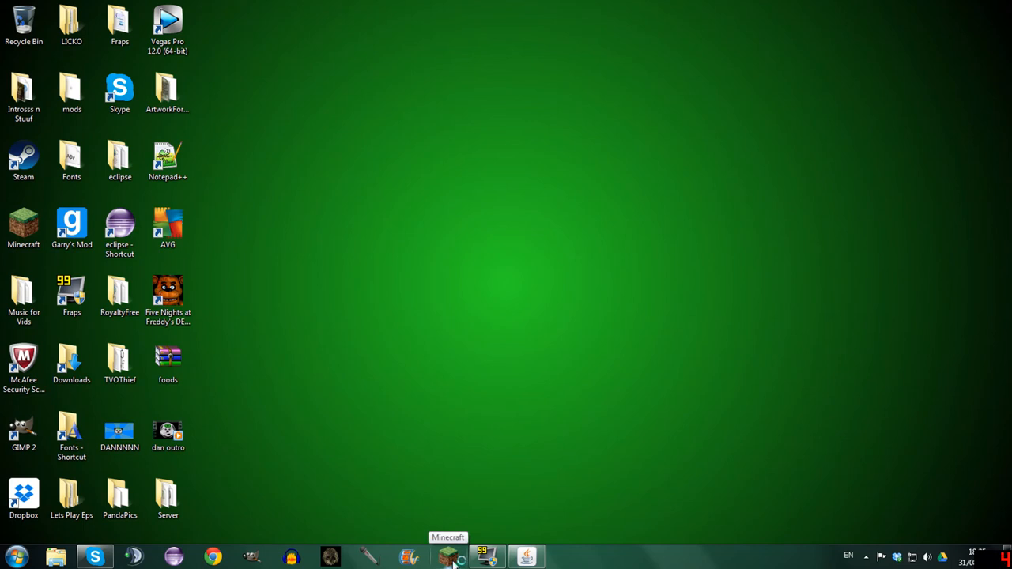
- Switch the launcher profile to release 1.7.10 and start Minecraft
click(447, 556)
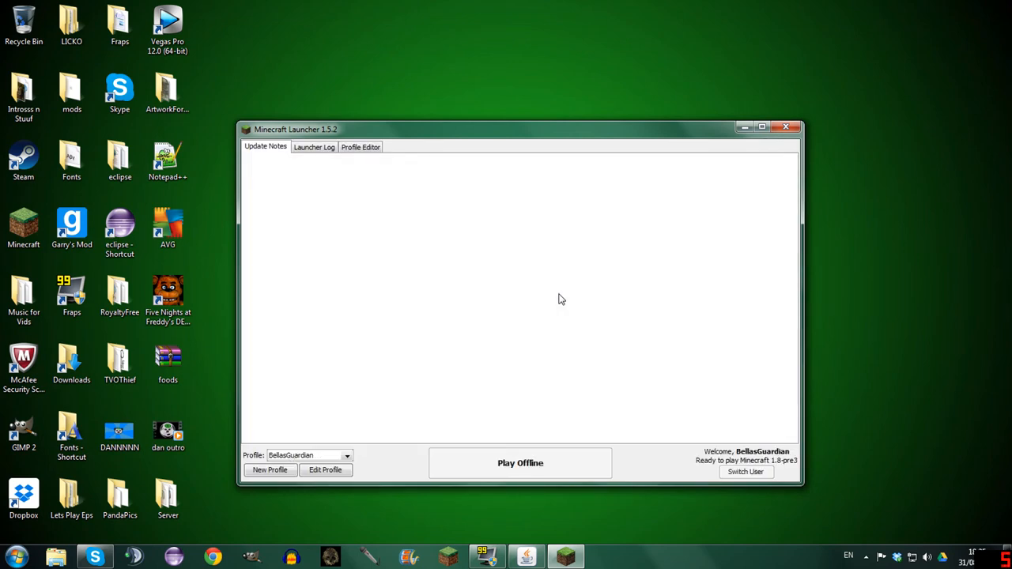
mouse_move(435, 465)
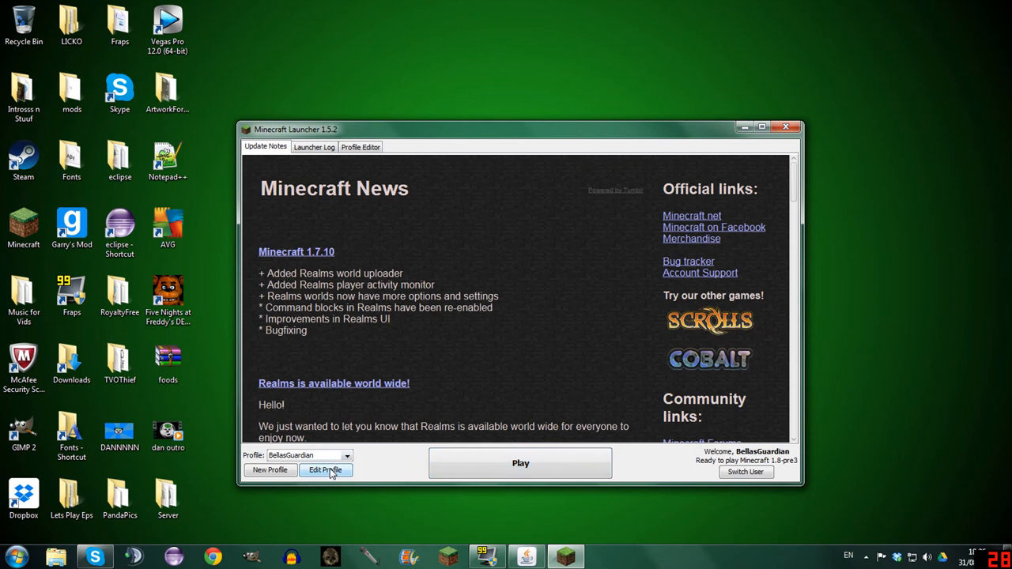
click(325, 469)
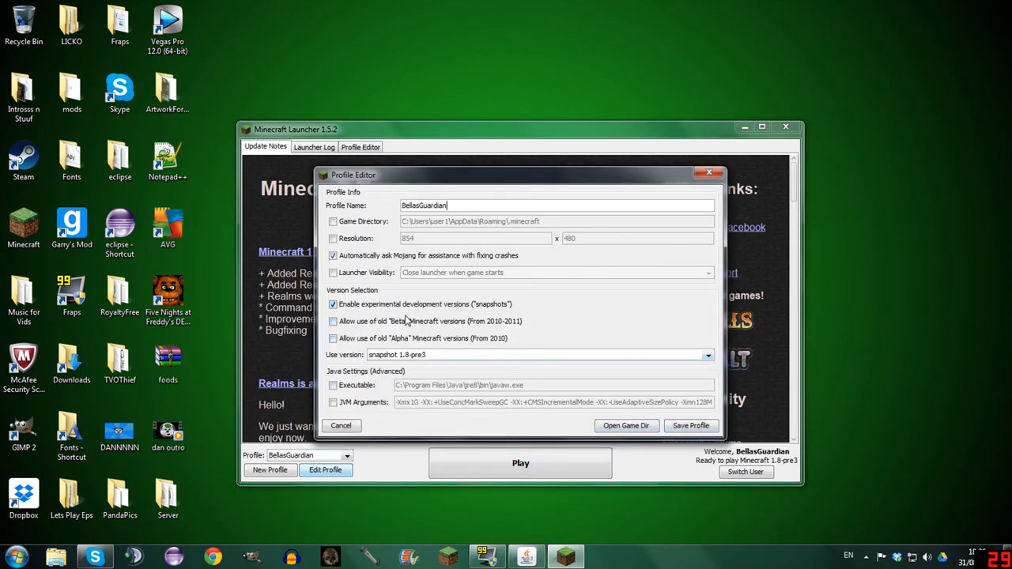
click(707, 354)
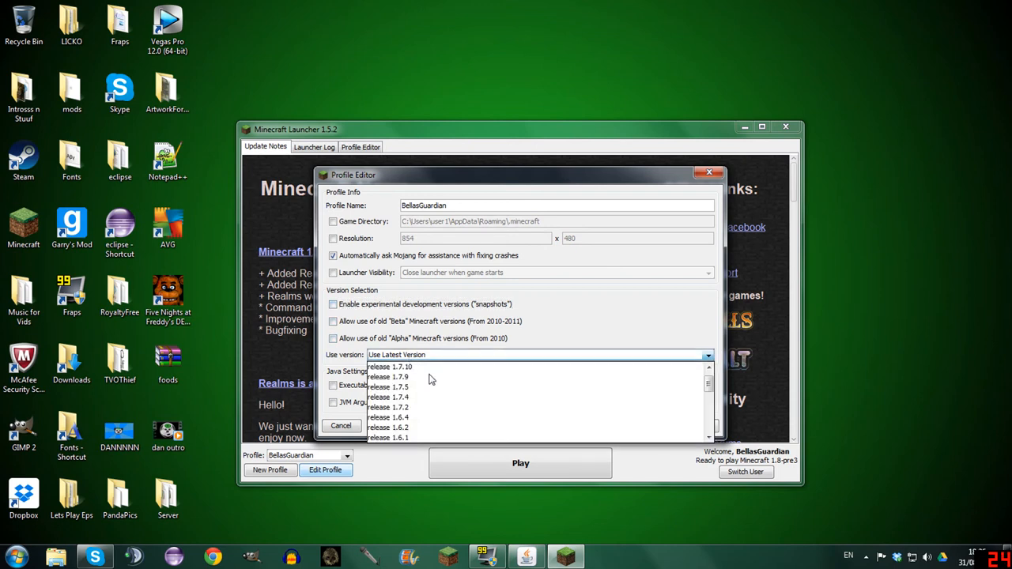
mouse_move(388, 367)
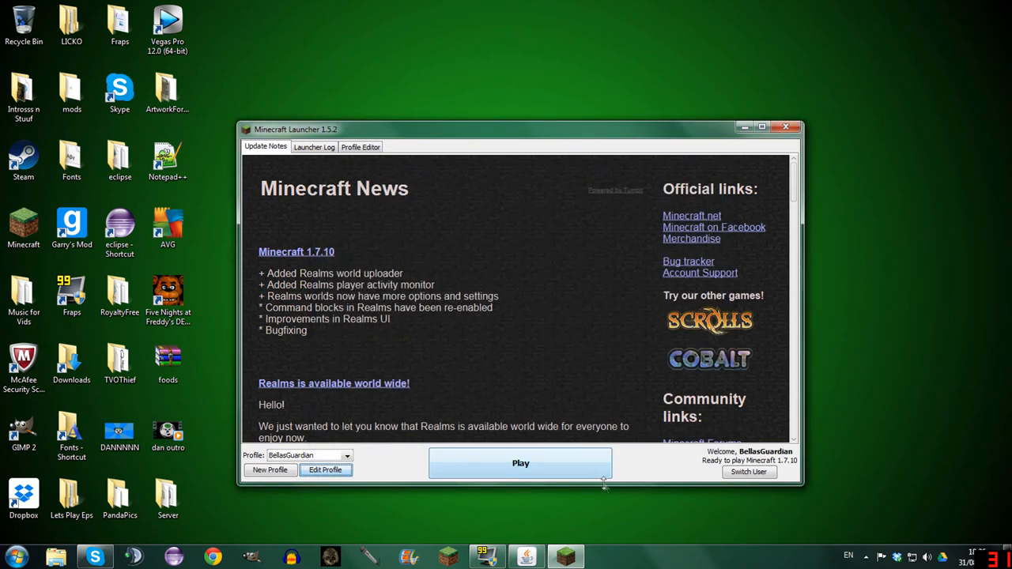
click(520, 463)
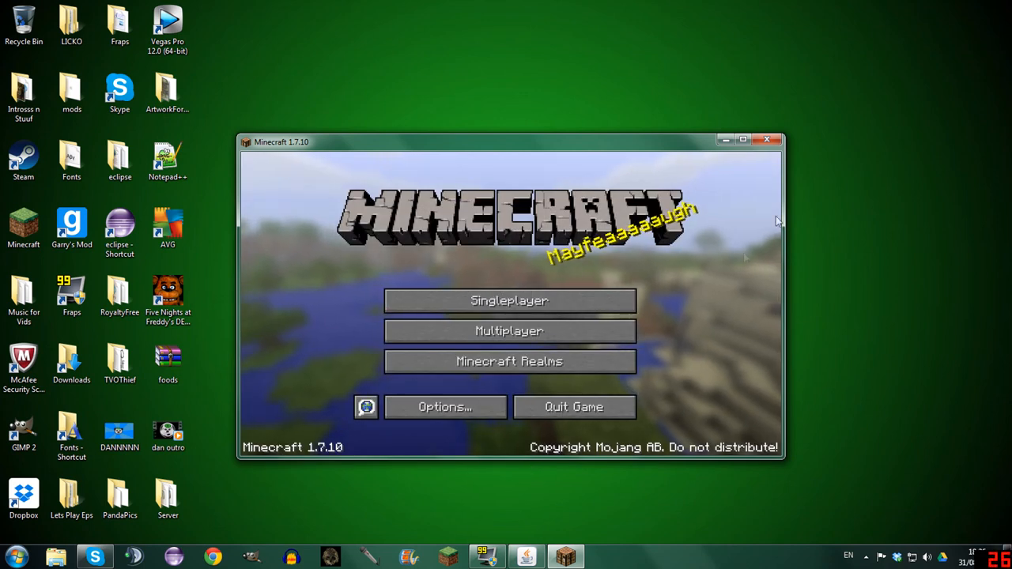
- Maximize Minecraft and save a new server entry MyAwesomeServer at 86.184.255.56:2556
click(743, 140)
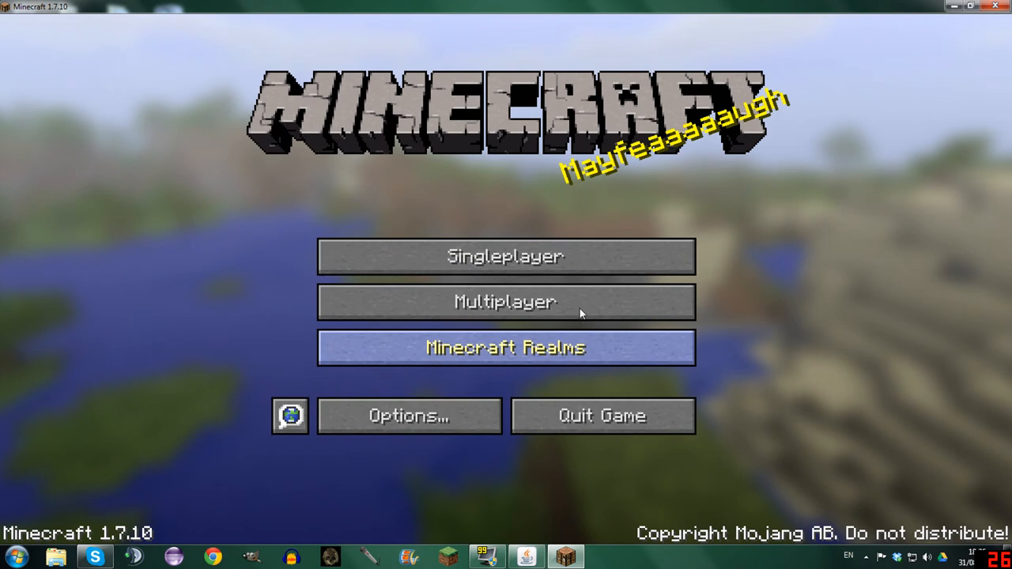
click(505, 302)
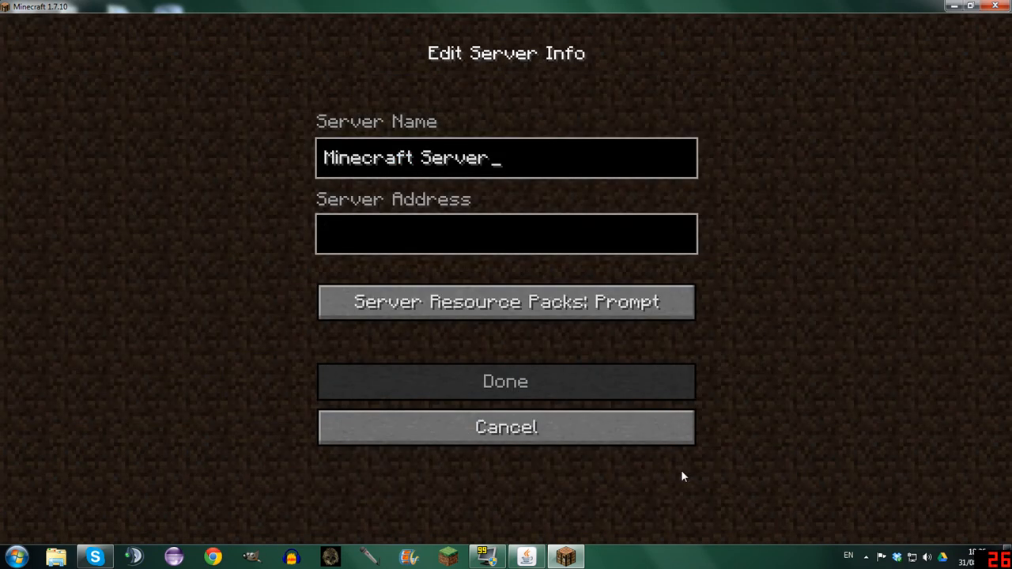
key(BackSpace)
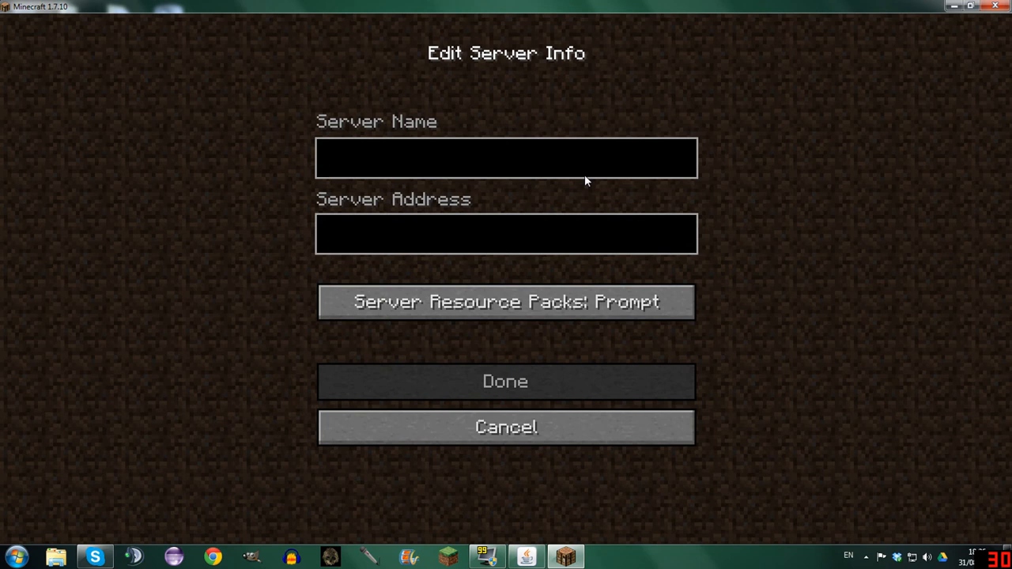
text(MyAw)
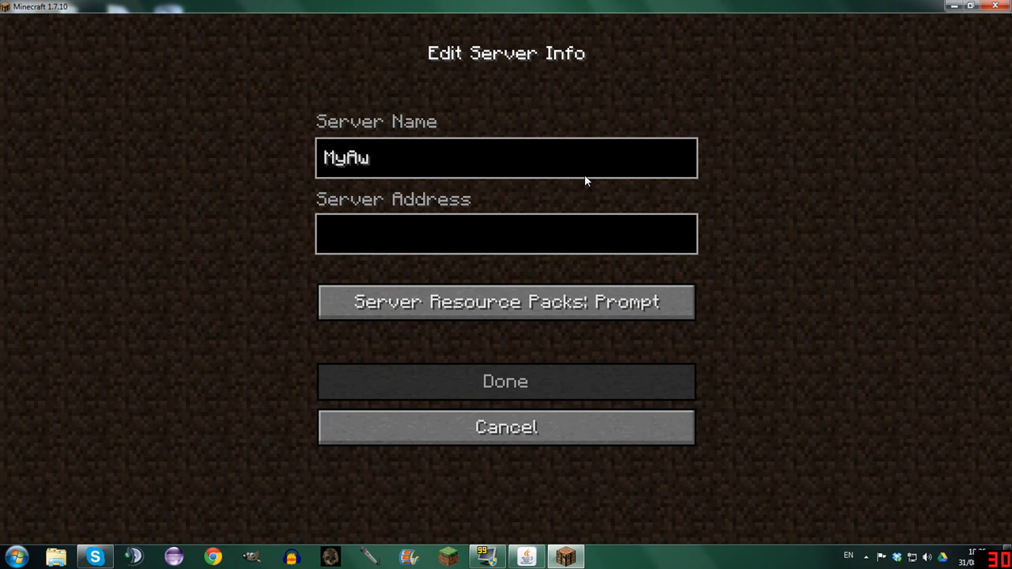
text(esomeS)
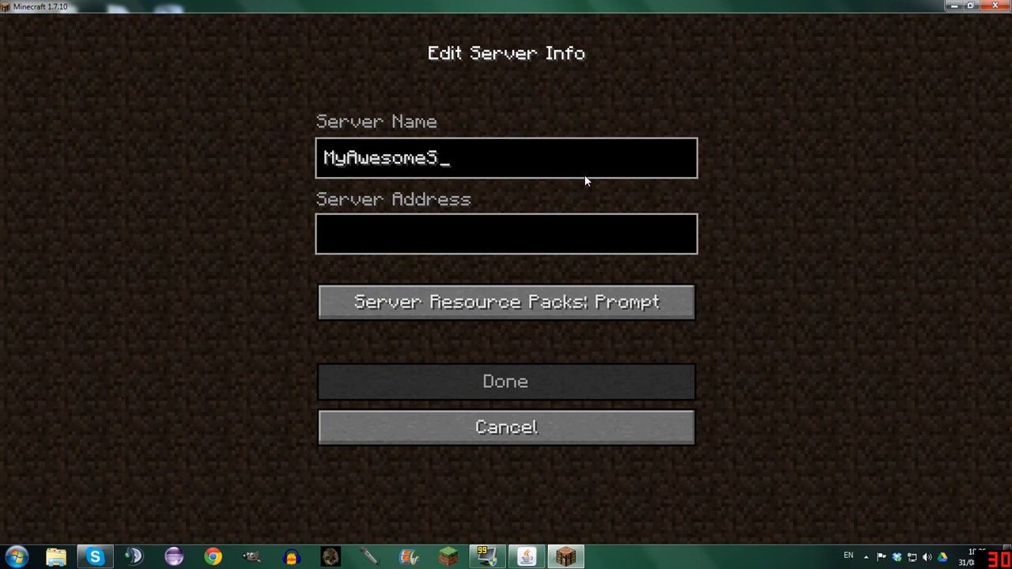
text(erver)
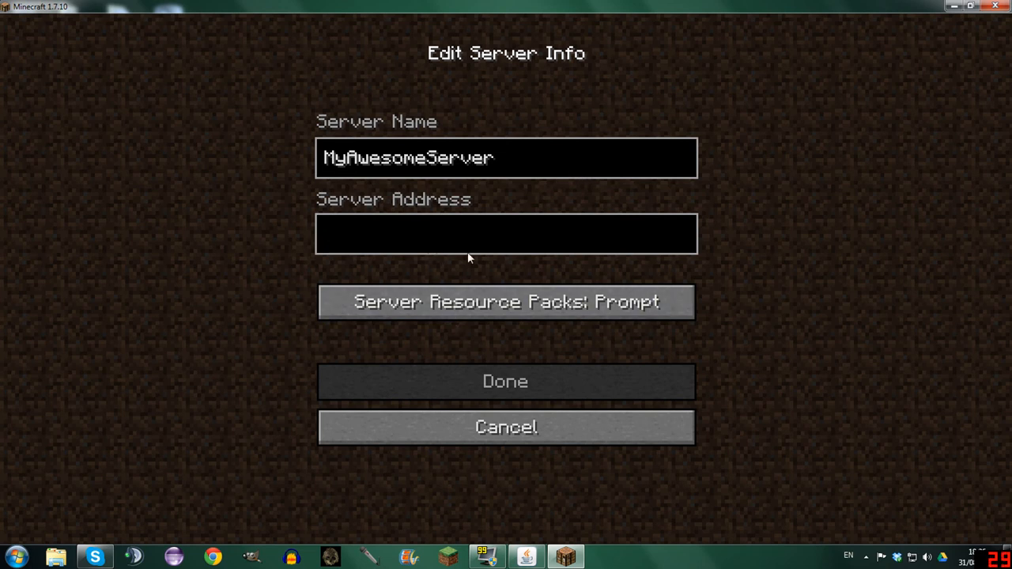
text(86.184.255.56)
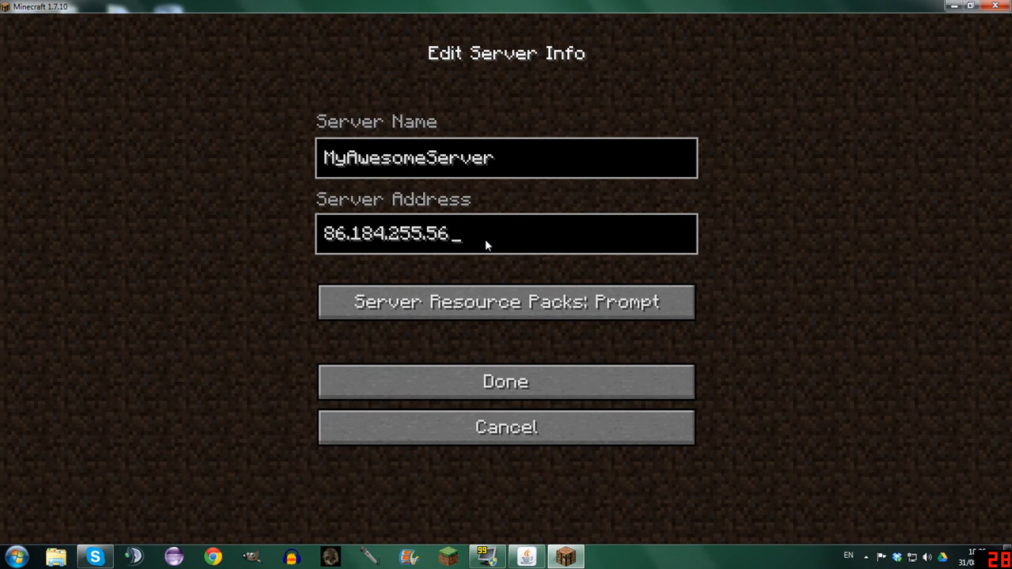
text(:)
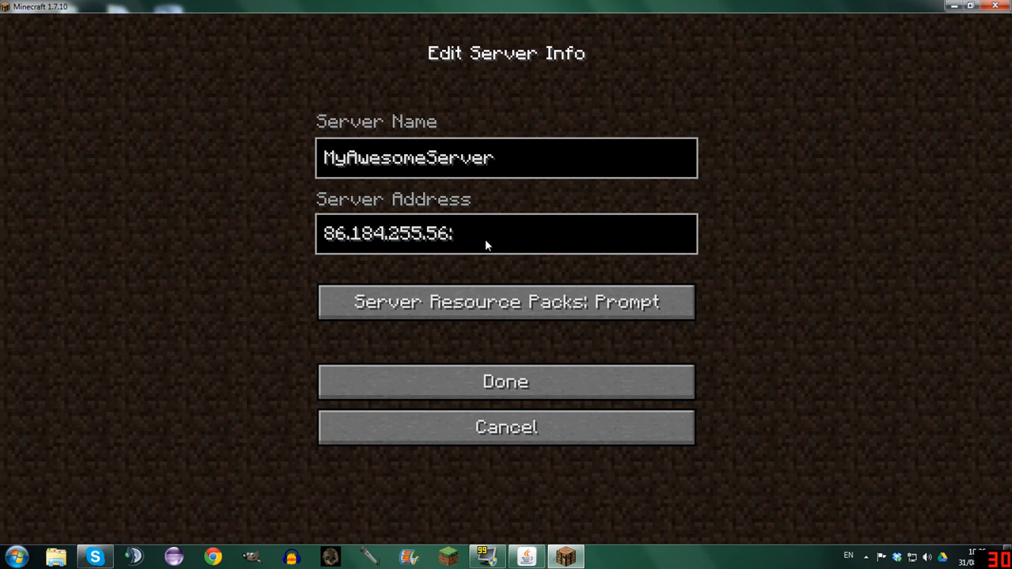
text(2556)
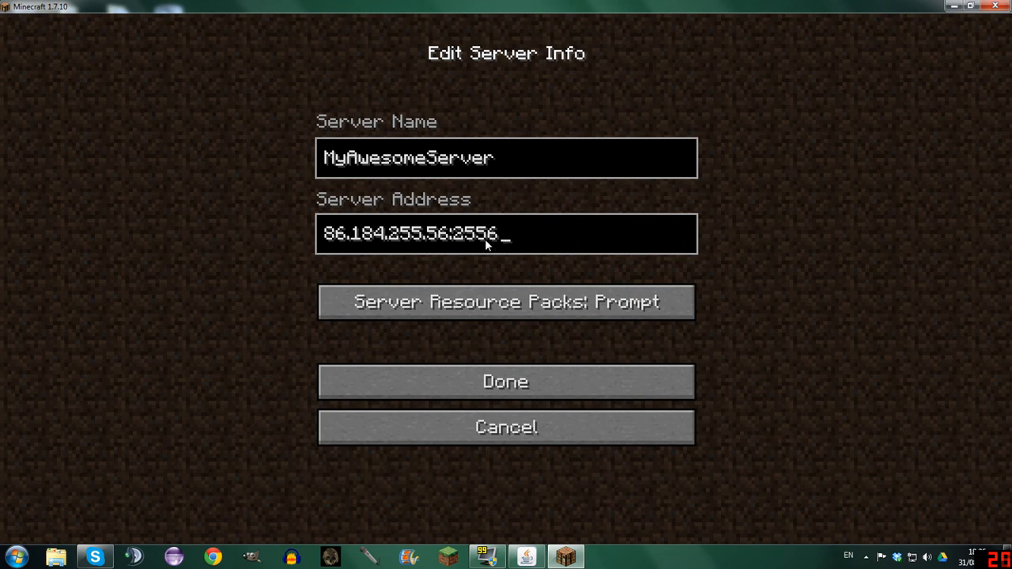
click(506, 381)
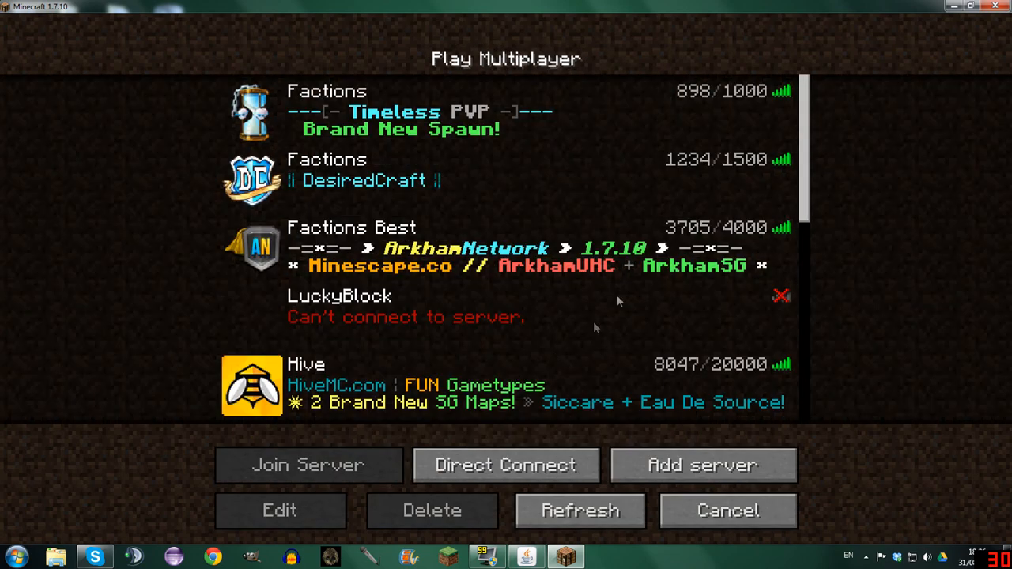
- Scroll the server list and delete the old 'Minecraft Server' entry
scroll(down, 3)
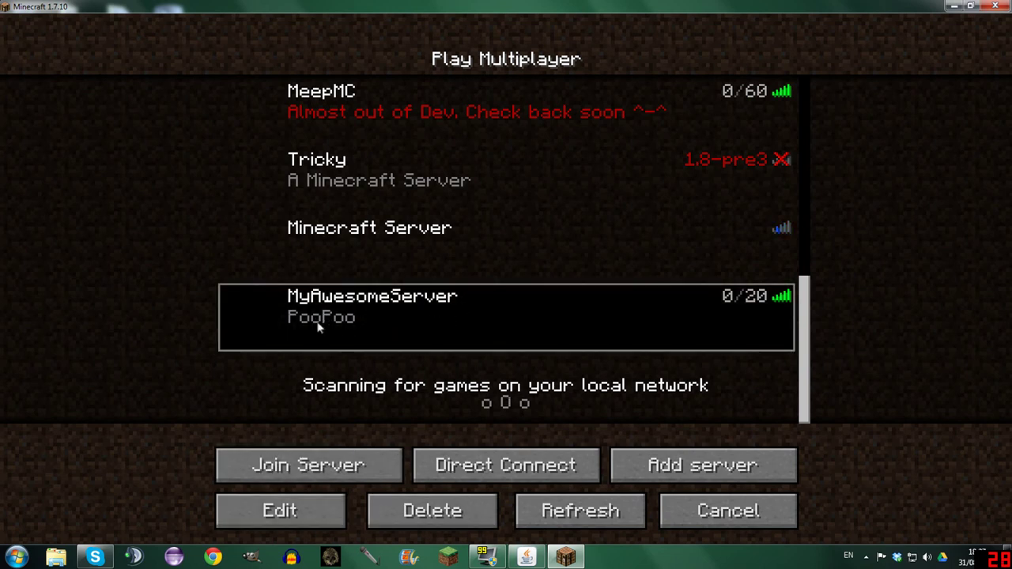
mouse_move(479, 331)
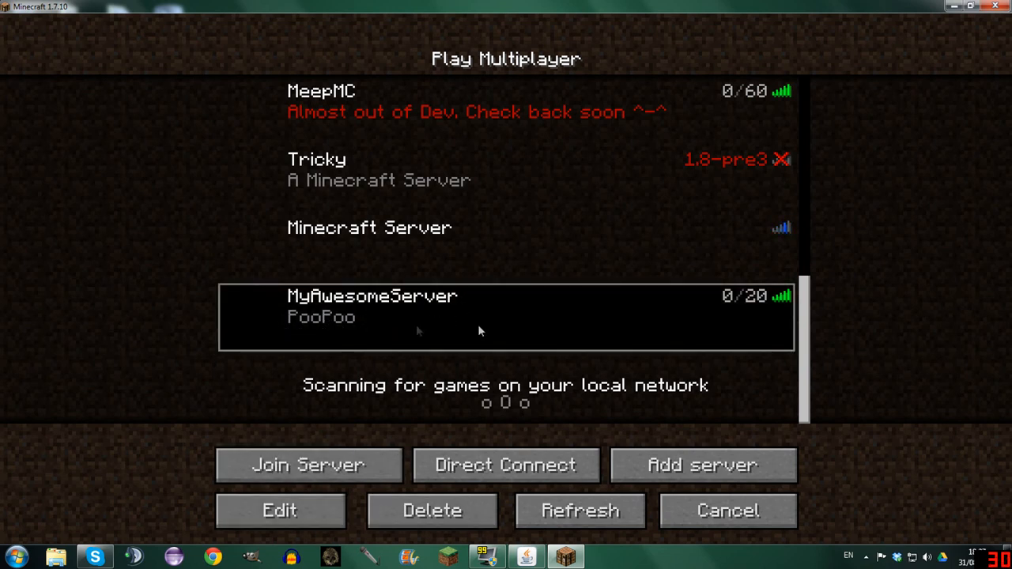
mouse_move(779, 305)
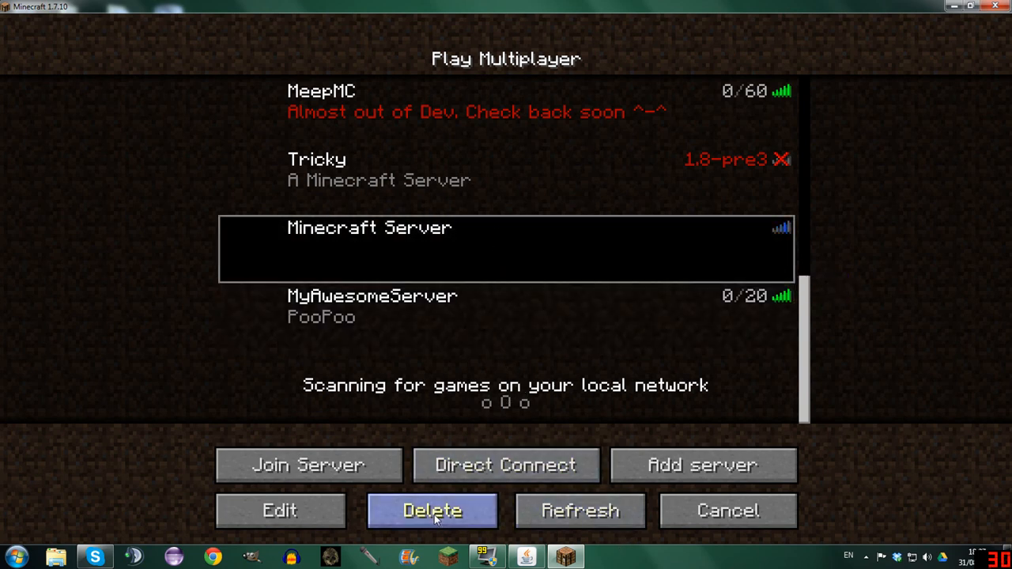
click(431, 510)
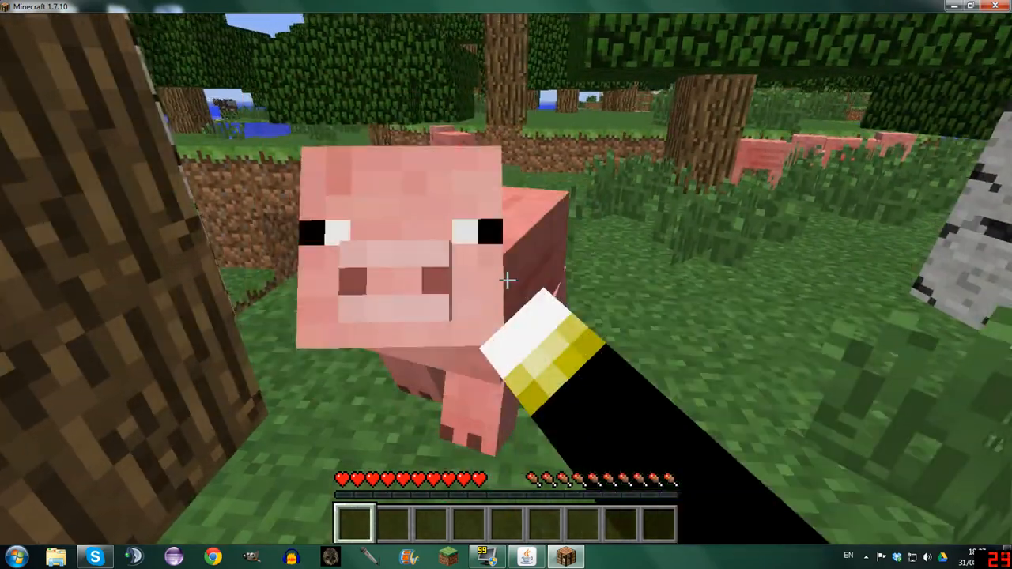
- Leave the server's game world and return to the Windows desktop
key(Escape)
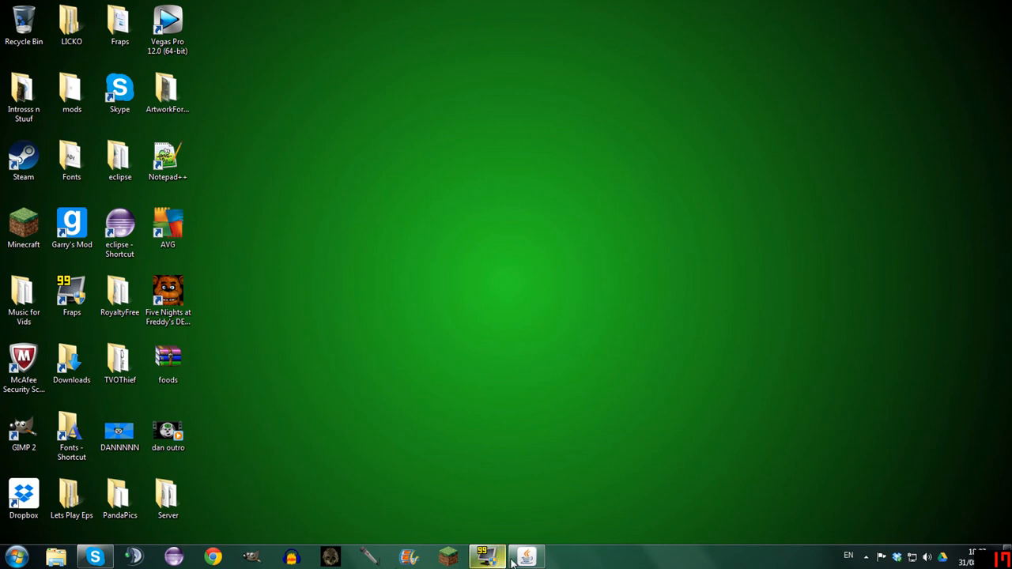
- Restore the Minecraft server window from its Java taskbar icon
click(526, 557)
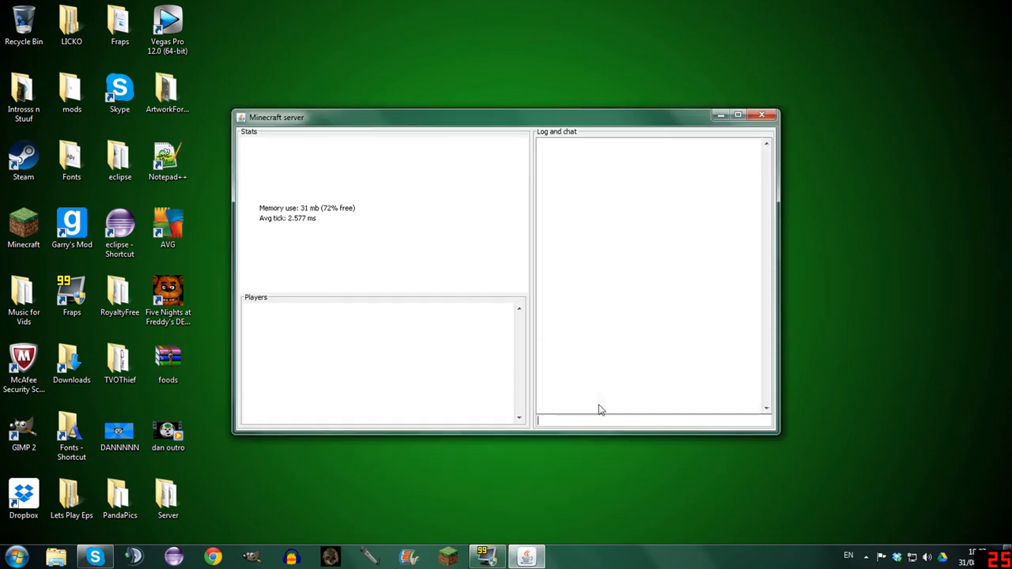
mouse_move(589, 386)
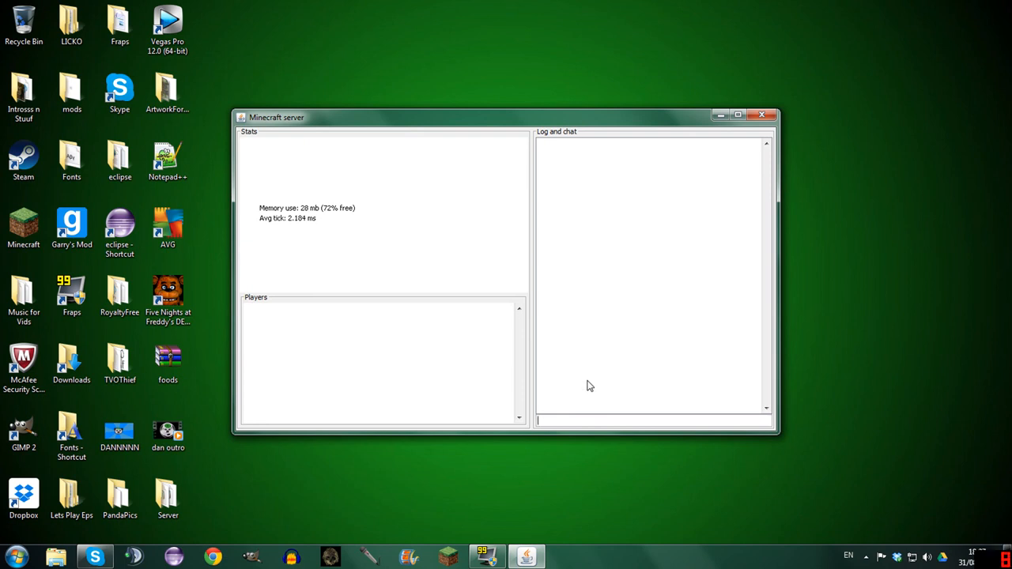